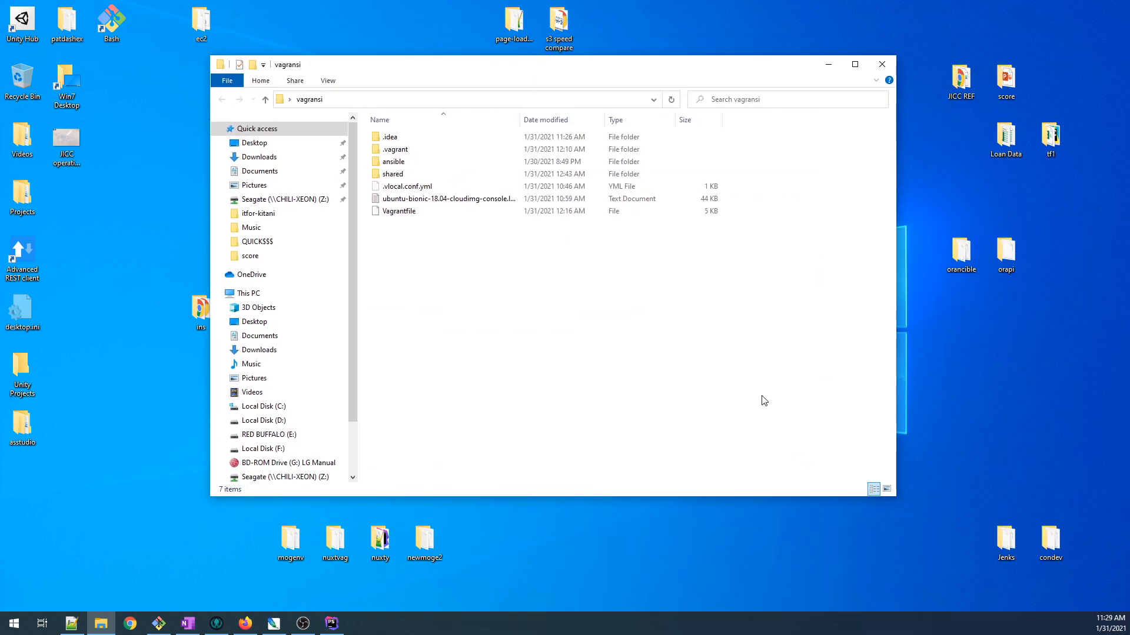
mouse_move(503, 525)
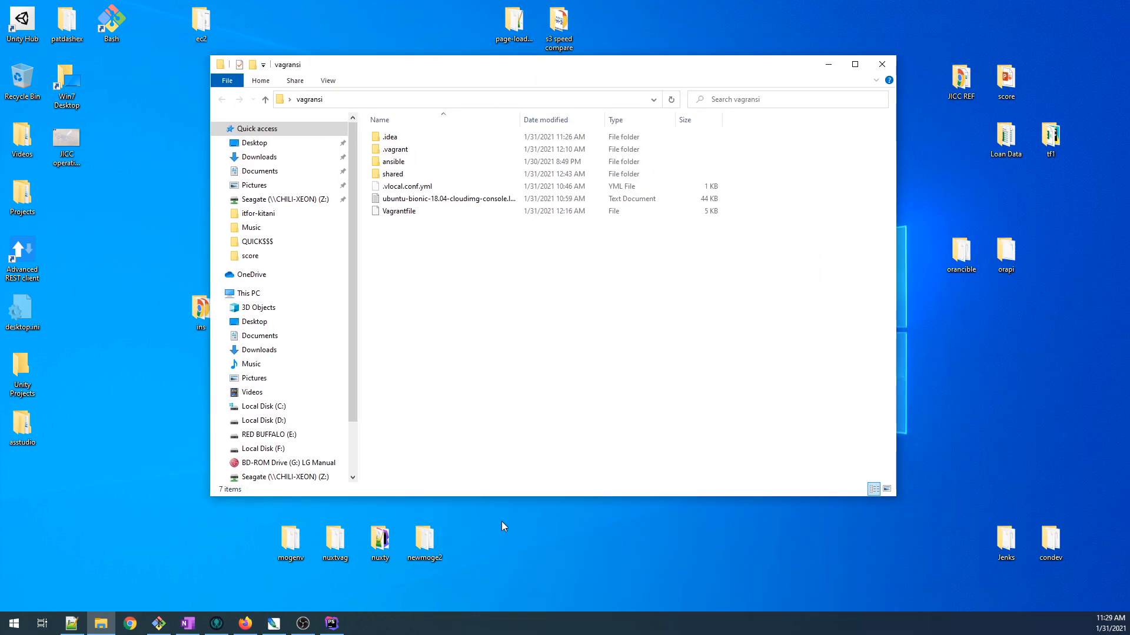
mouse_move(247, 606)
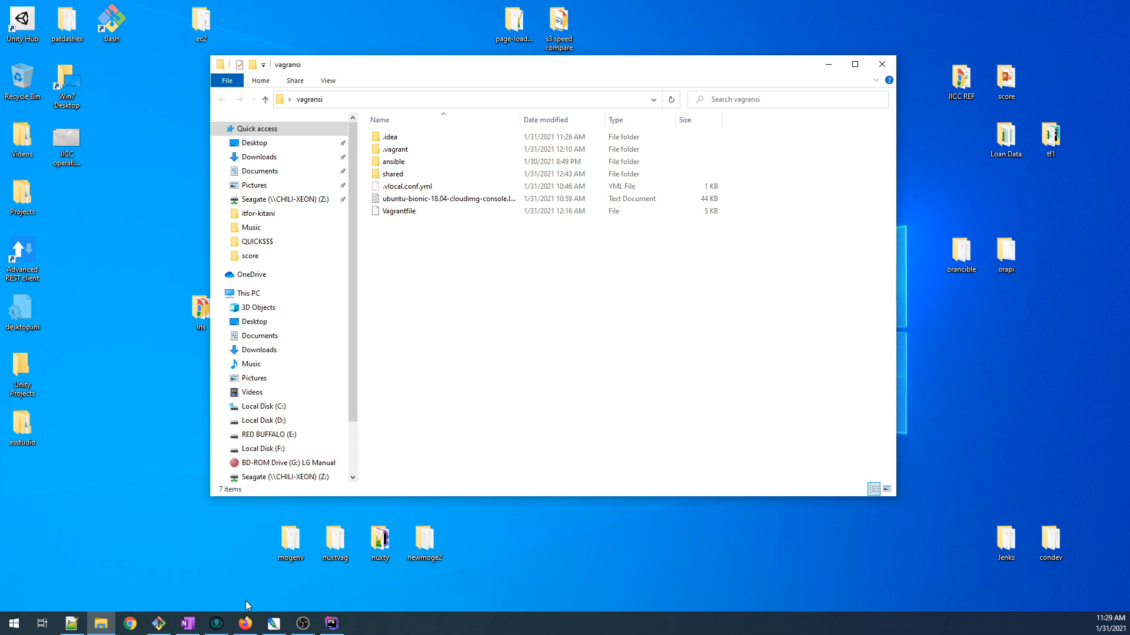
- Search Google Images for 'fridge and freezer', then switch to the 'chest freezer' suggestion
click(245, 623)
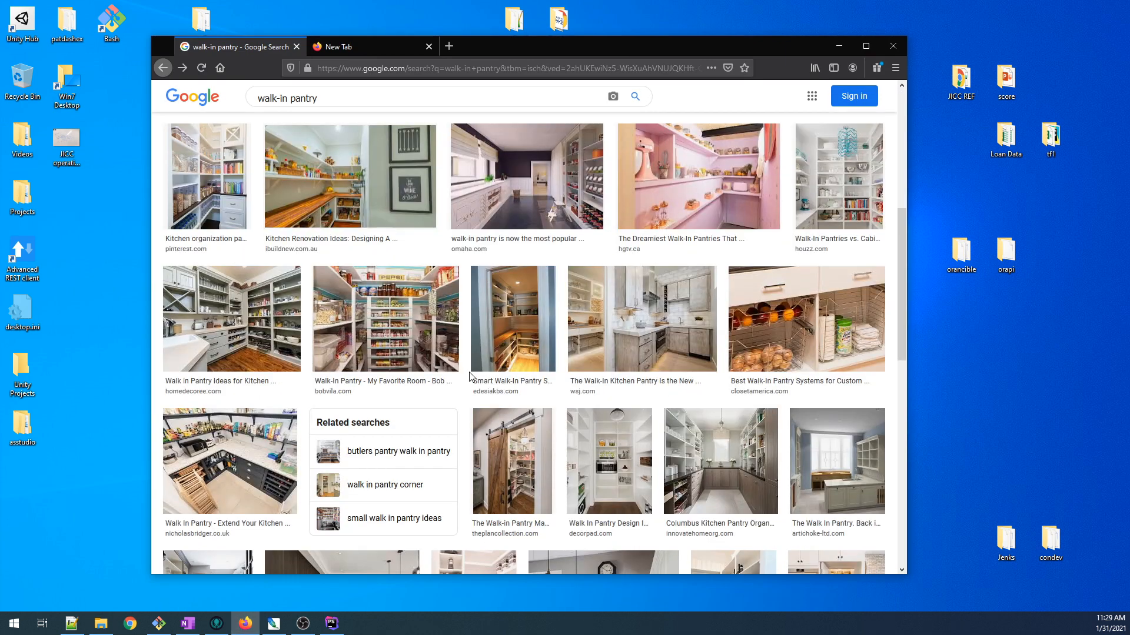
scroll(up, 3)
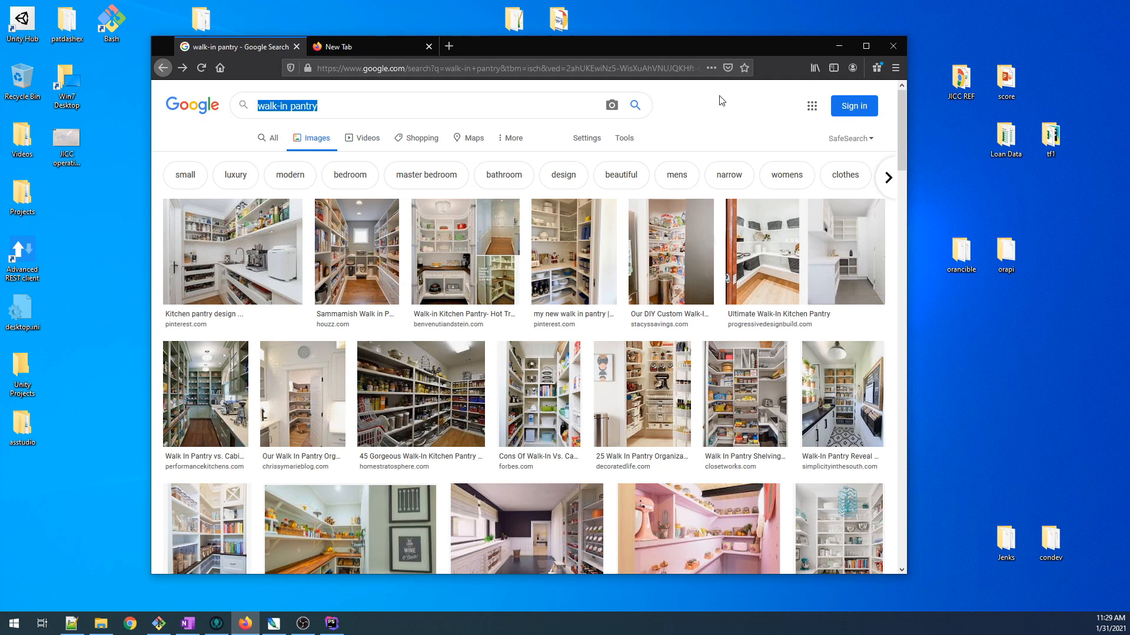
text(frid)
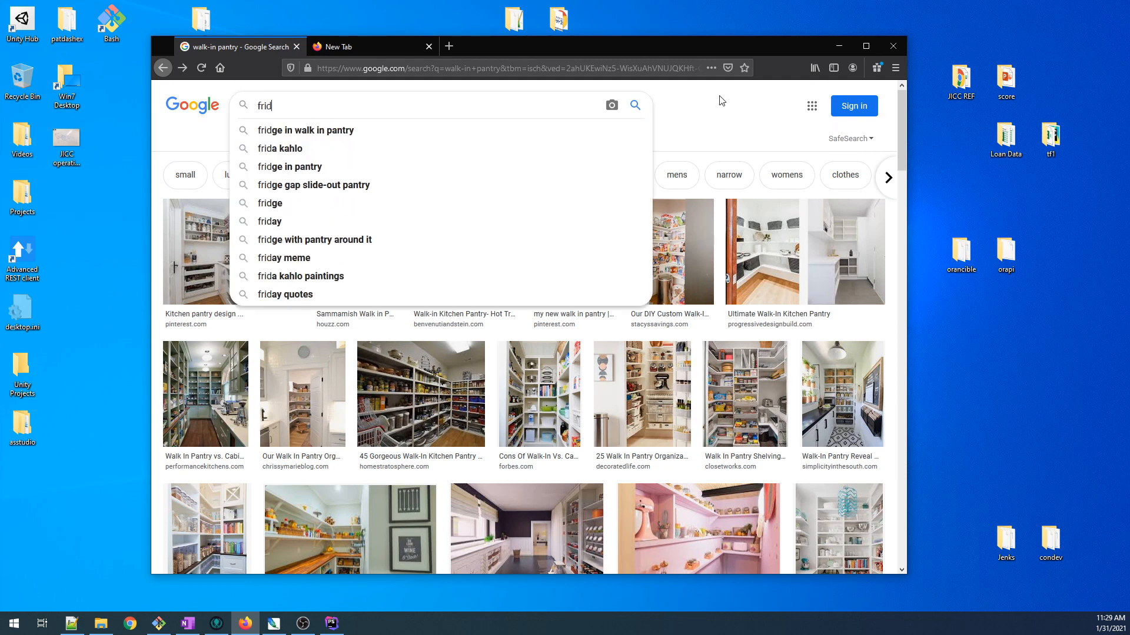
text(ge and)
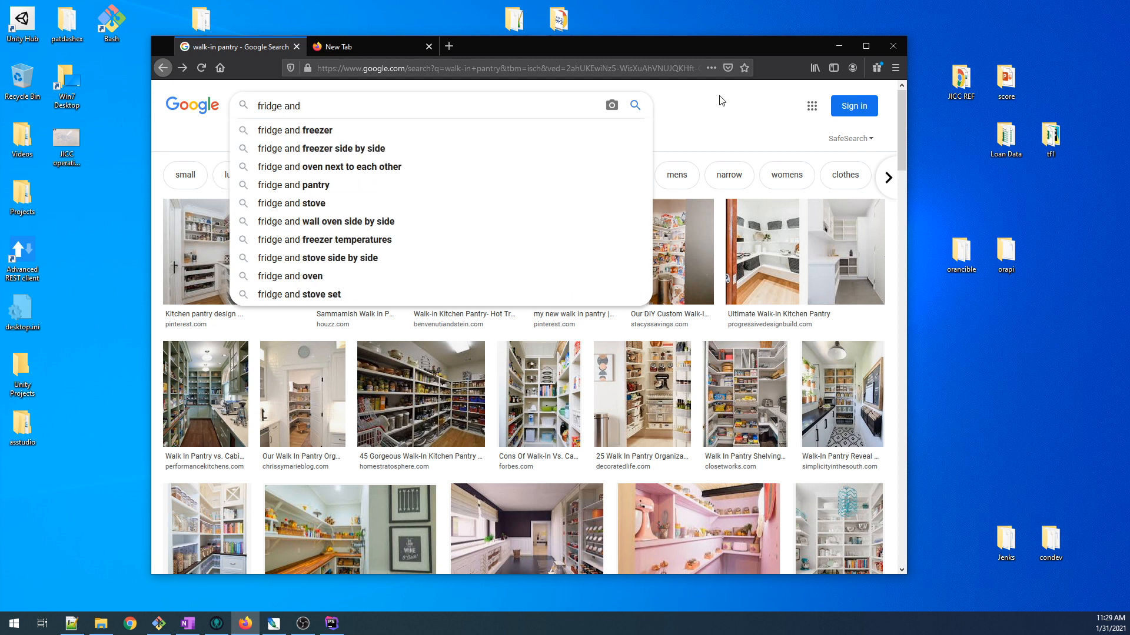
click(298, 129)
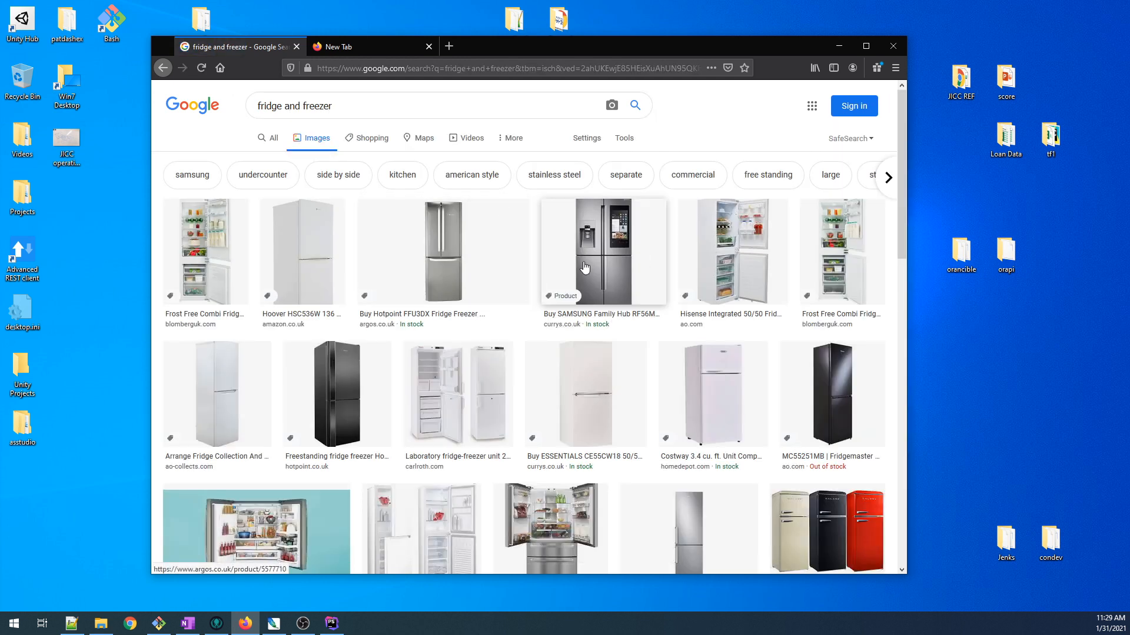
mouse_move(809, 356)
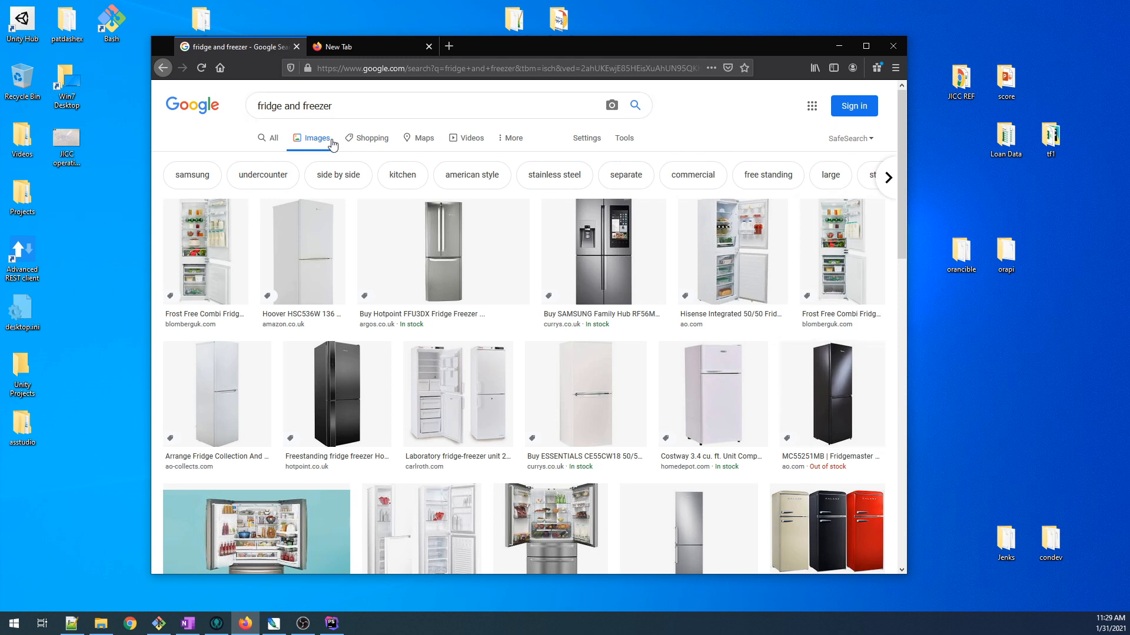
text(che)
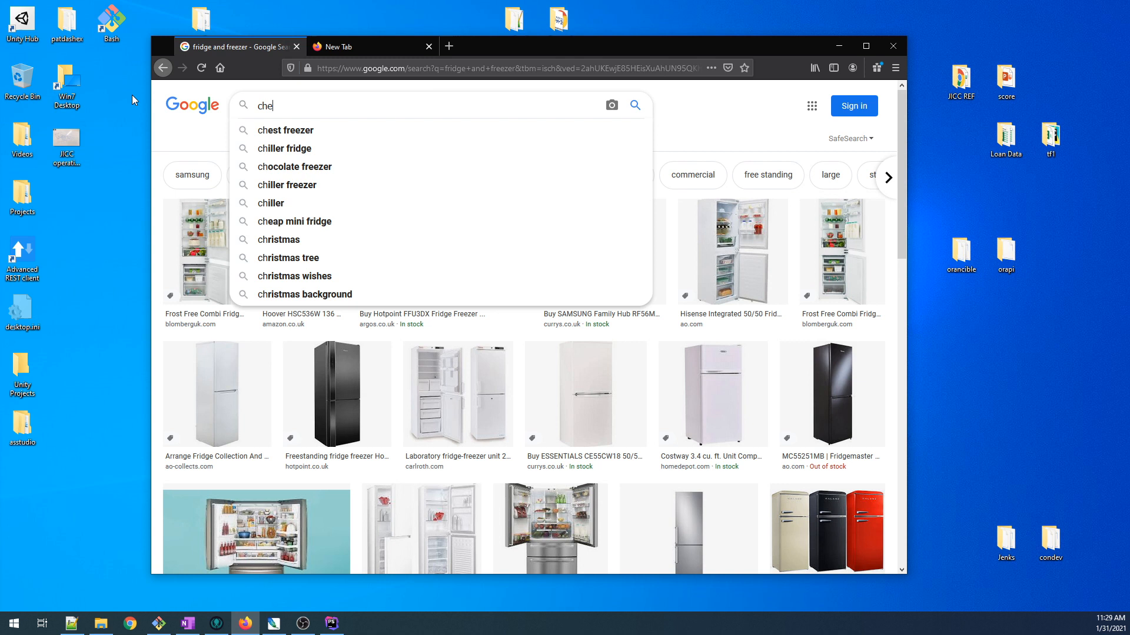
click(285, 131)
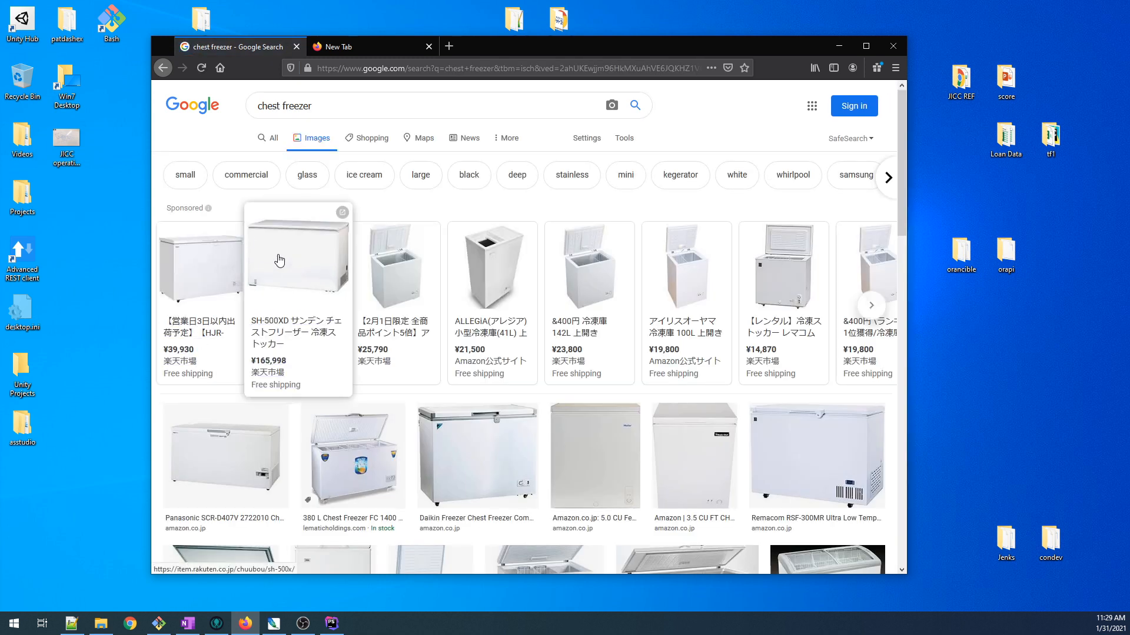
mouse_move(788, 278)
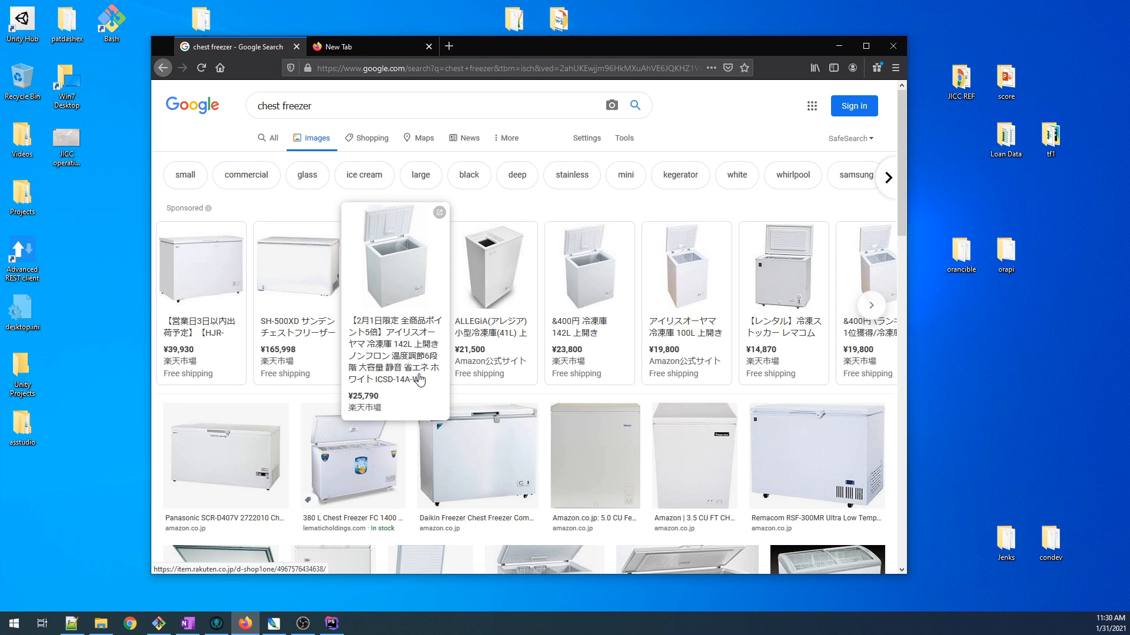
mouse_move(395, 379)
text(whiteboar)
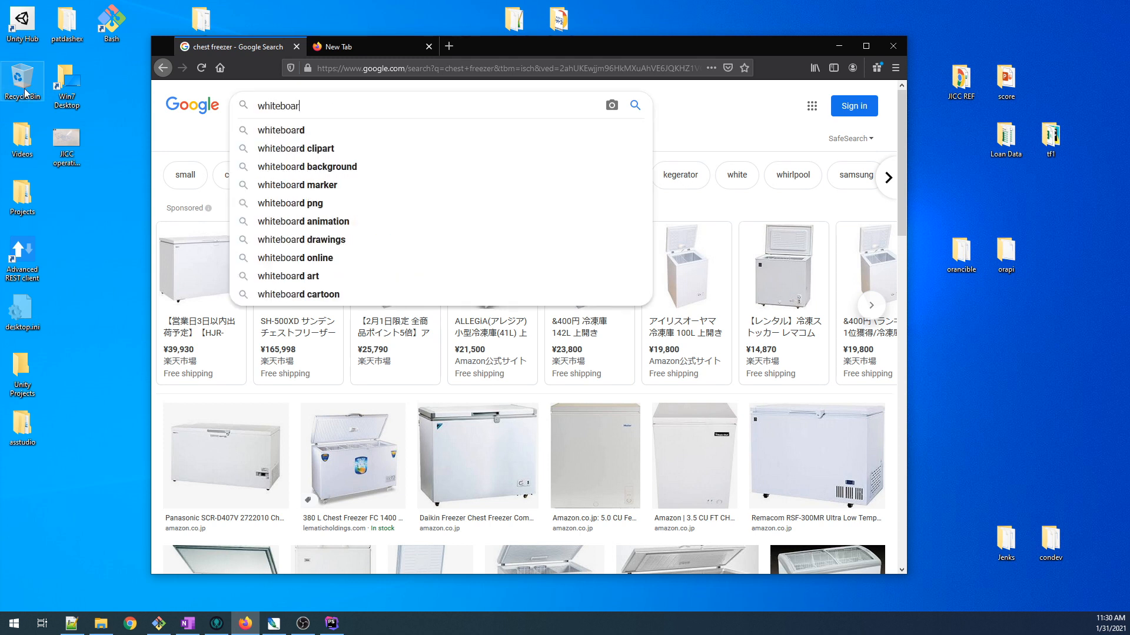
- Run the 'whiteboard' image search and scroll down through the results
key(Return)
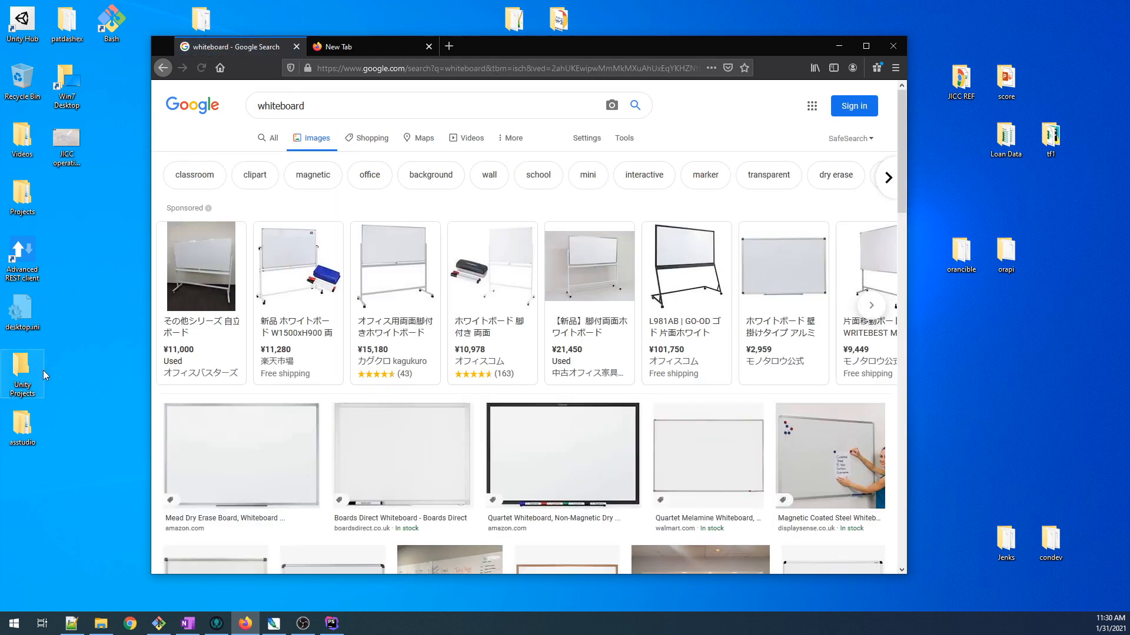
scroll(down, 3)
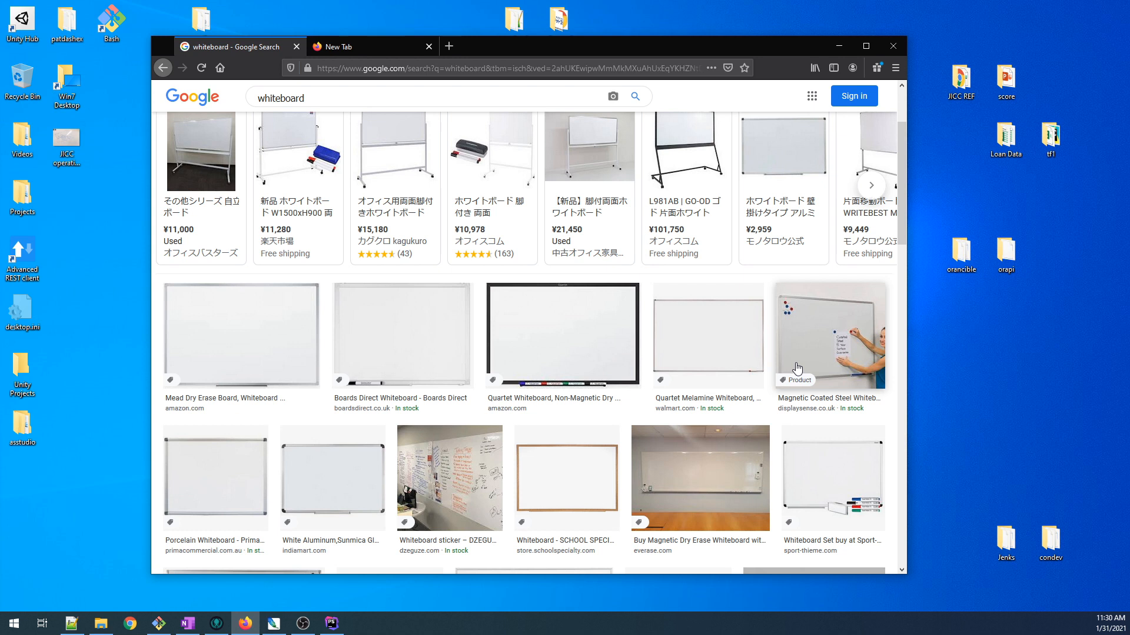
mouse_move(821, 341)
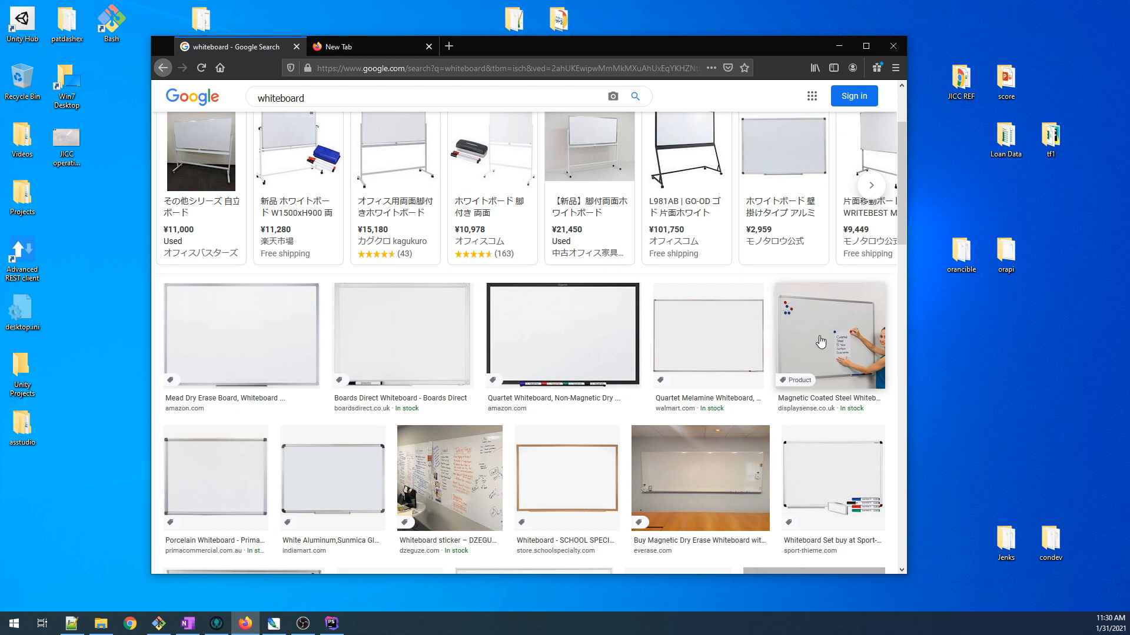
mouse_move(807, 308)
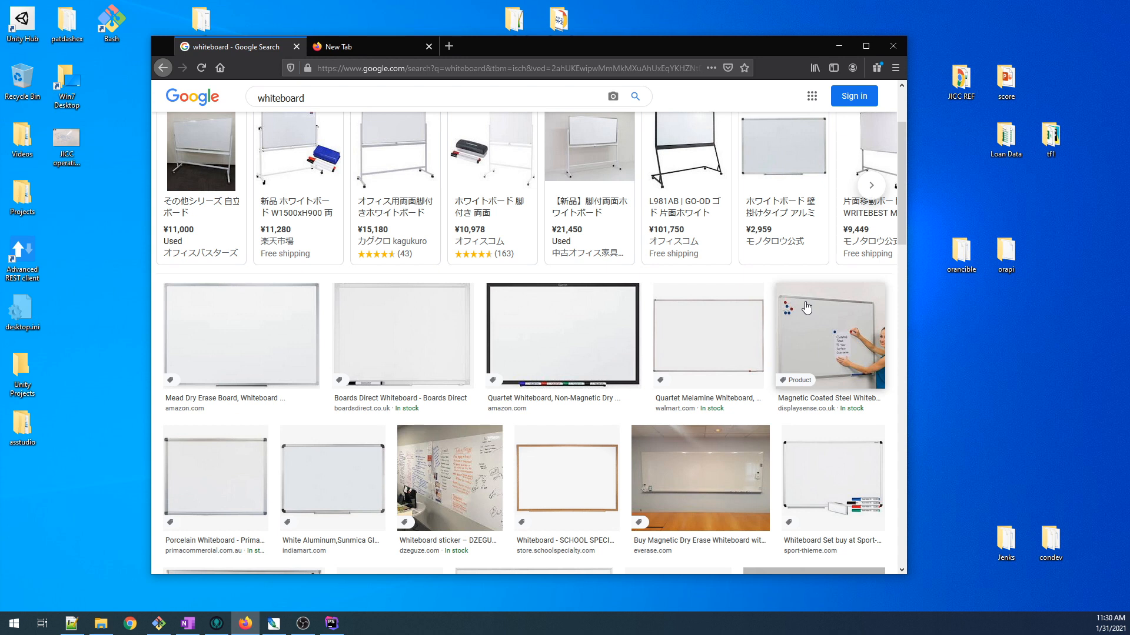
mouse_move(751, 293)
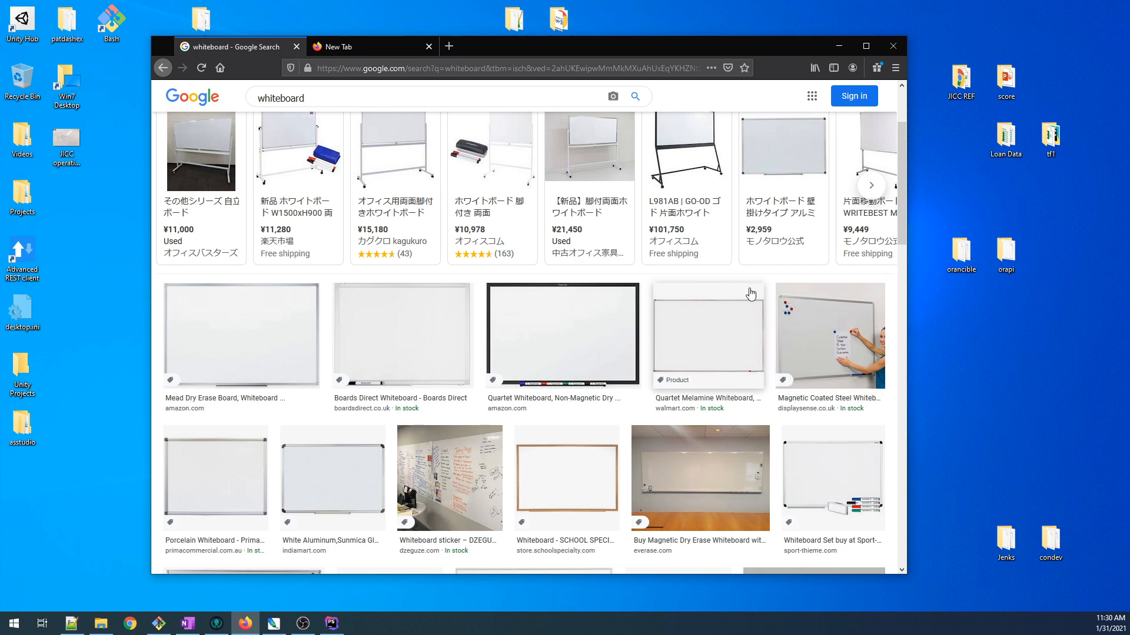
mouse_move(809, 320)
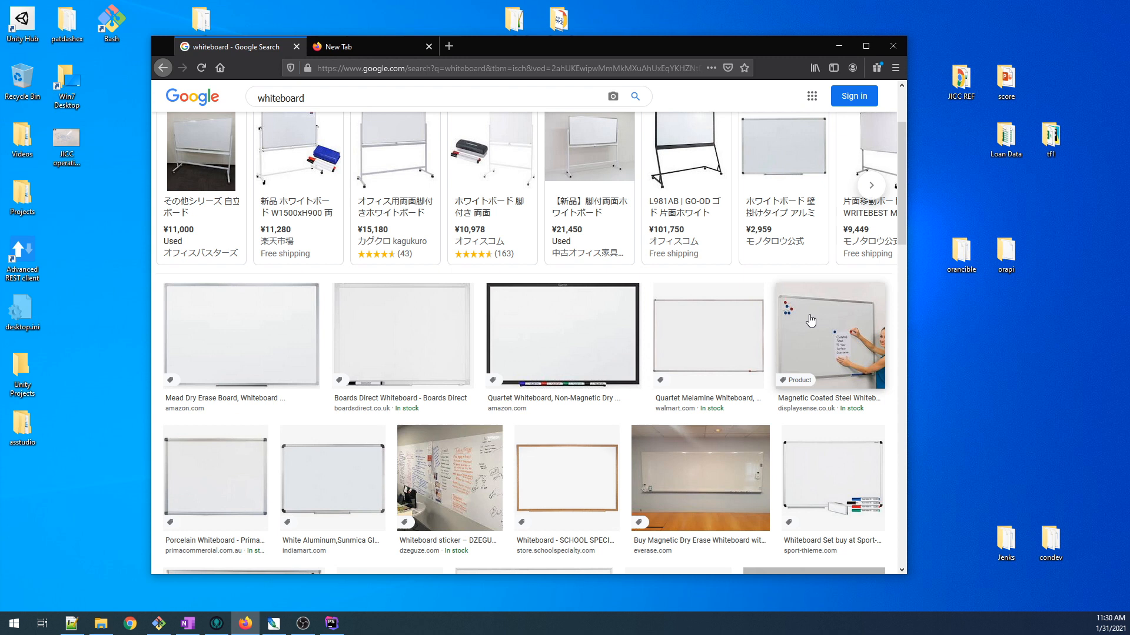
mouse_move(817, 315)
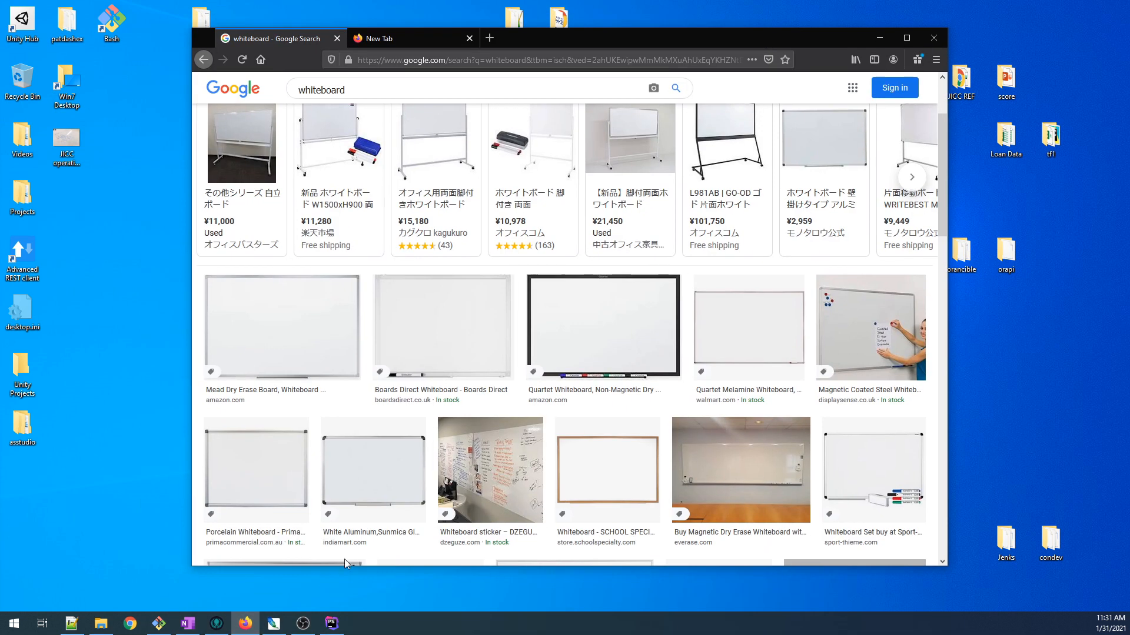
- Bring the black-canvas hw3d.psd document to the front in Photoshop
click(331, 623)
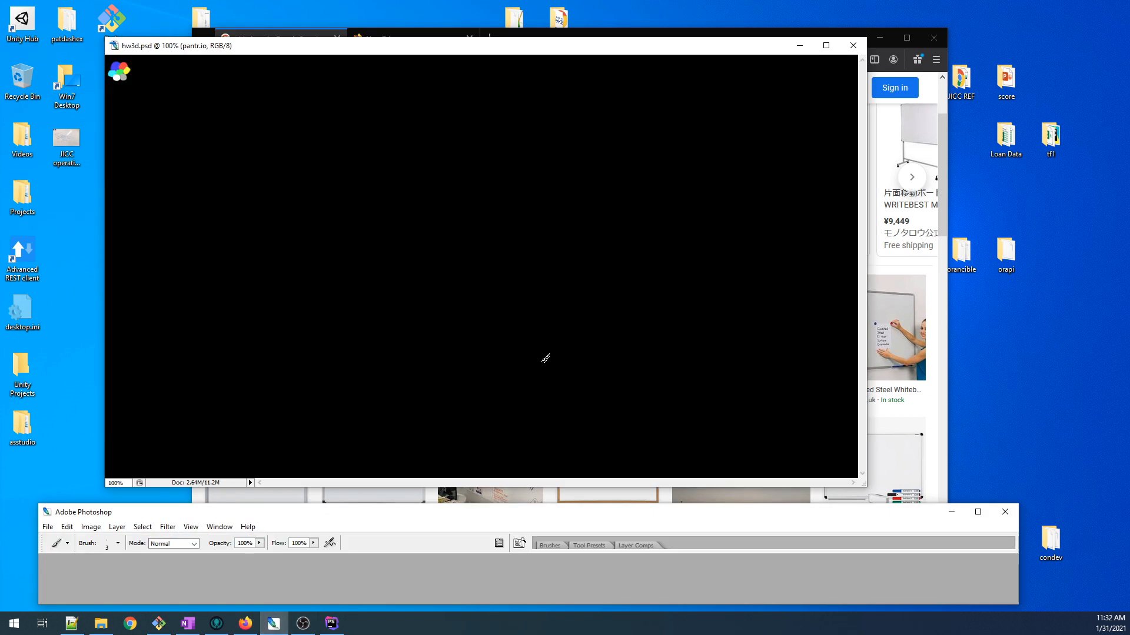
mouse_move(583, 288)
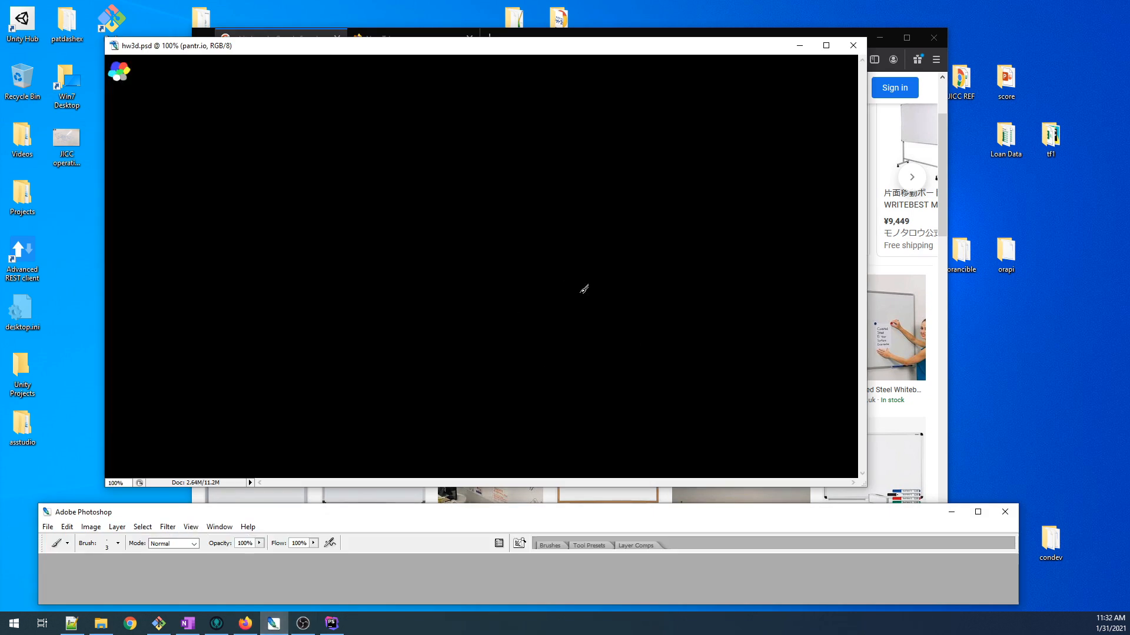
mouse_move(582, 288)
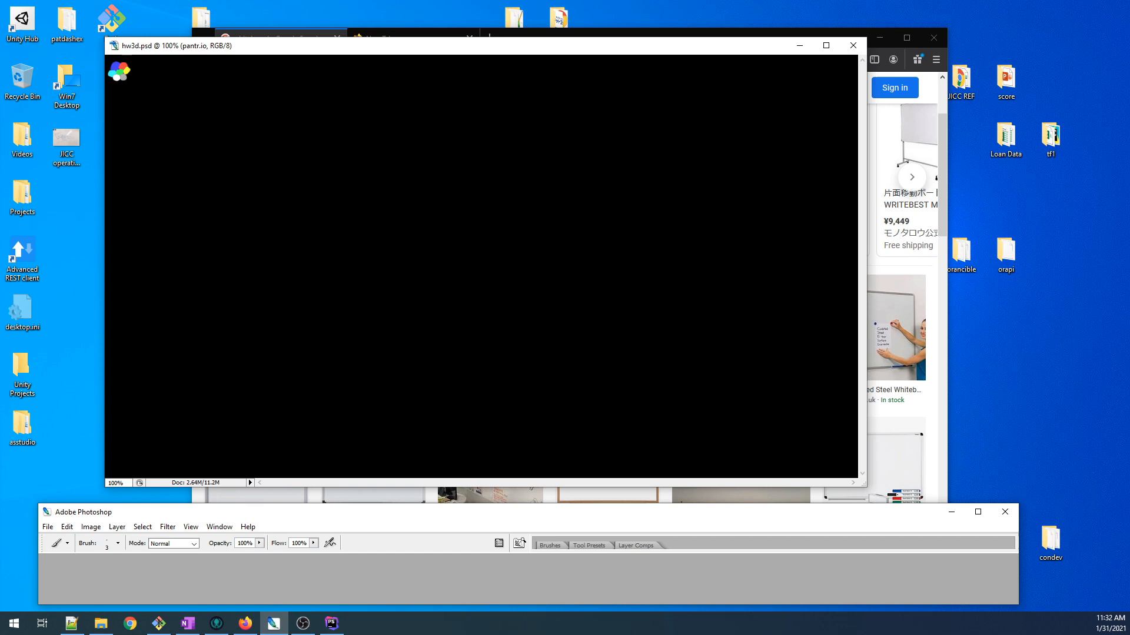
mouse_move(698, 219)
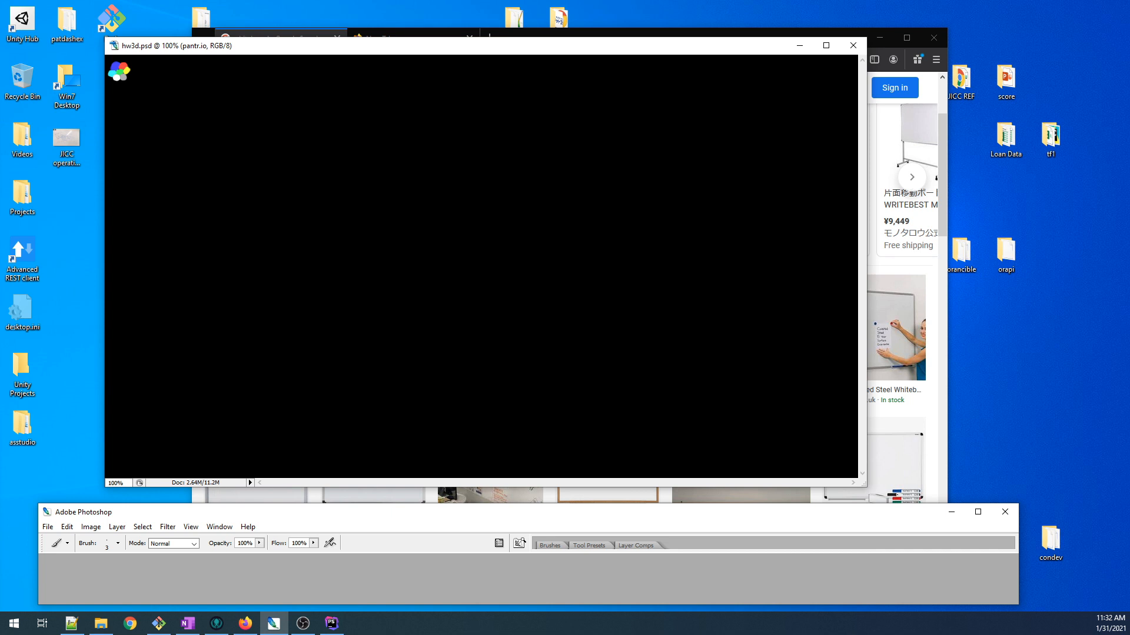
mouse_move(476, 195)
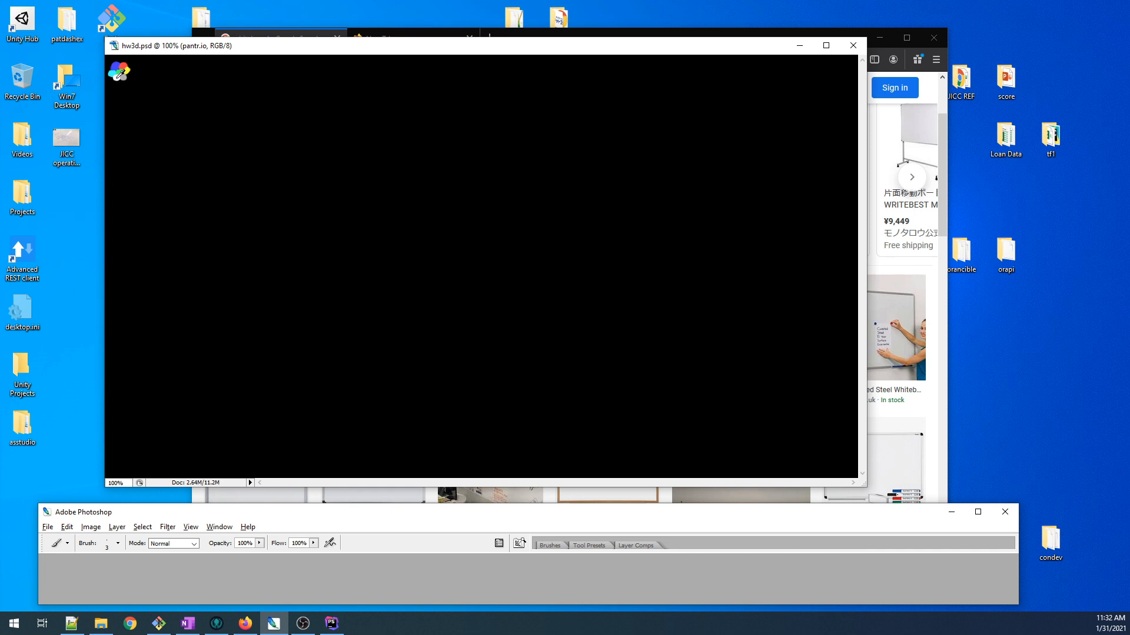
mouse_move(90, 218)
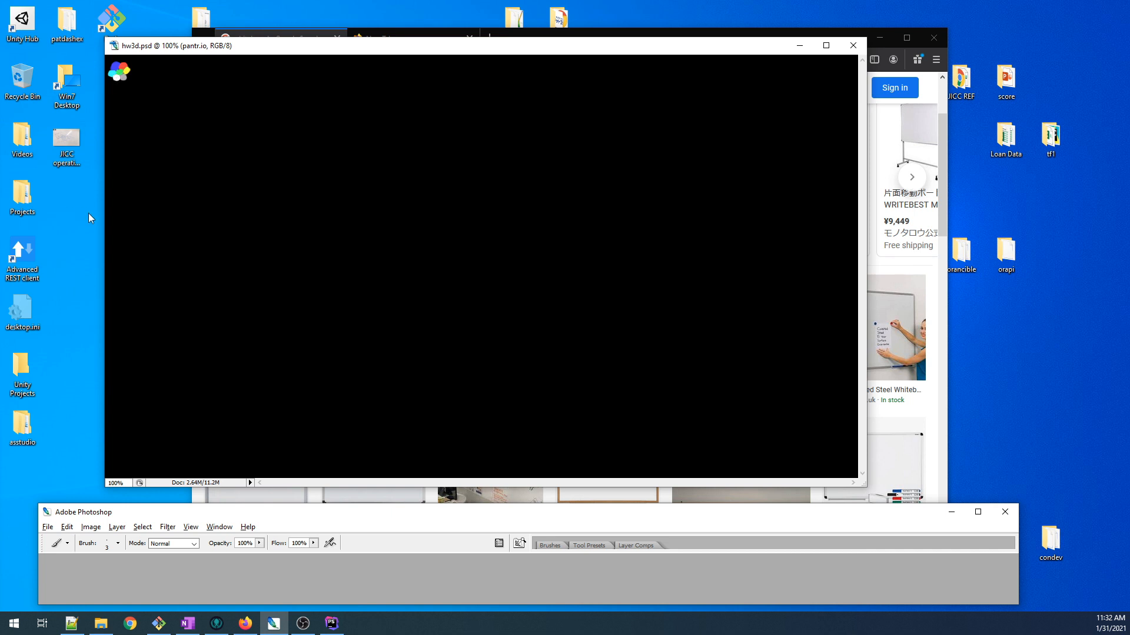
mouse_move(243, 308)
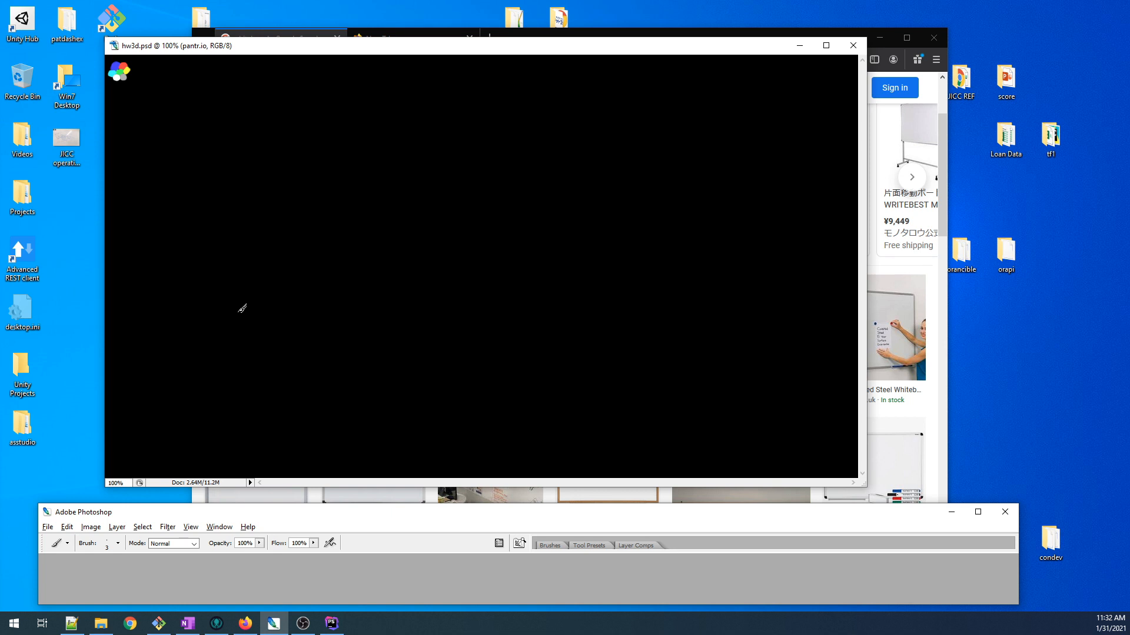
mouse_move(411, 184)
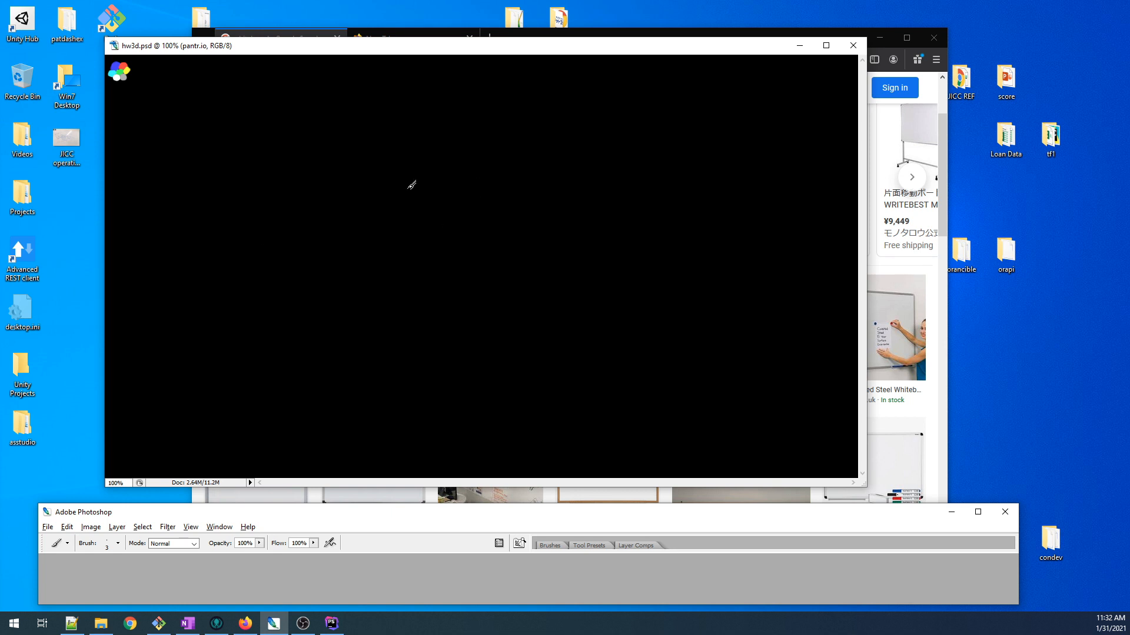
mouse_move(348, 236)
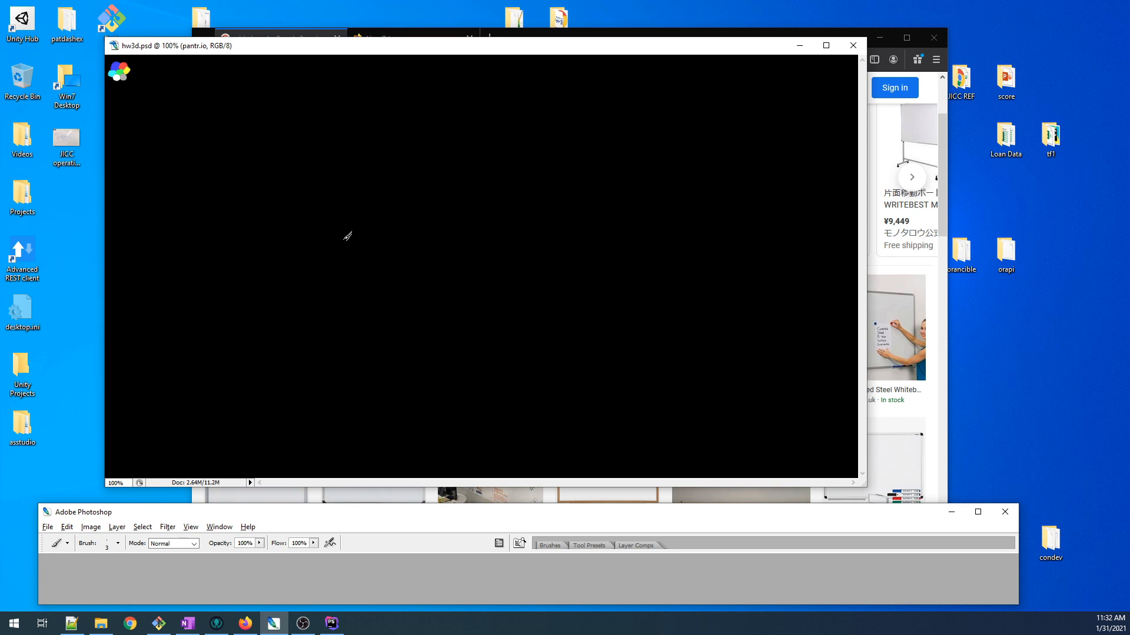
mouse_move(213, 235)
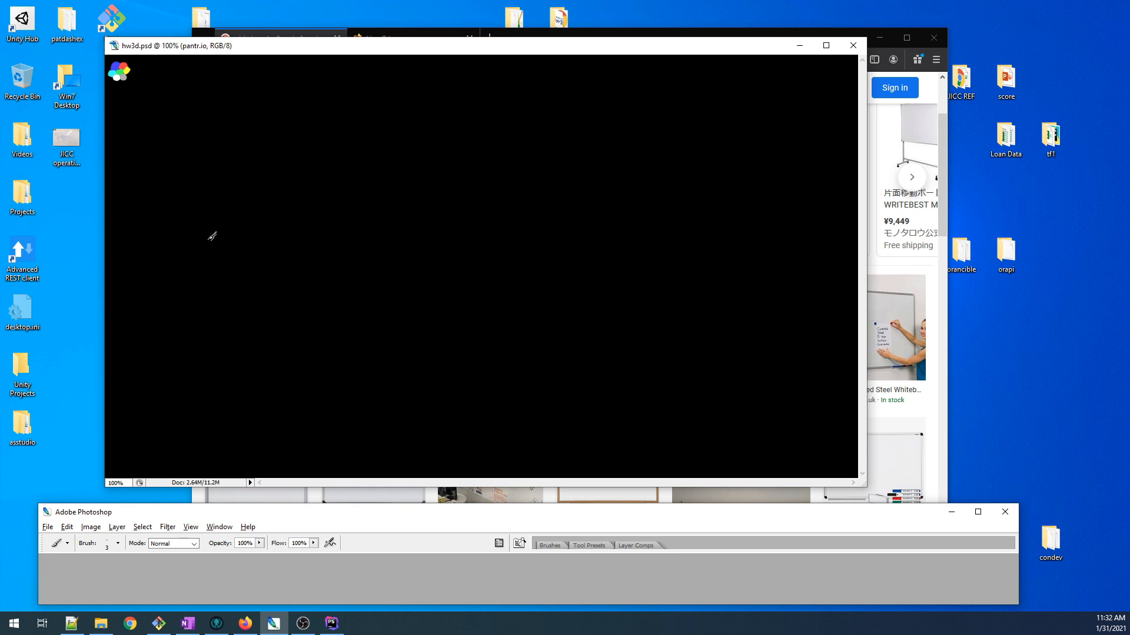
mouse_move(240, 180)
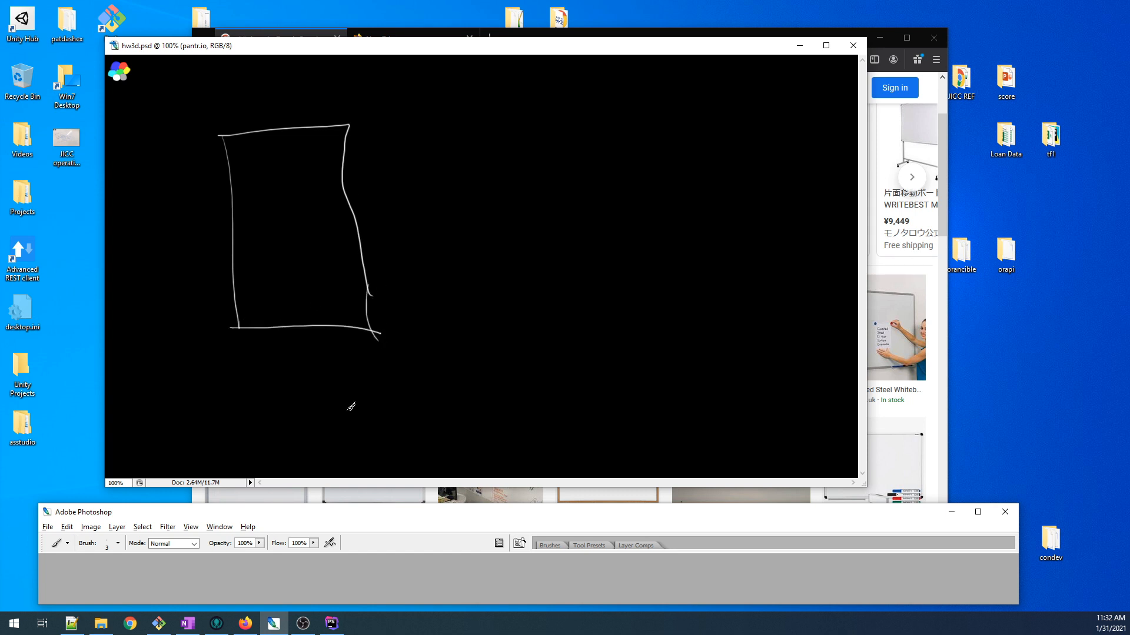
mouse_move(349, 413)
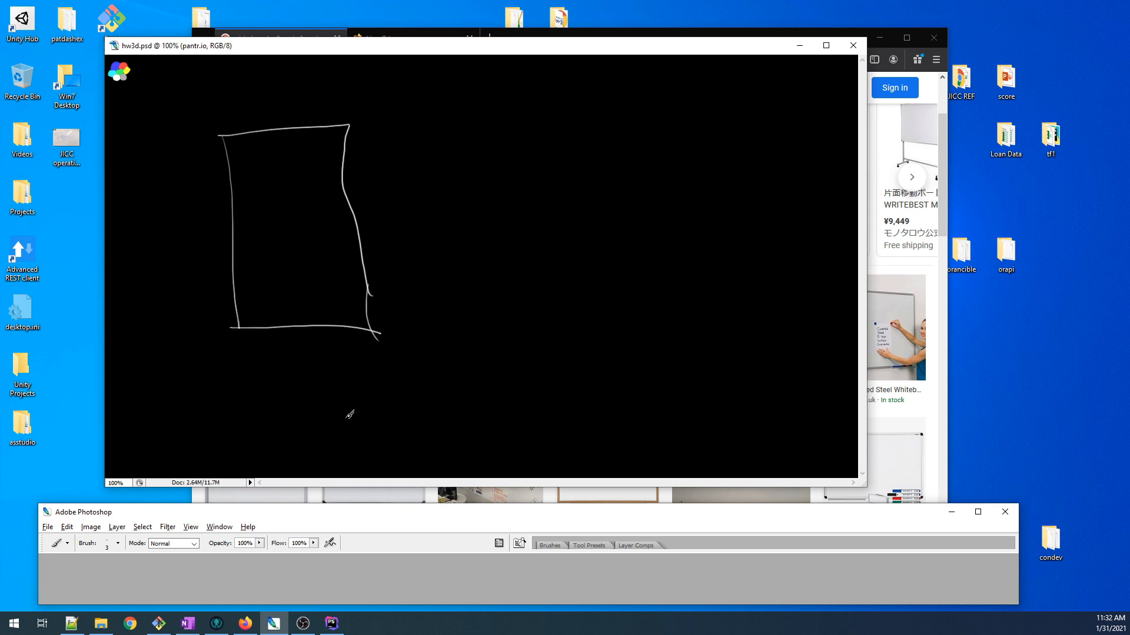
mouse_move(324, 401)
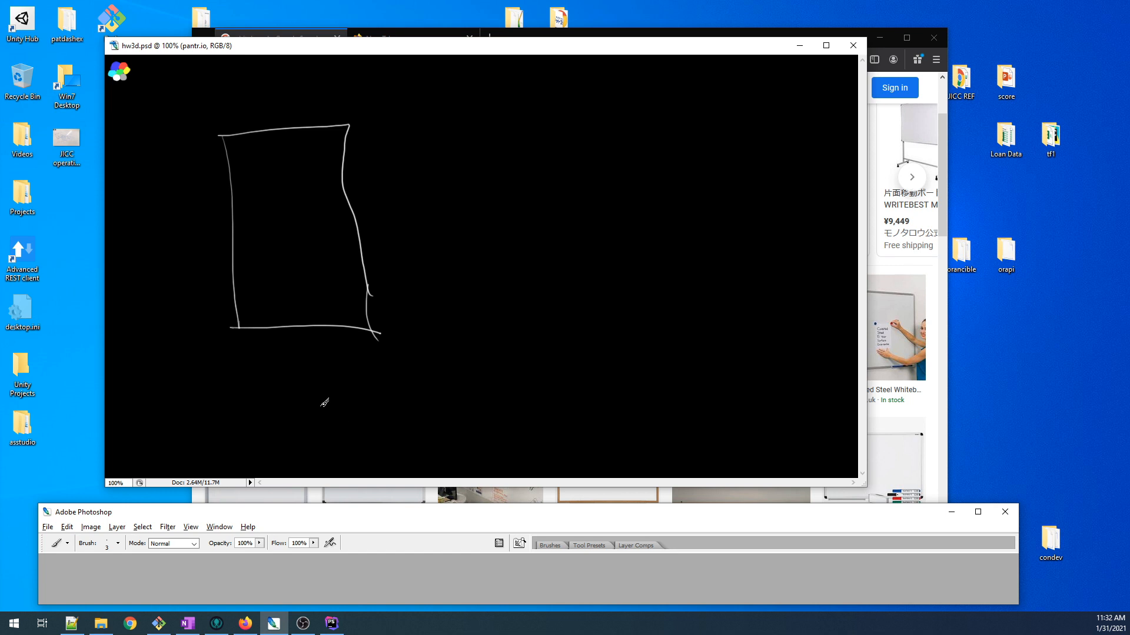
mouse_move(325, 407)
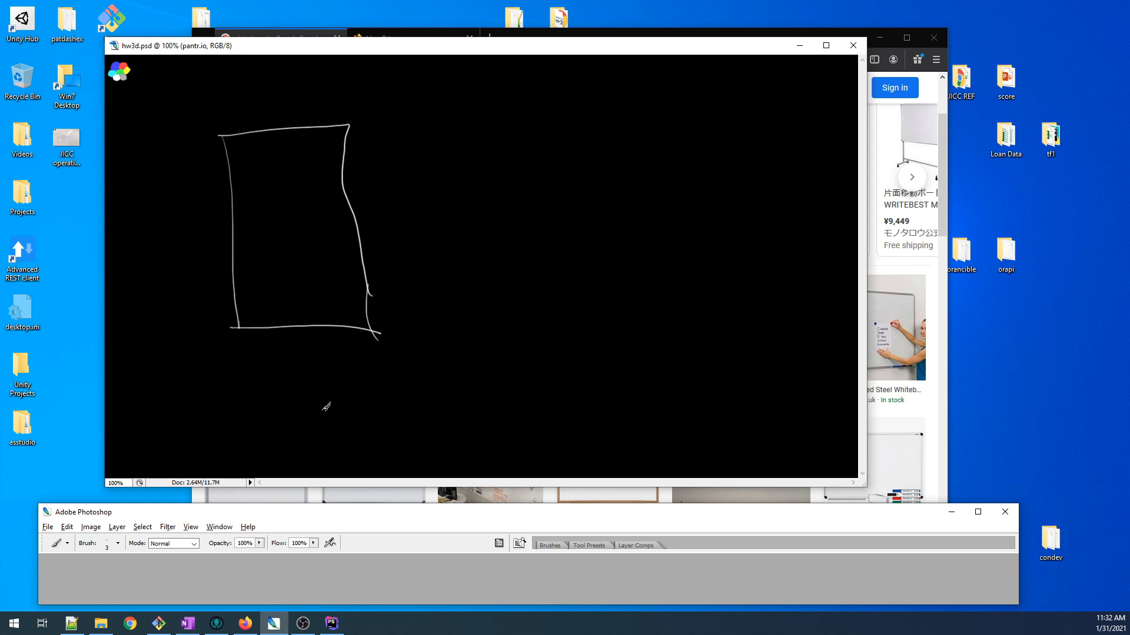
mouse_move(329, 422)
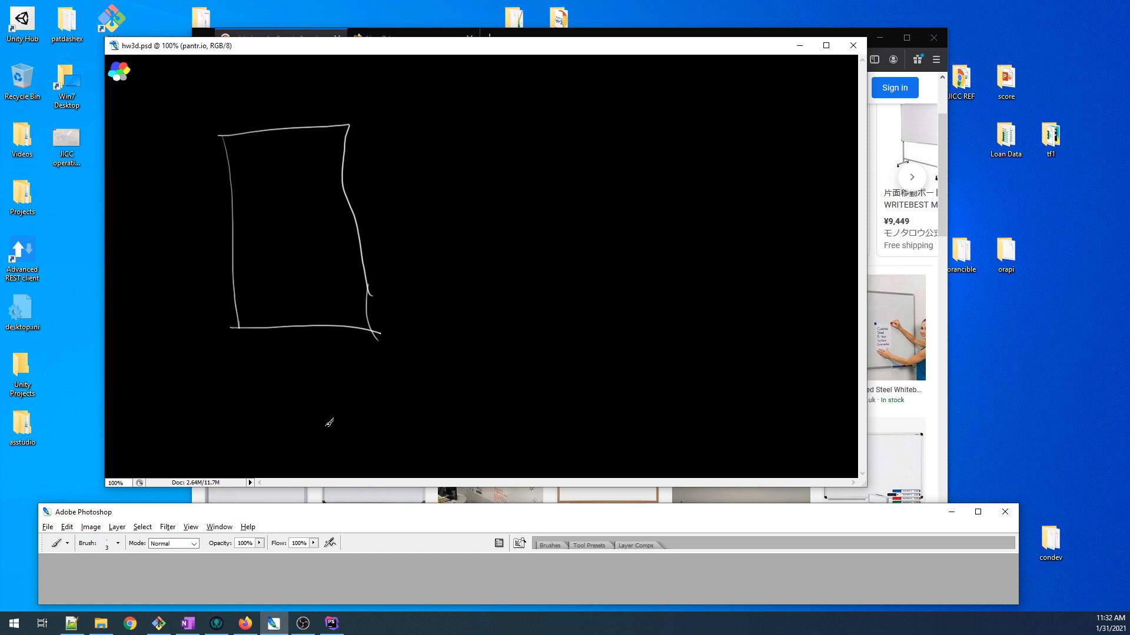
mouse_move(324, 418)
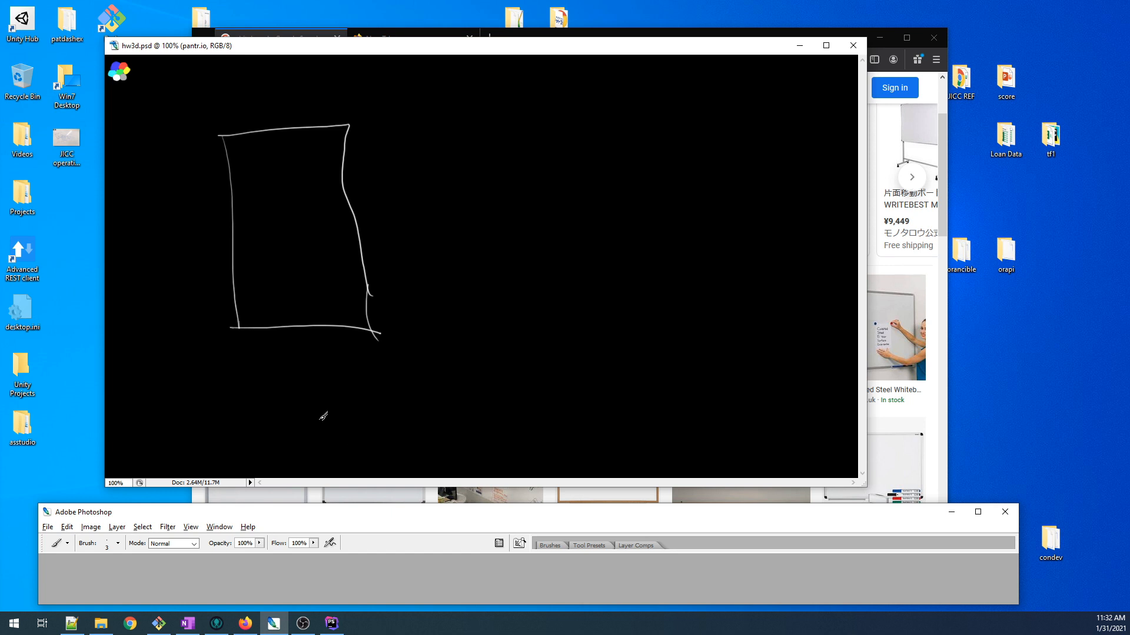
mouse_move(404, 283)
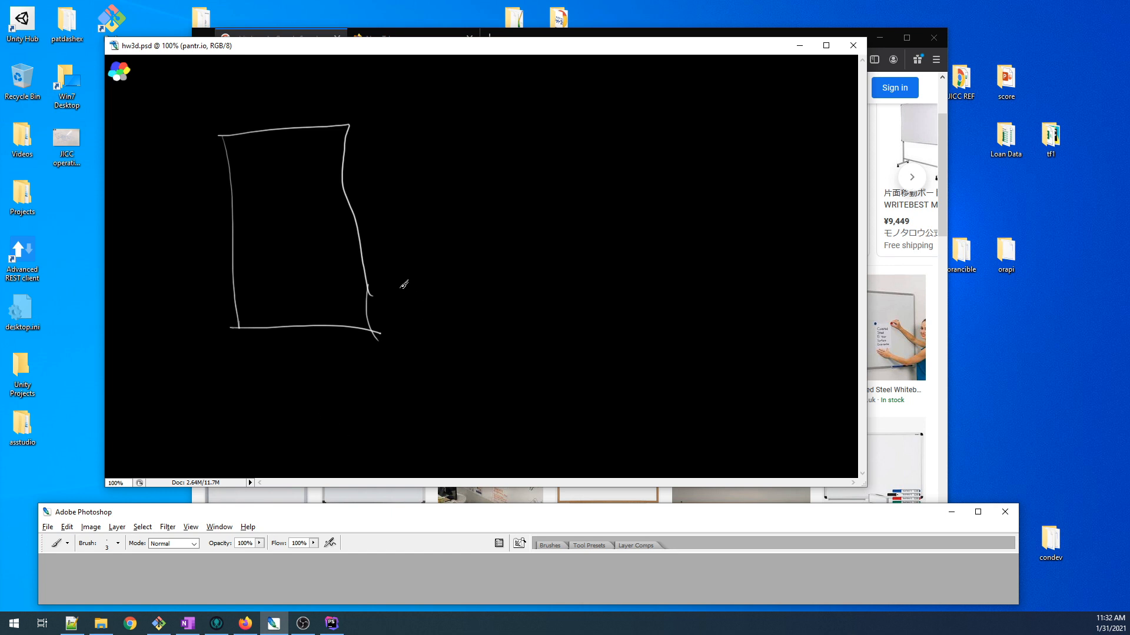
mouse_move(371, 240)
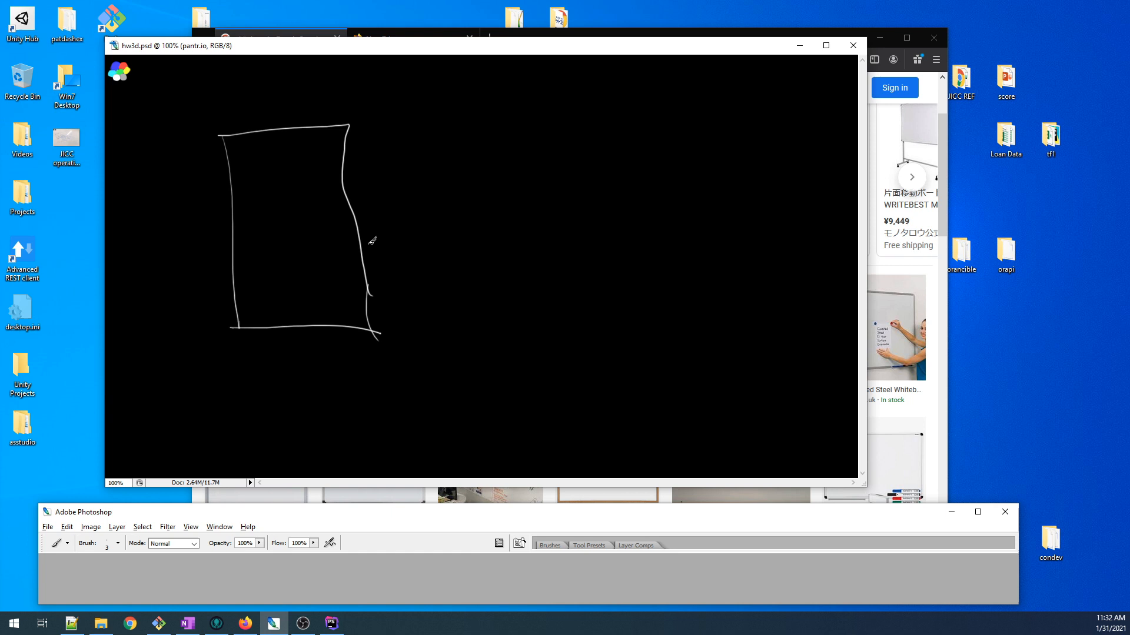
mouse_move(302, 154)
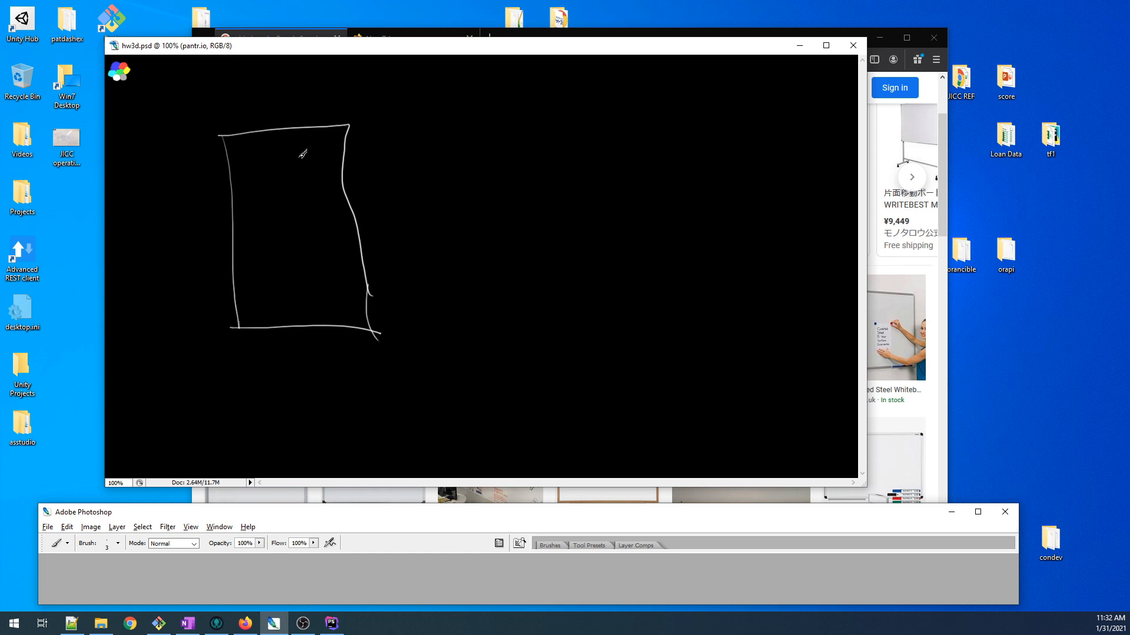
mouse_move(194, 166)
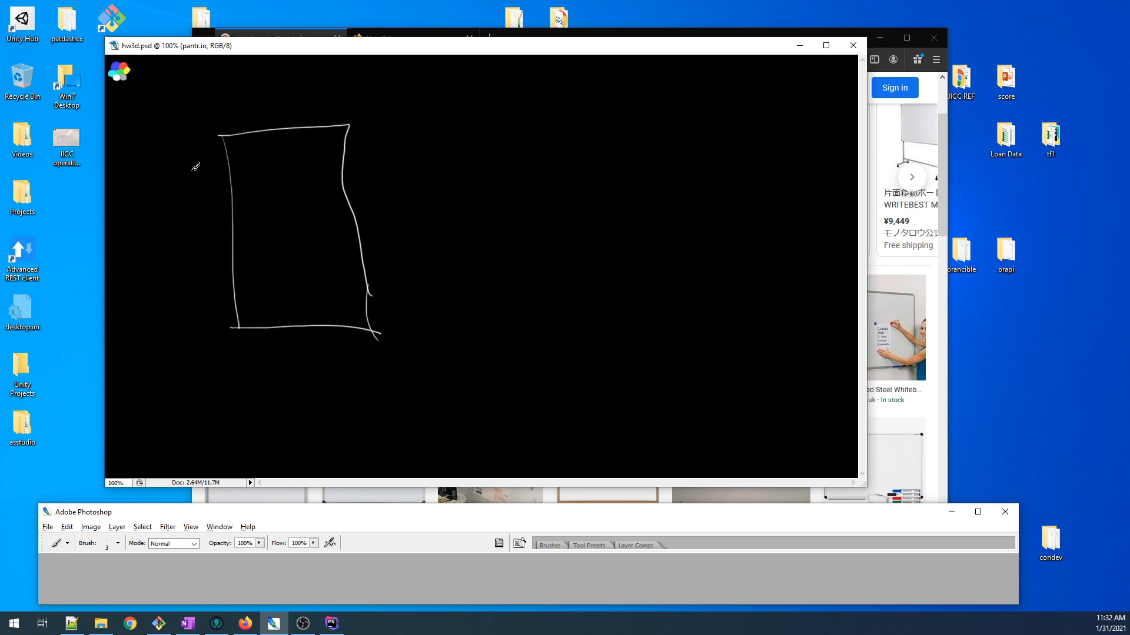
mouse_move(288, 254)
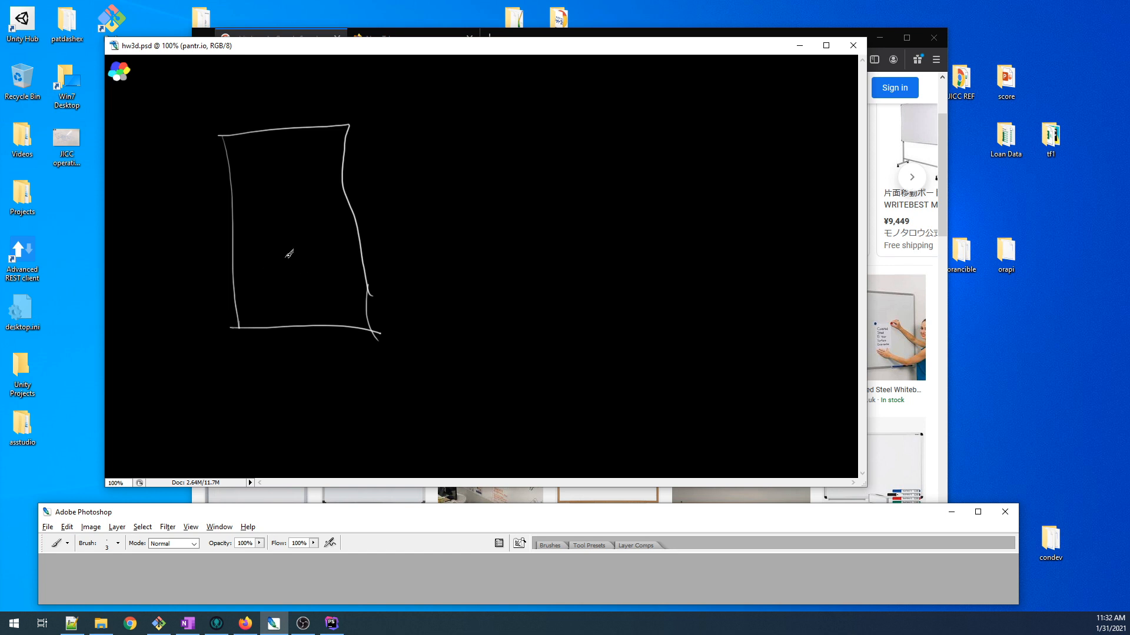
mouse_move(241, 164)
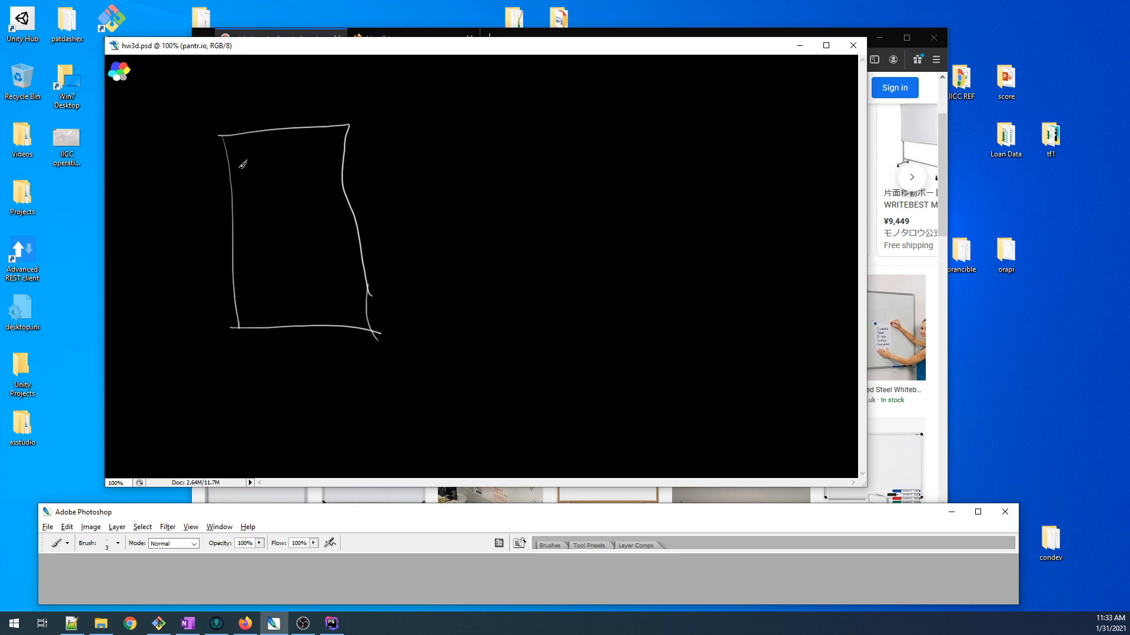
mouse_move(251, 170)
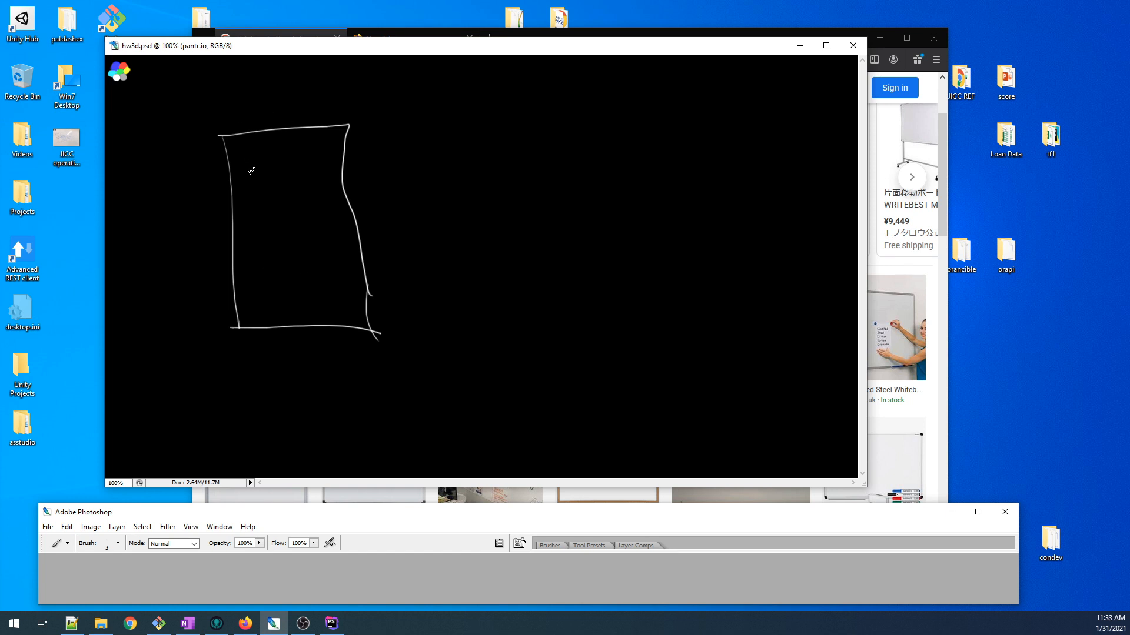
mouse_move(247, 179)
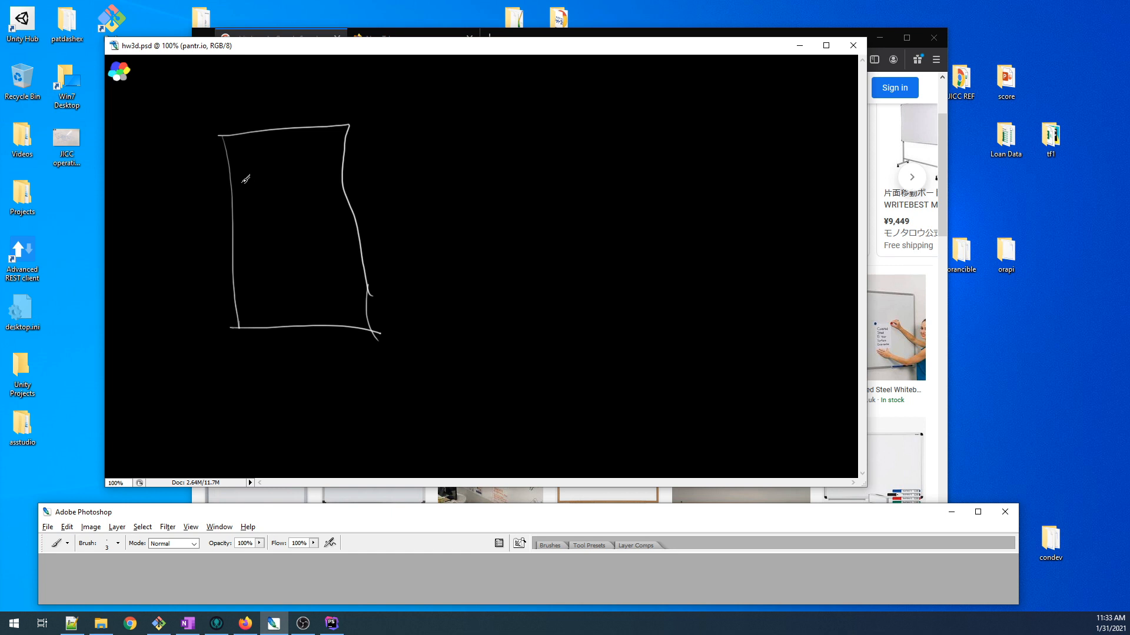
mouse_move(229, 153)
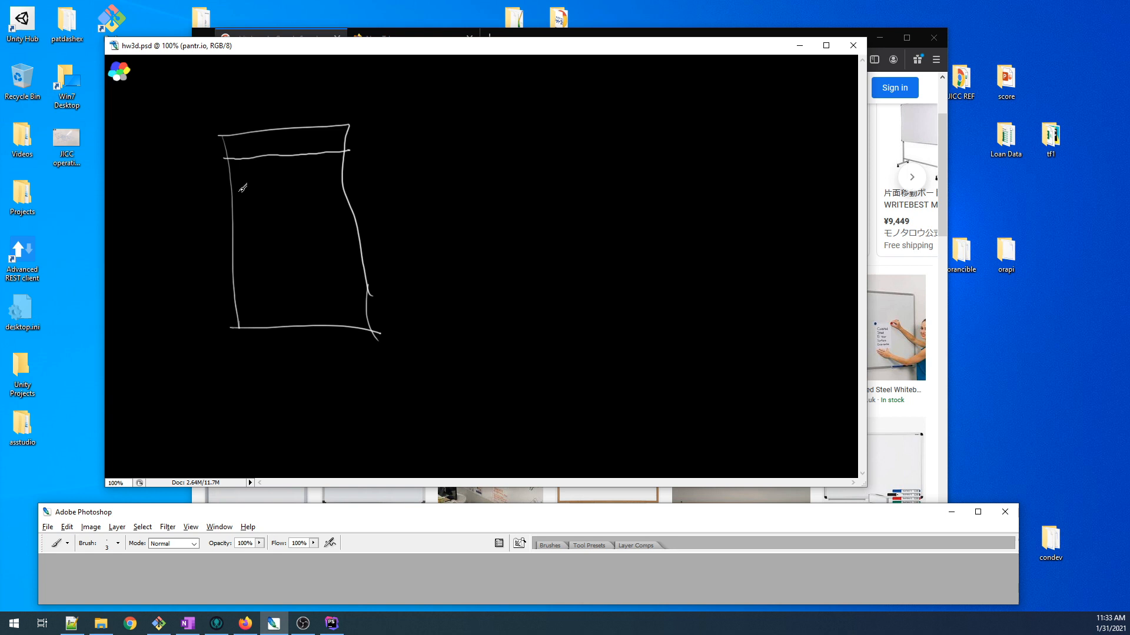
- Draw two more horizontal dividers and handwrite 'Kitchen Fridge' in the top row
drag(231, 184, 342, 177)
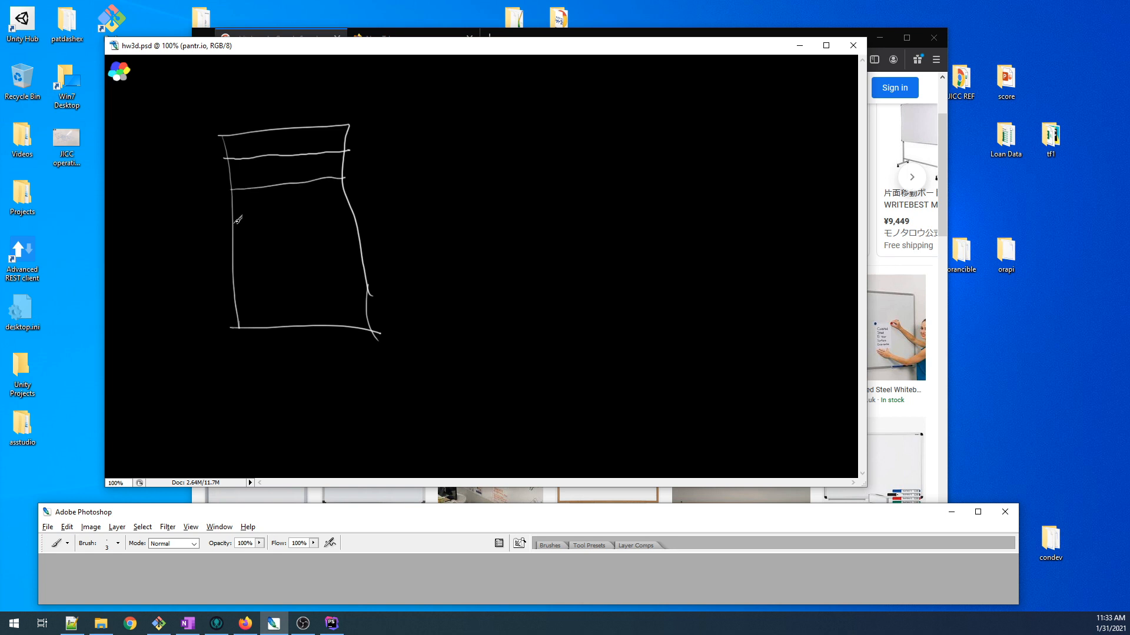
drag(241, 215, 350, 211)
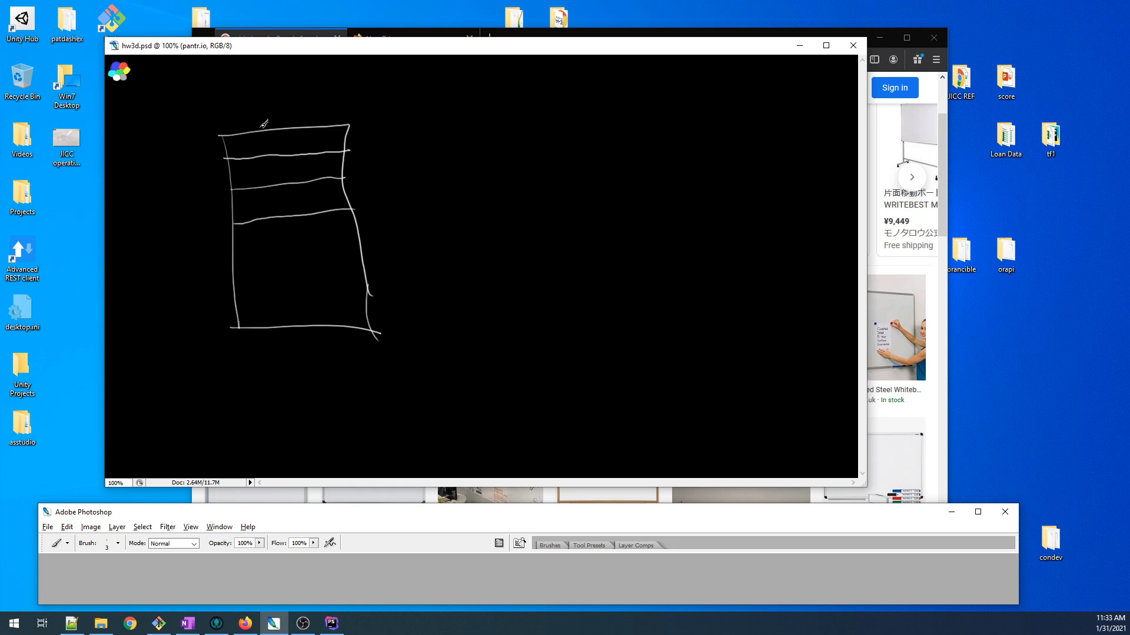
drag(229, 146, 267, 147)
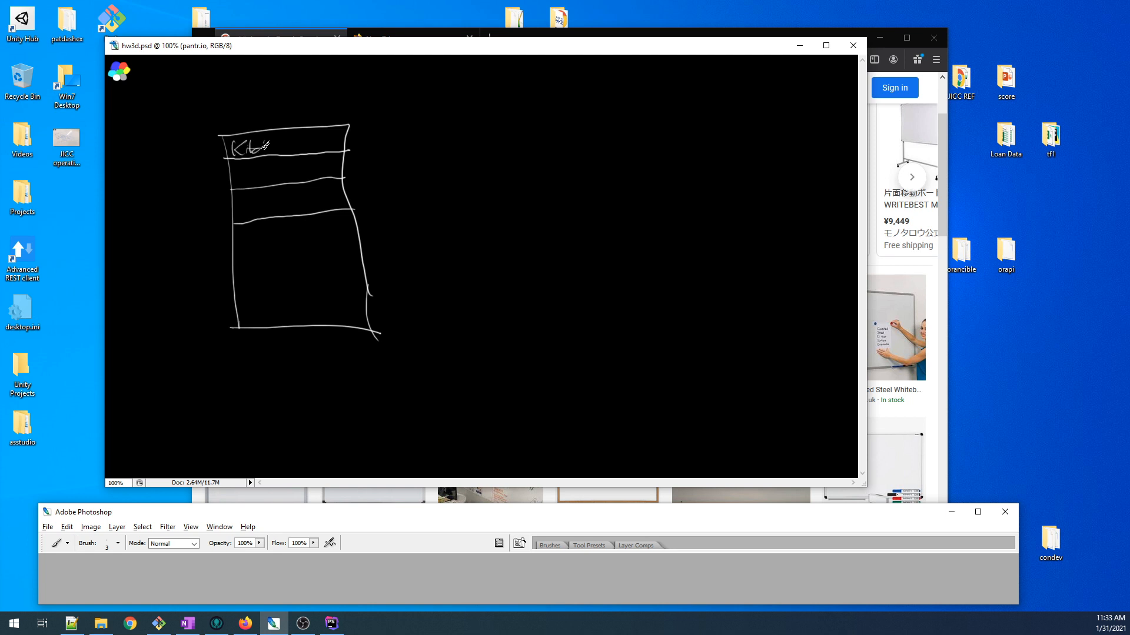
drag(260, 144, 321, 144)
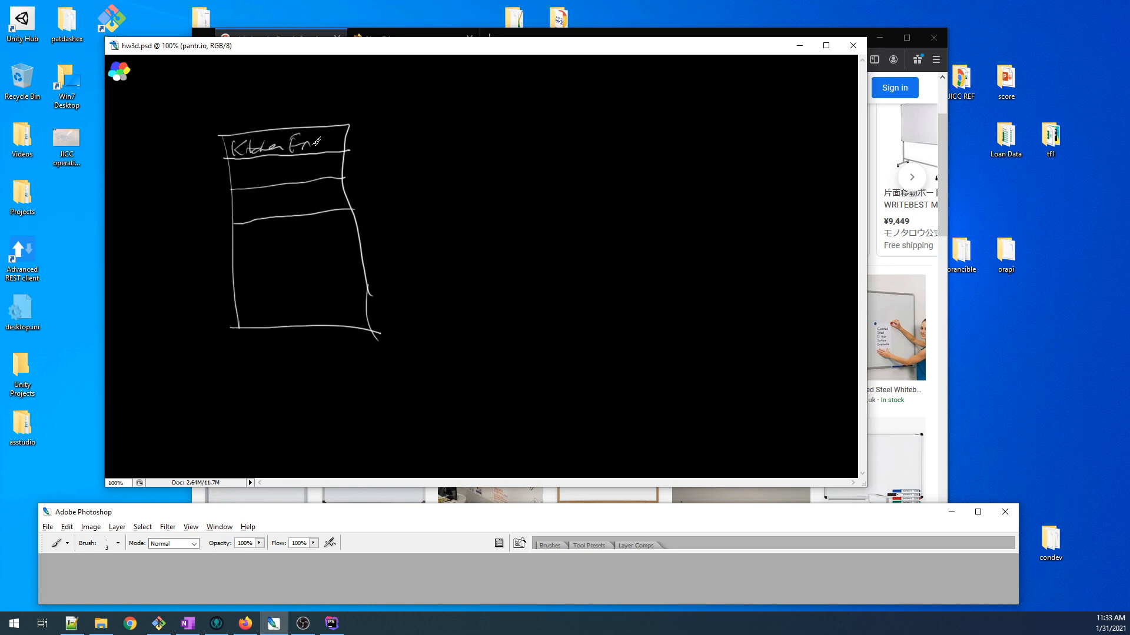
drag(317, 144, 353, 148)
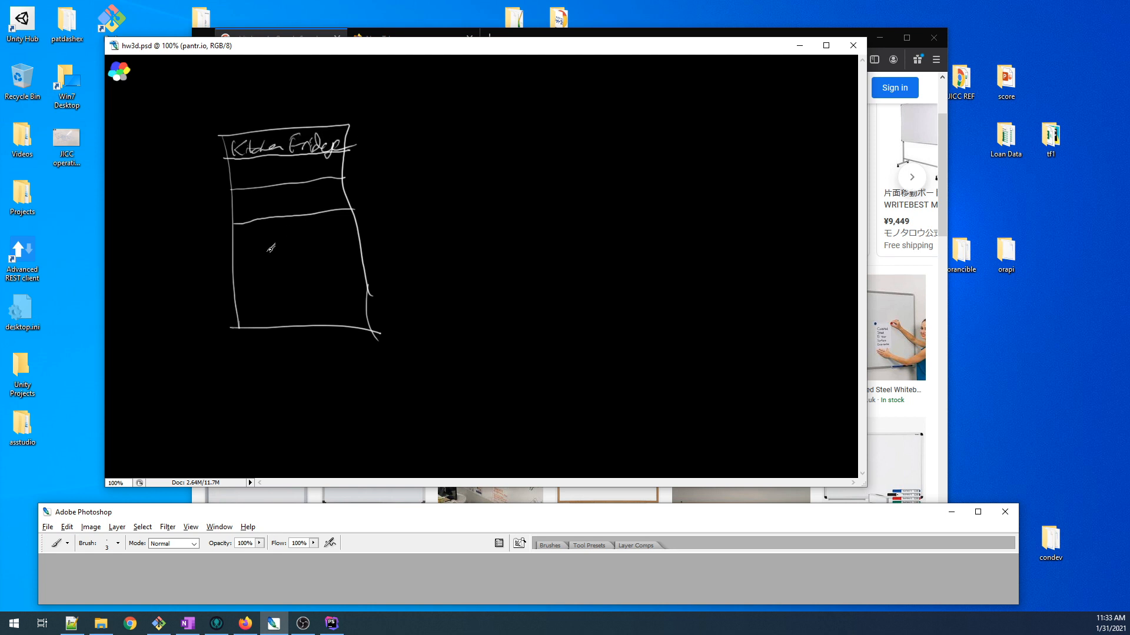
mouse_move(237, 173)
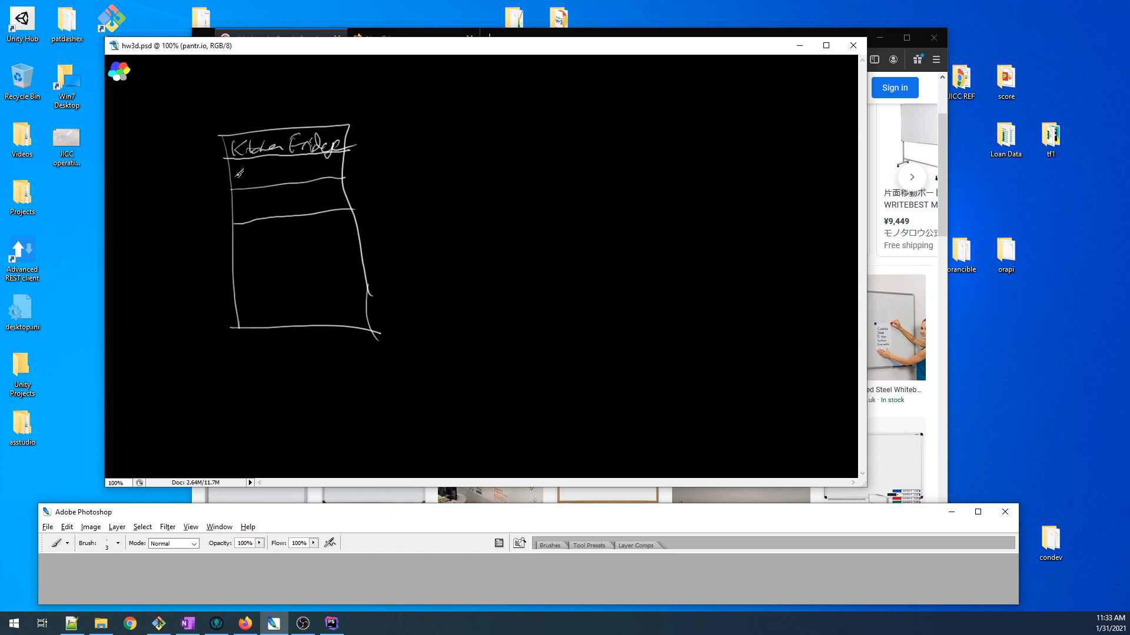
- Handwrite 'Porch Freezer' in the list's second row
drag(230, 177, 288, 177)
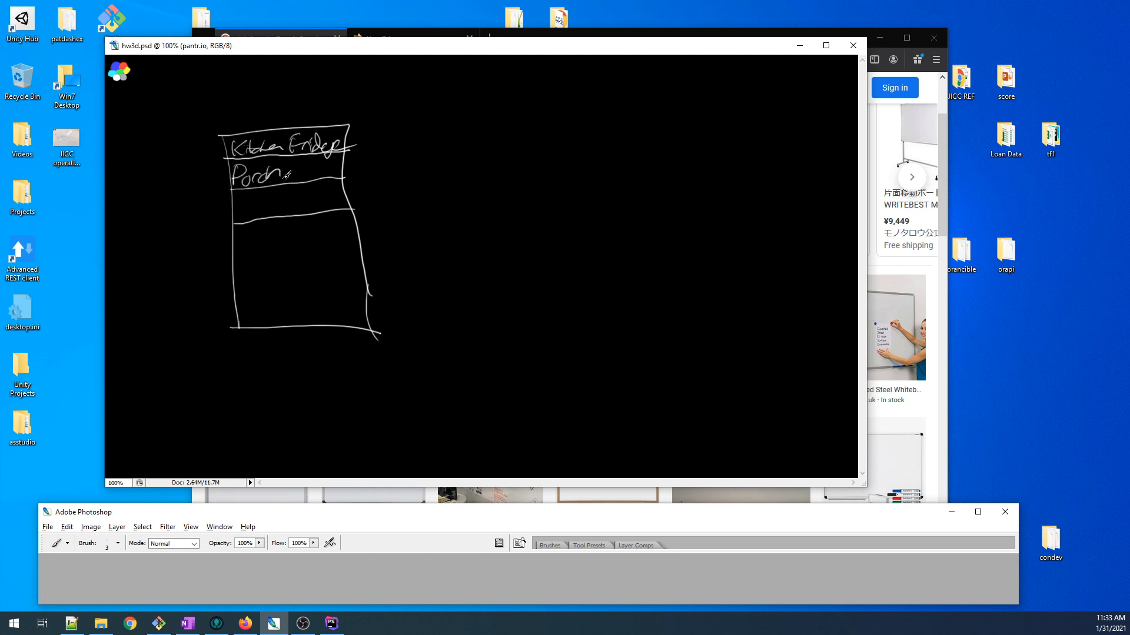
drag(288, 174, 327, 173)
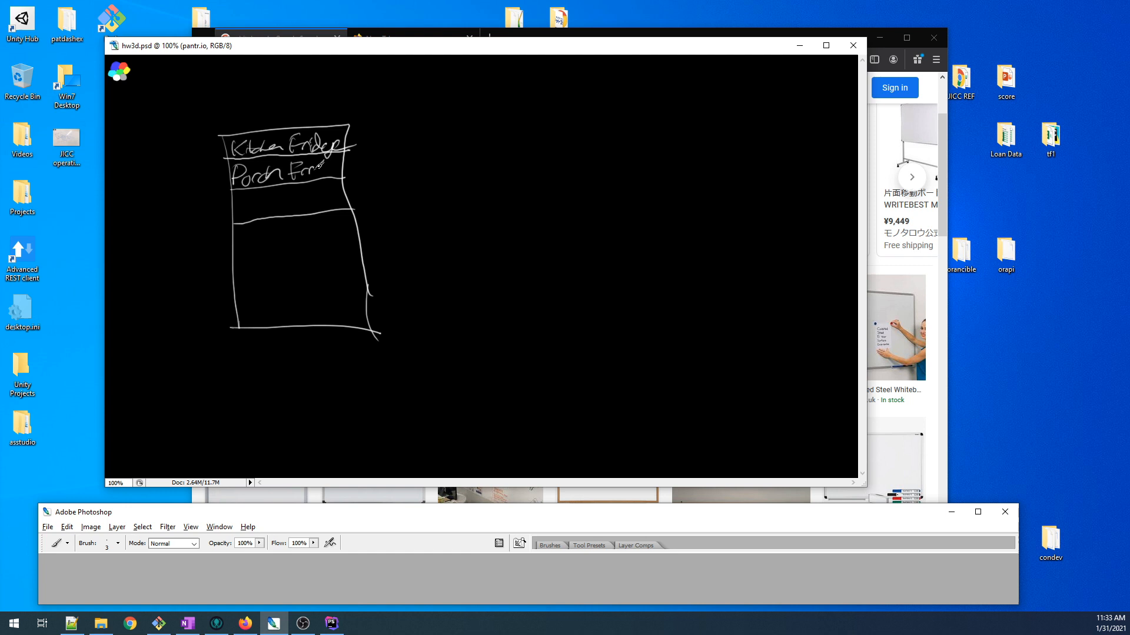
drag(317, 167, 339, 167)
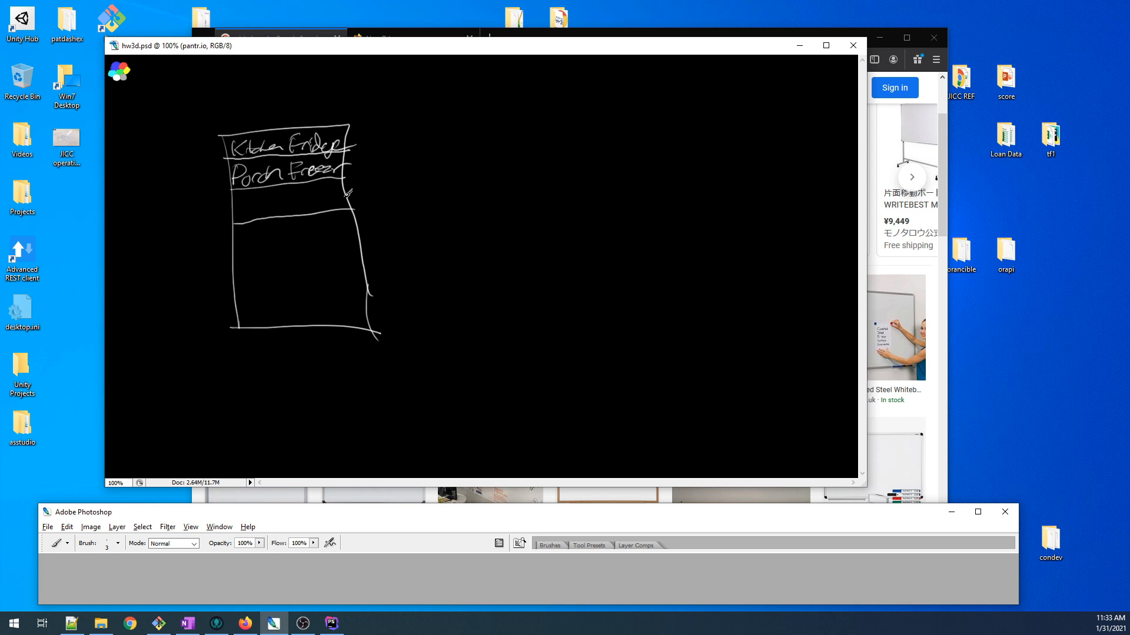
mouse_move(189, 195)
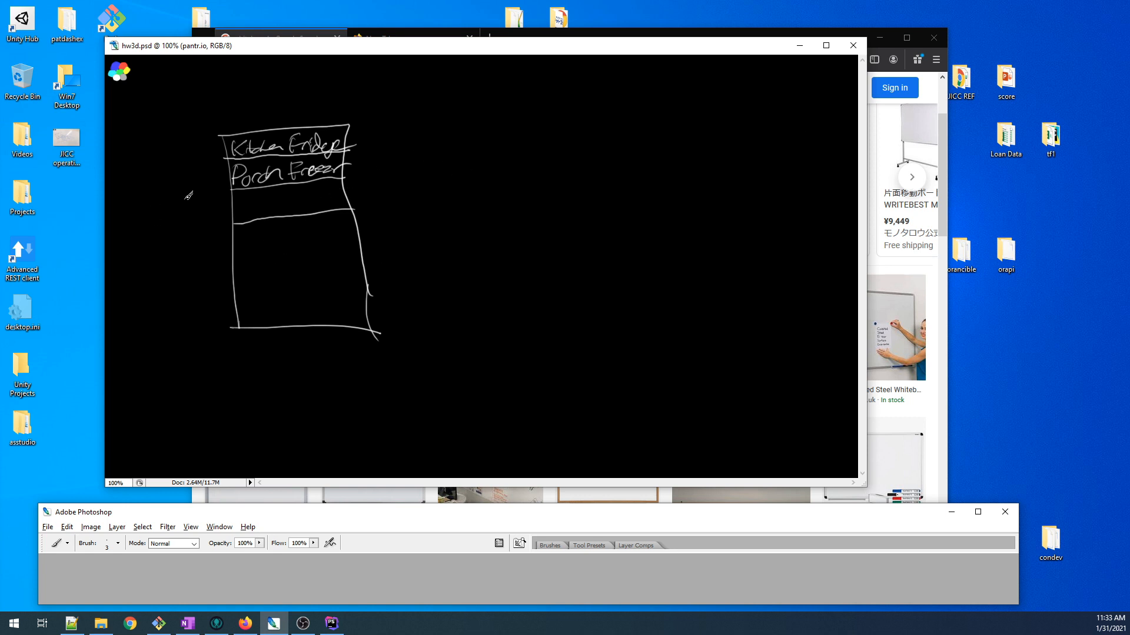
mouse_move(258, 161)
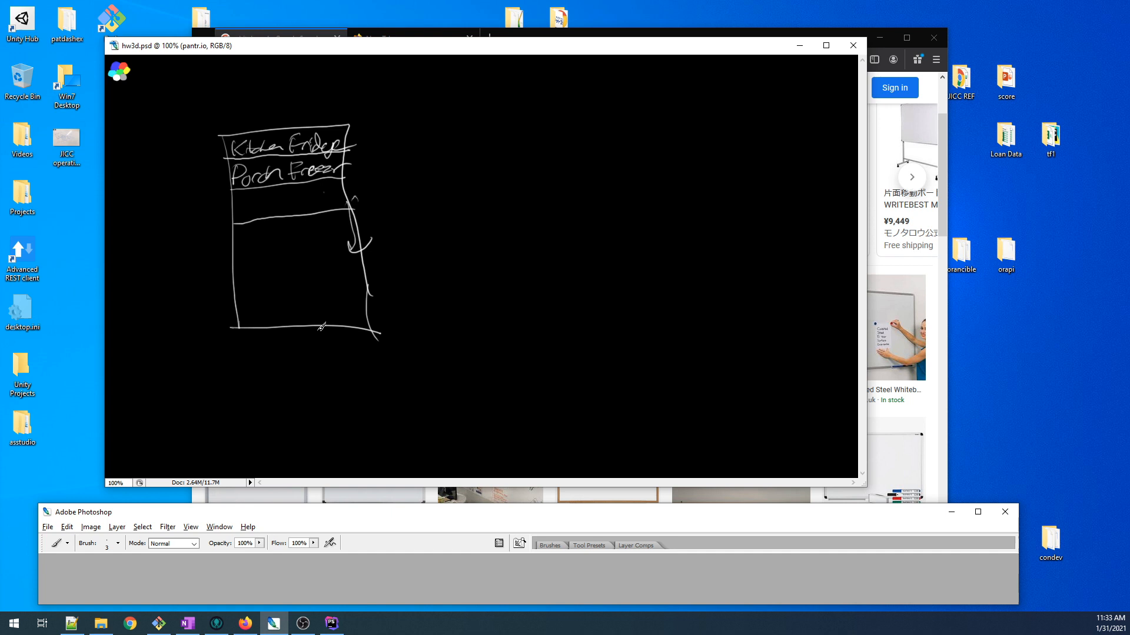
mouse_move(257, 202)
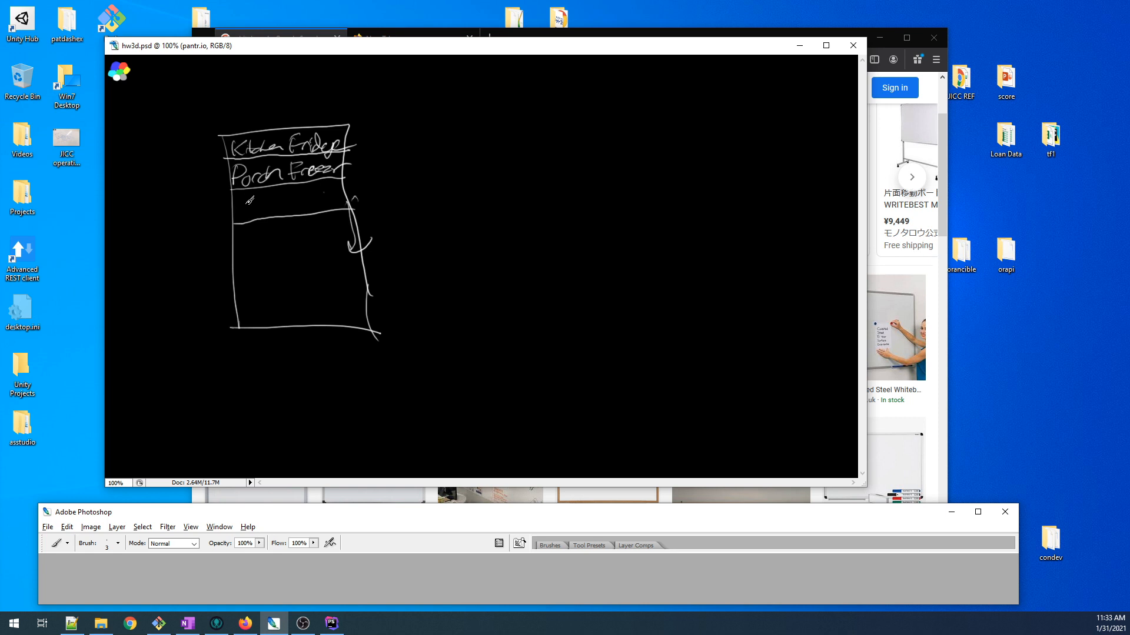
- Write 'Cellar' in the third row and add squiggle marks beside the item lines
drag(237, 206, 263, 202)
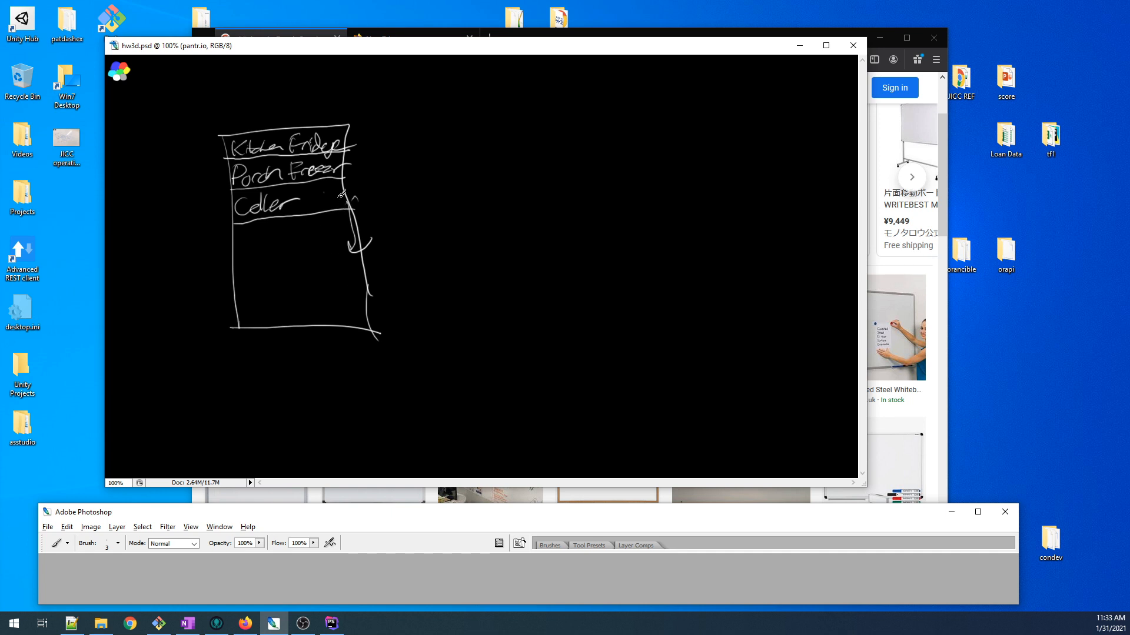
mouse_move(288, 343)
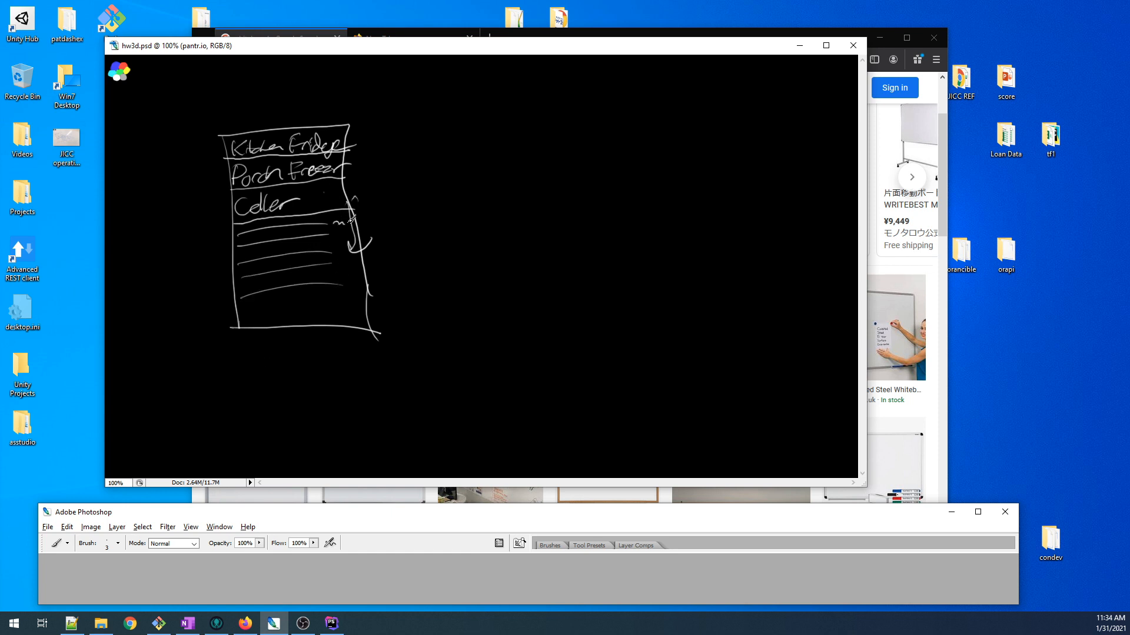
drag(343, 223, 353, 245)
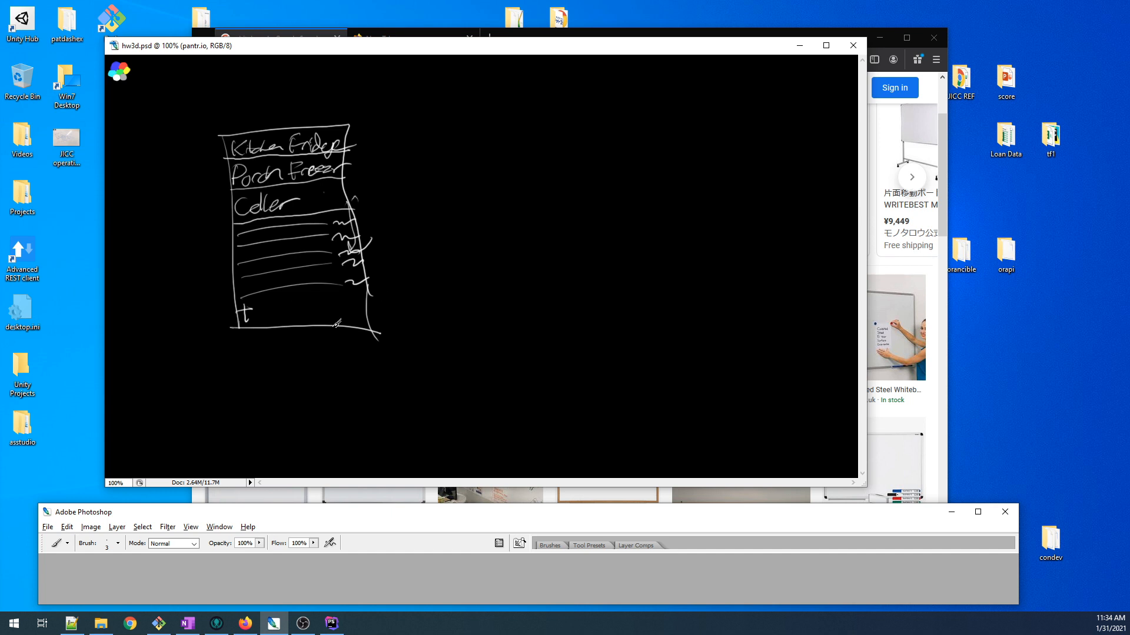
mouse_move(385, 282)
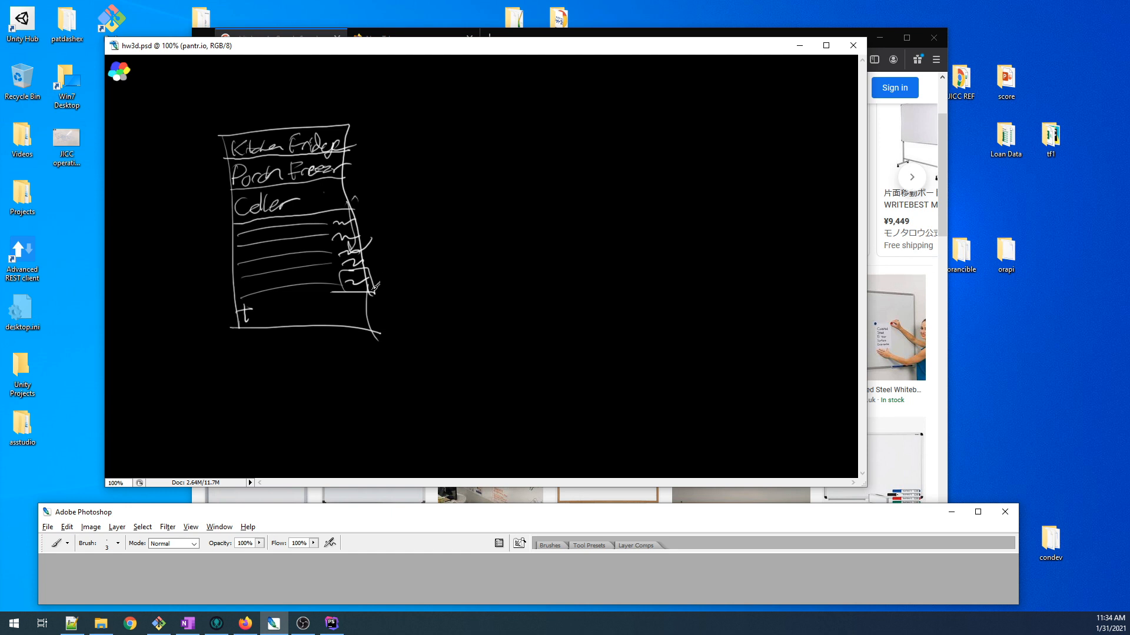
mouse_move(259, 338)
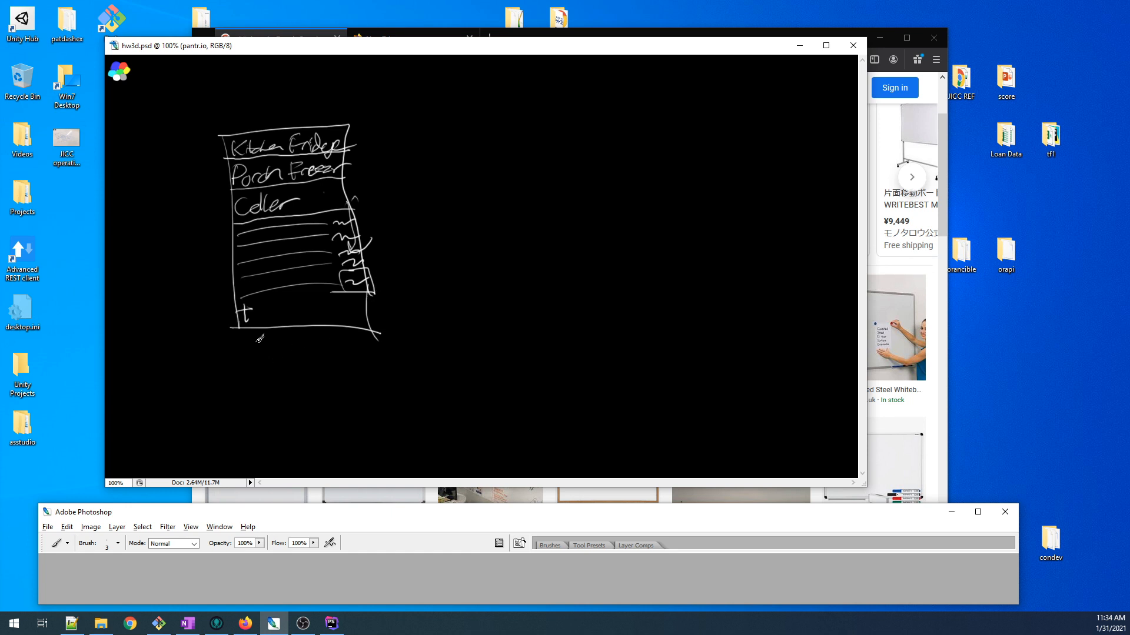
mouse_move(204, 304)
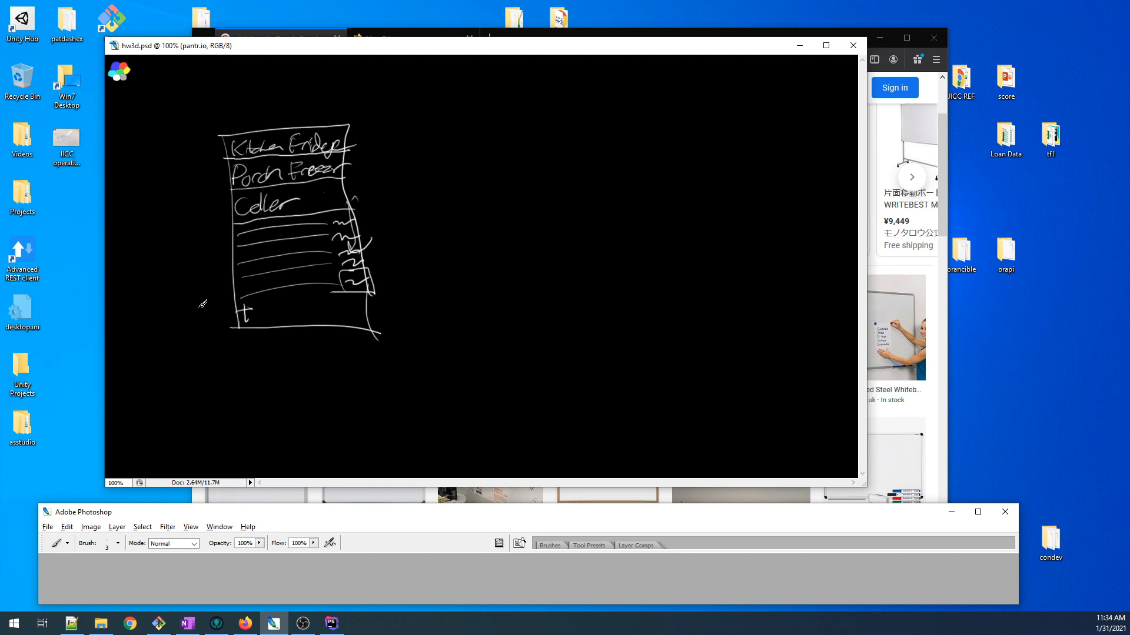
mouse_move(119, 317)
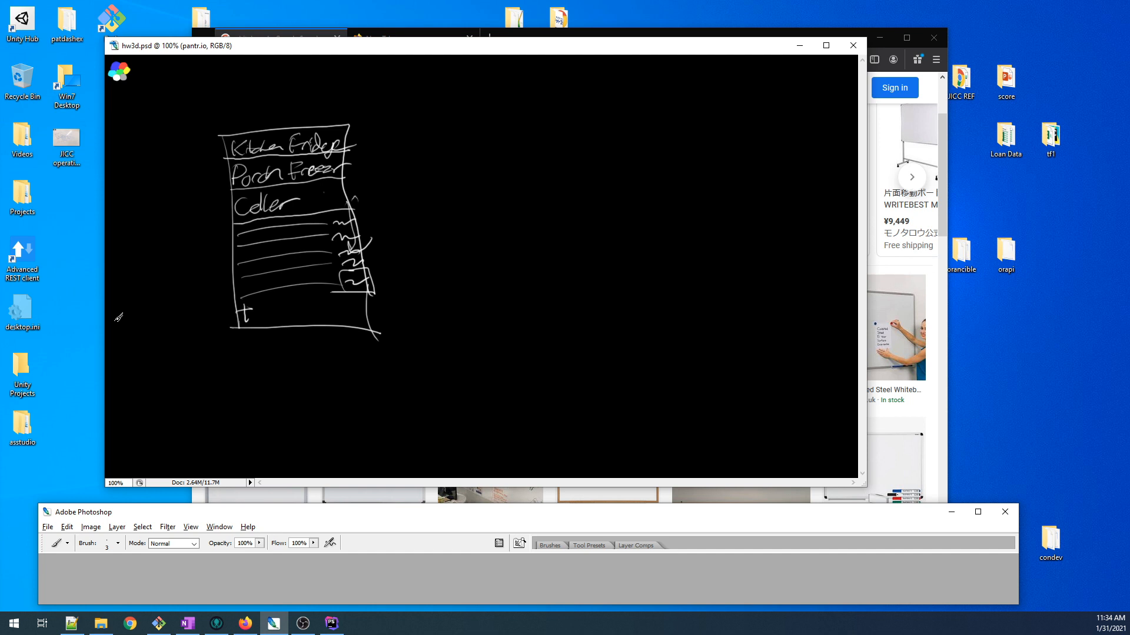
mouse_move(344, 182)
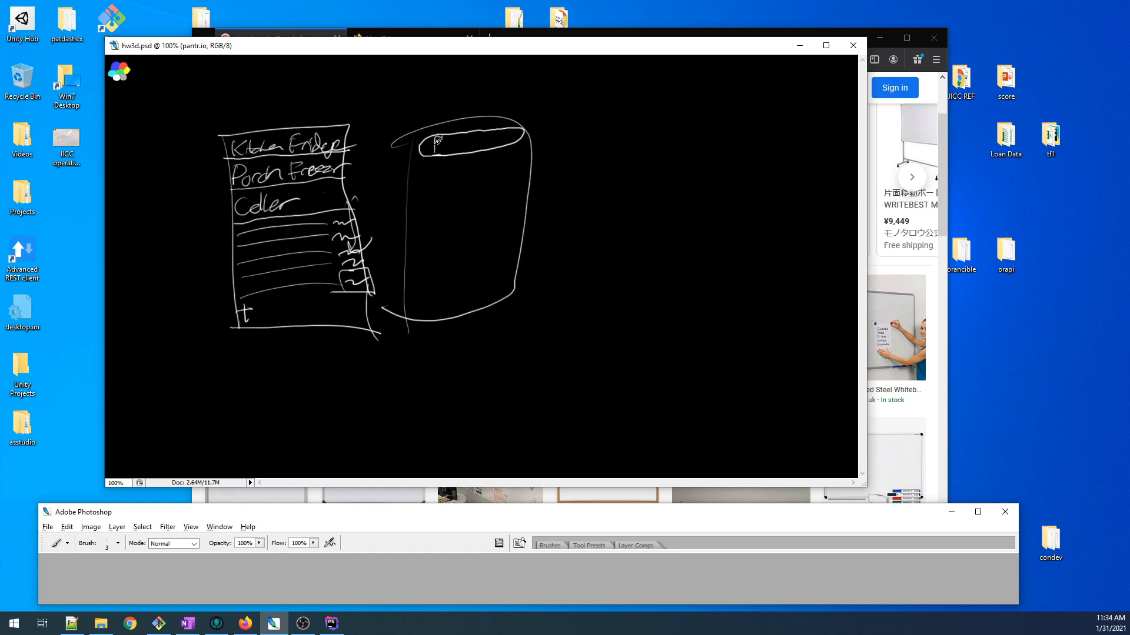
- Write 'Pickles' in the cylinder's oval, draw row lines, and label a 'Kitchen fridge' row
drag(433, 142, 461, 144)
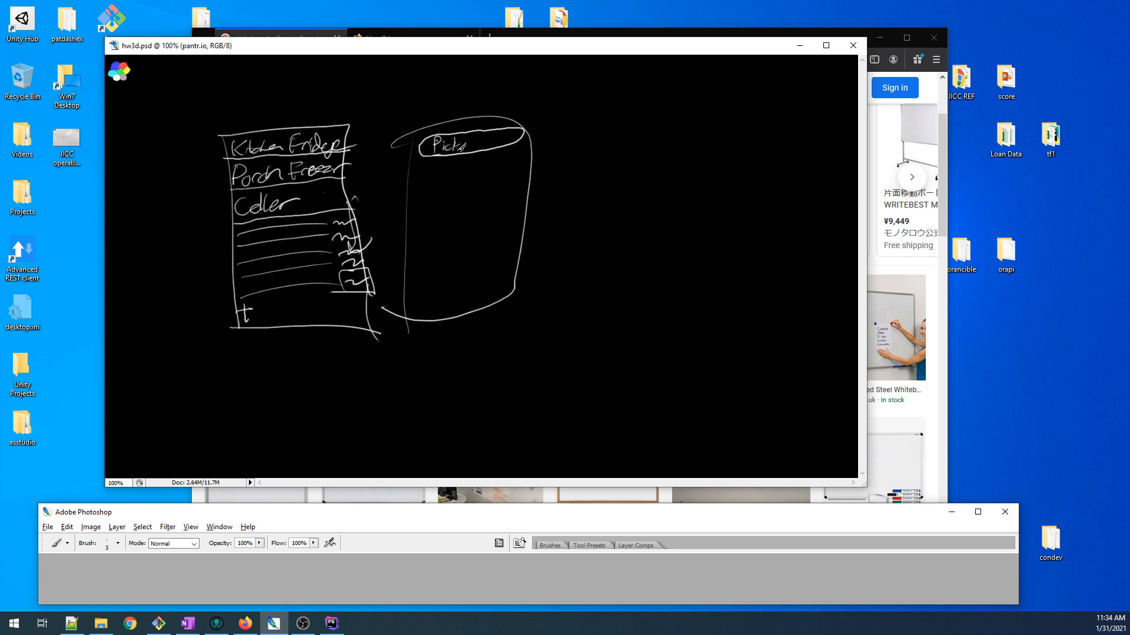
drag(450, 144, 476, 152)
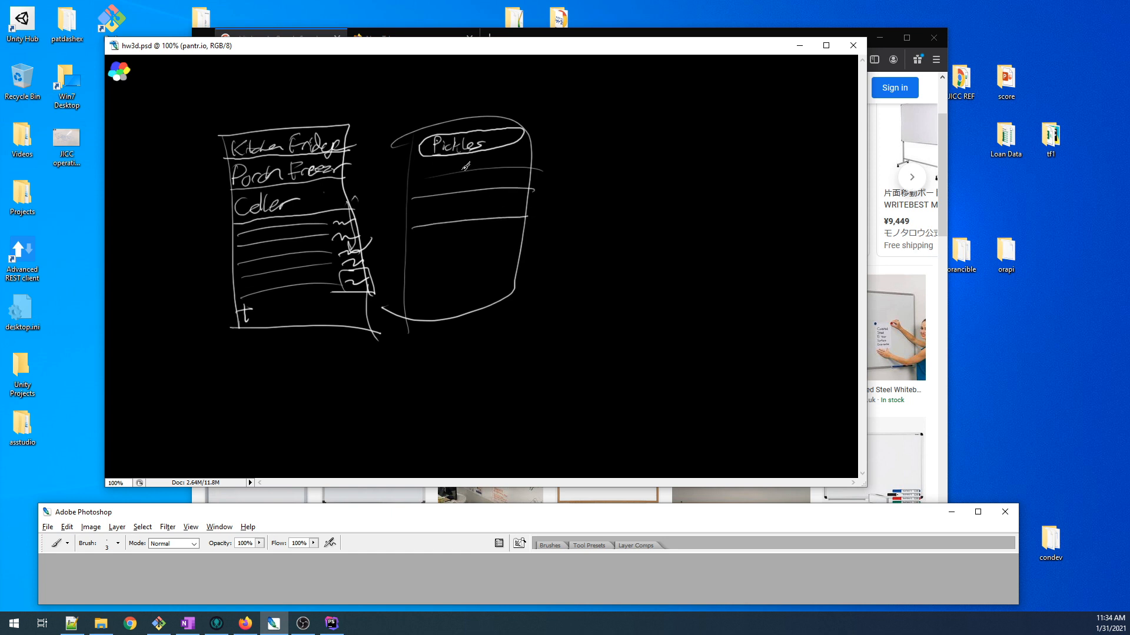
mouse_move(450, 178)
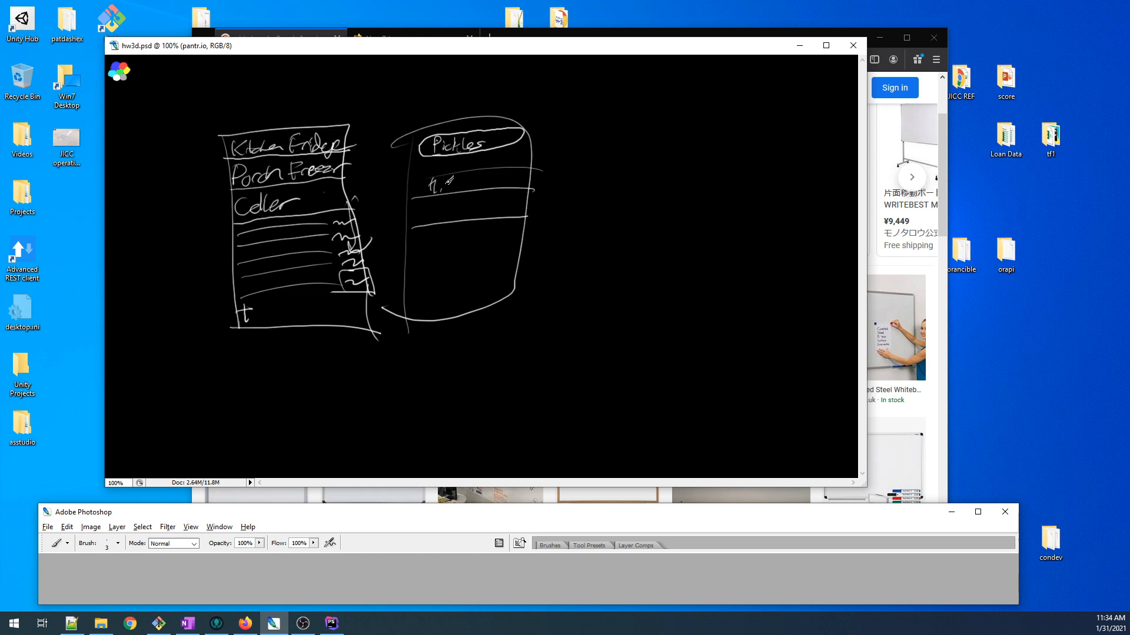
drag(421, 180, 490, 180)
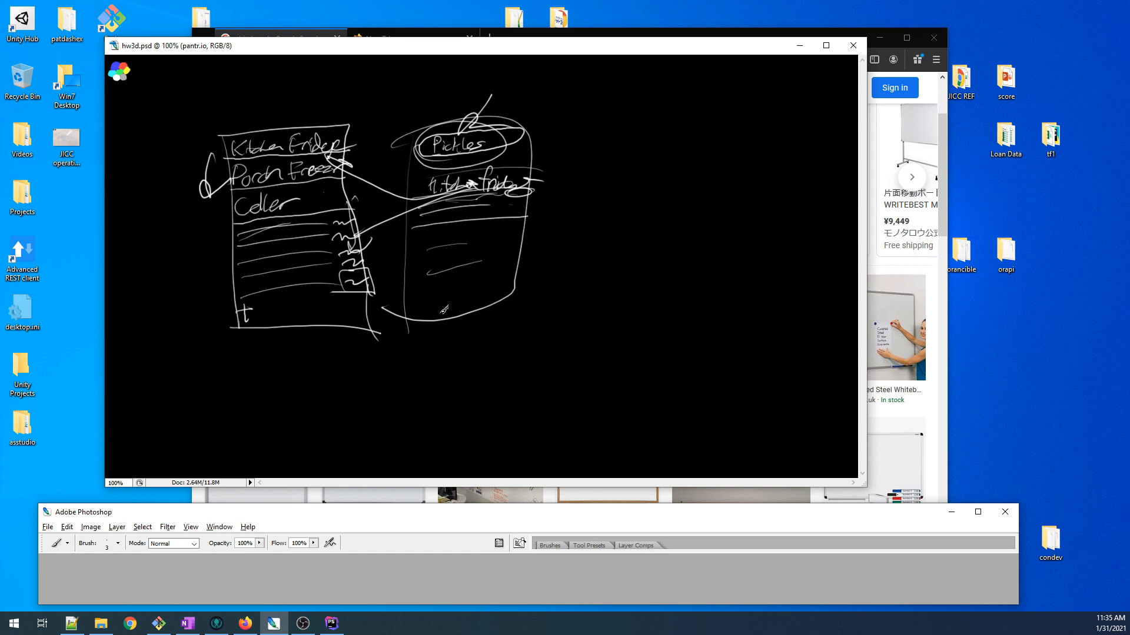
mouse_move(488, 394)
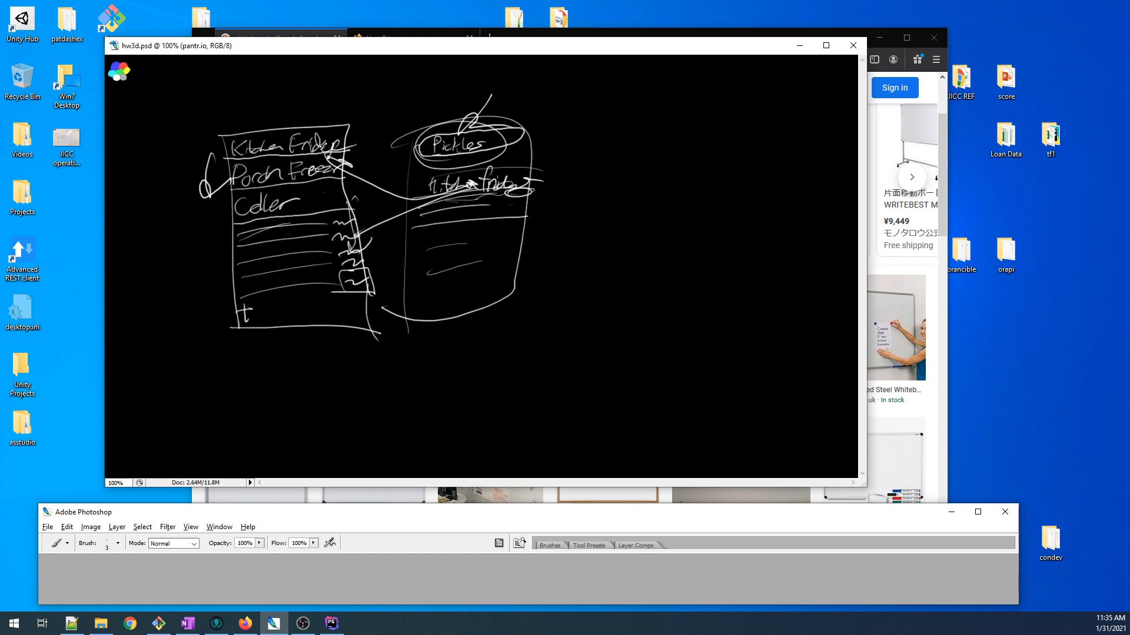
mouse_move(461, 301)
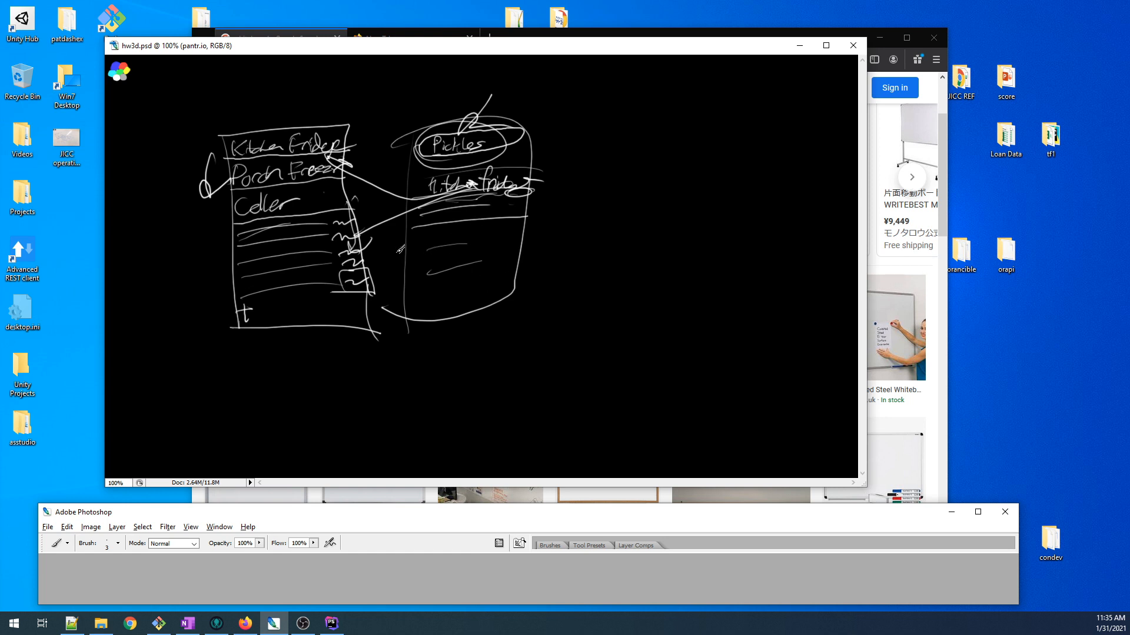
mouse_move(450, 328)
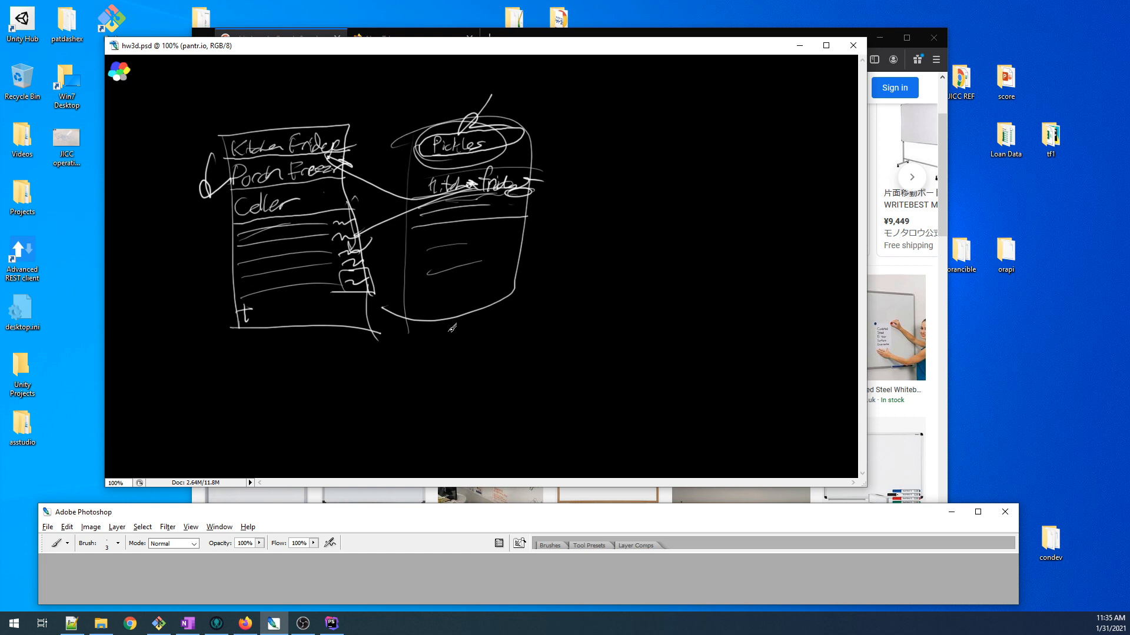
mouse_move(508, 353)
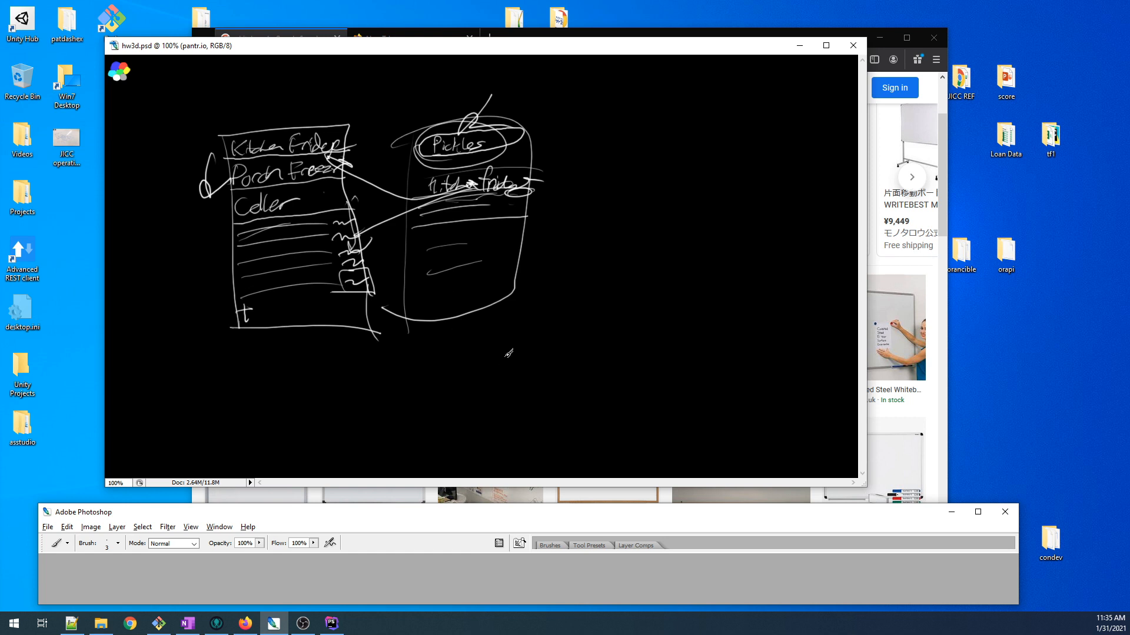
mouse_move(396, 292)
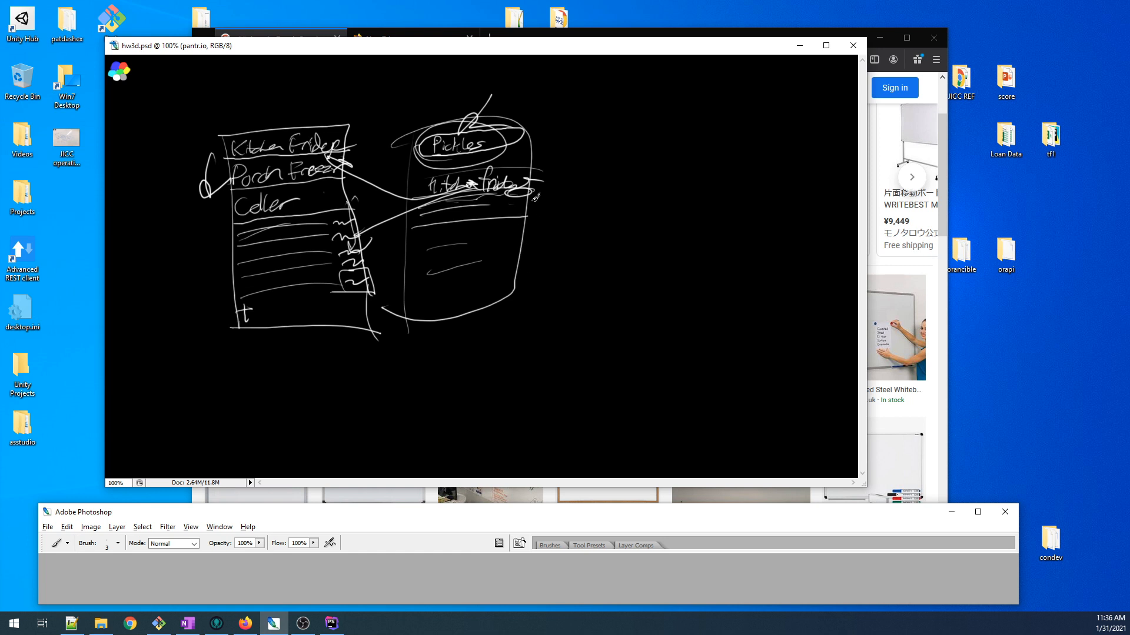
mouse_move(401, 58)
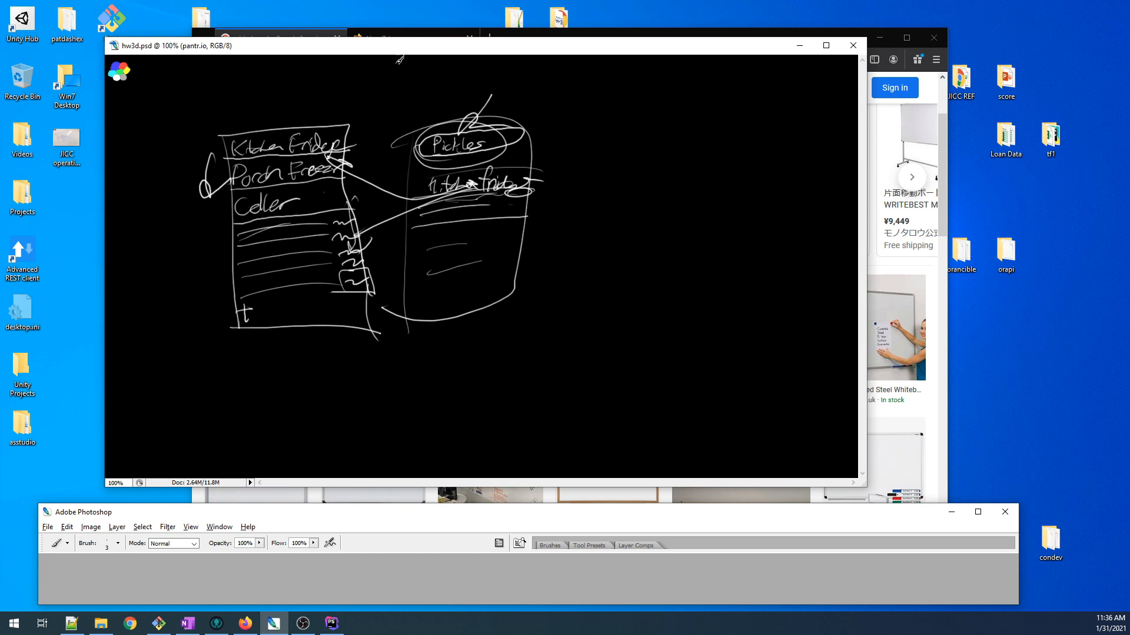
mouse_move(300, 334)
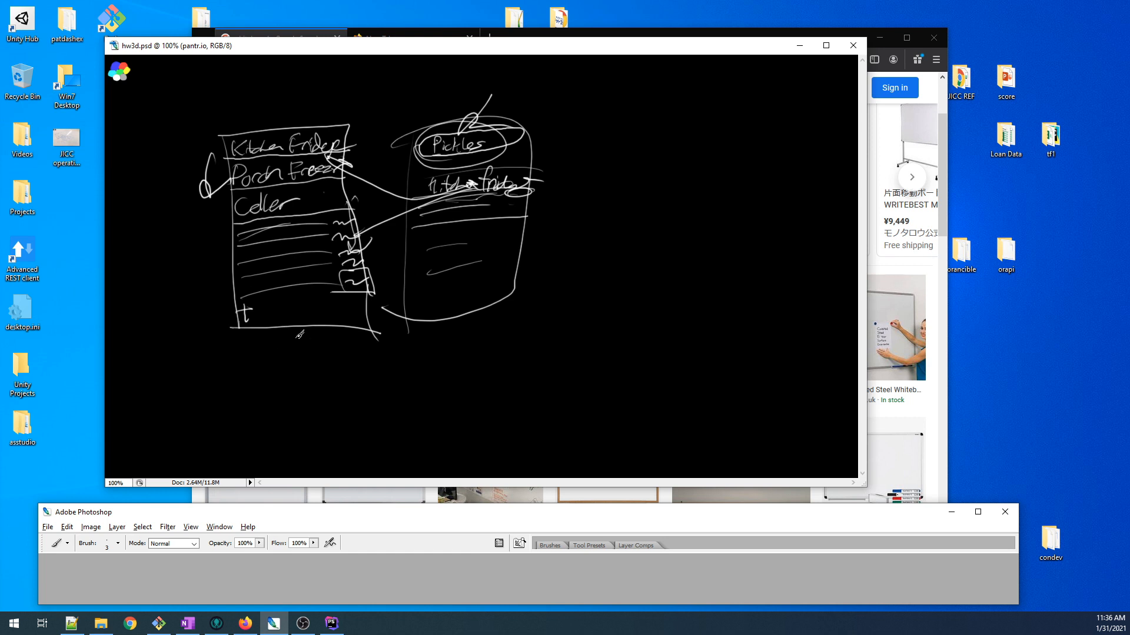
mouse_move(291, 142)
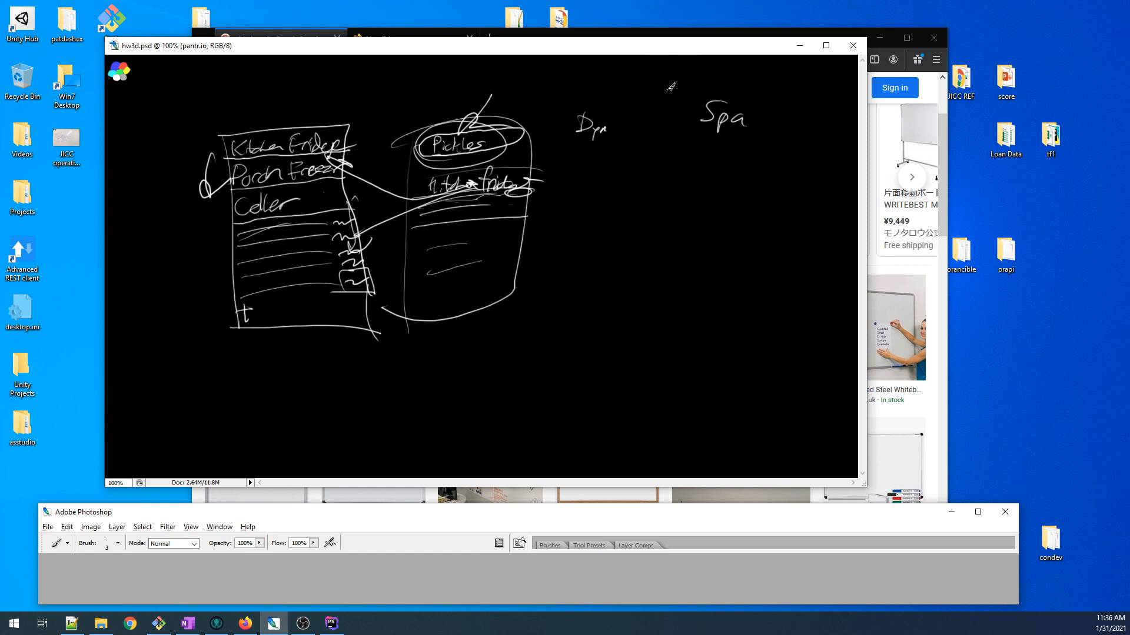
mouse_move(396, 339)
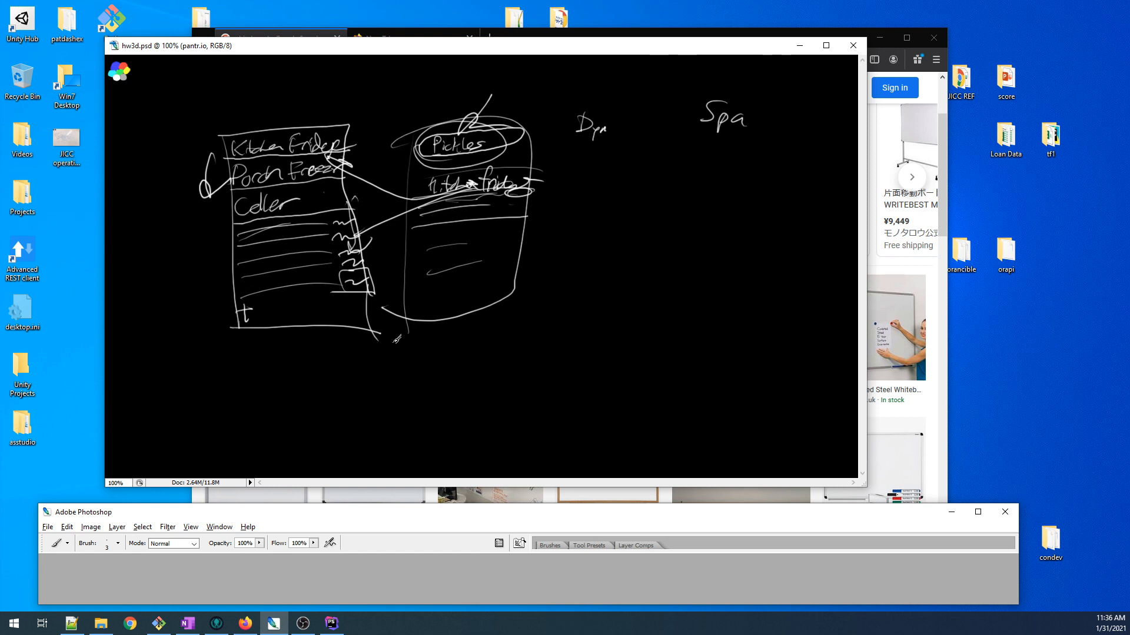
mouse_move(406, 295)
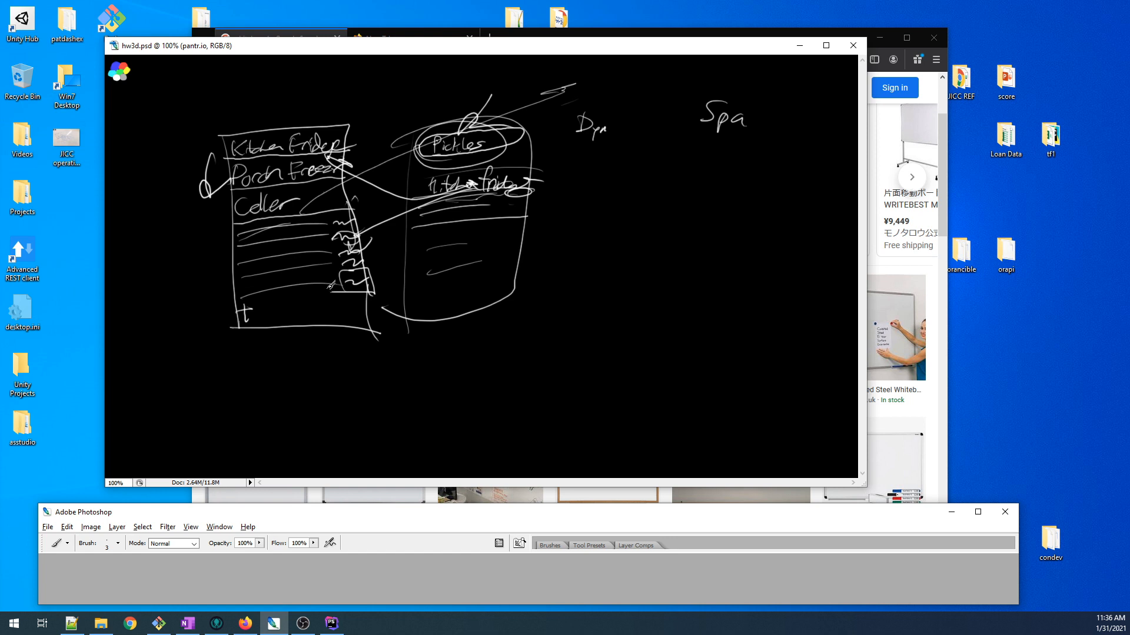
mouse_move(310, 298)
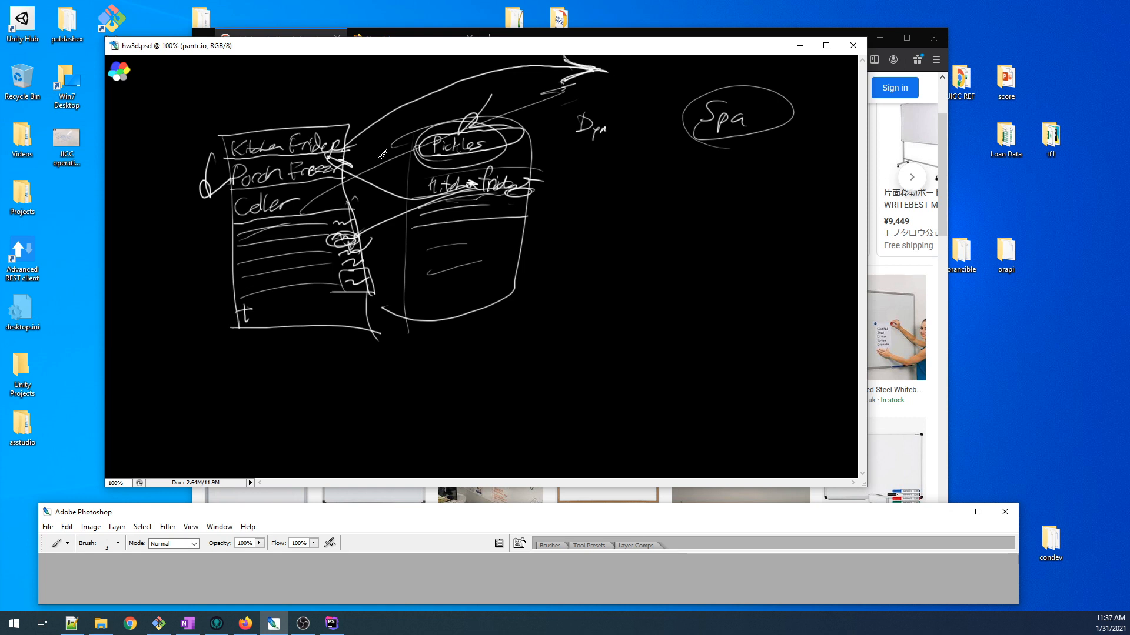
mouse_move(626, 95)
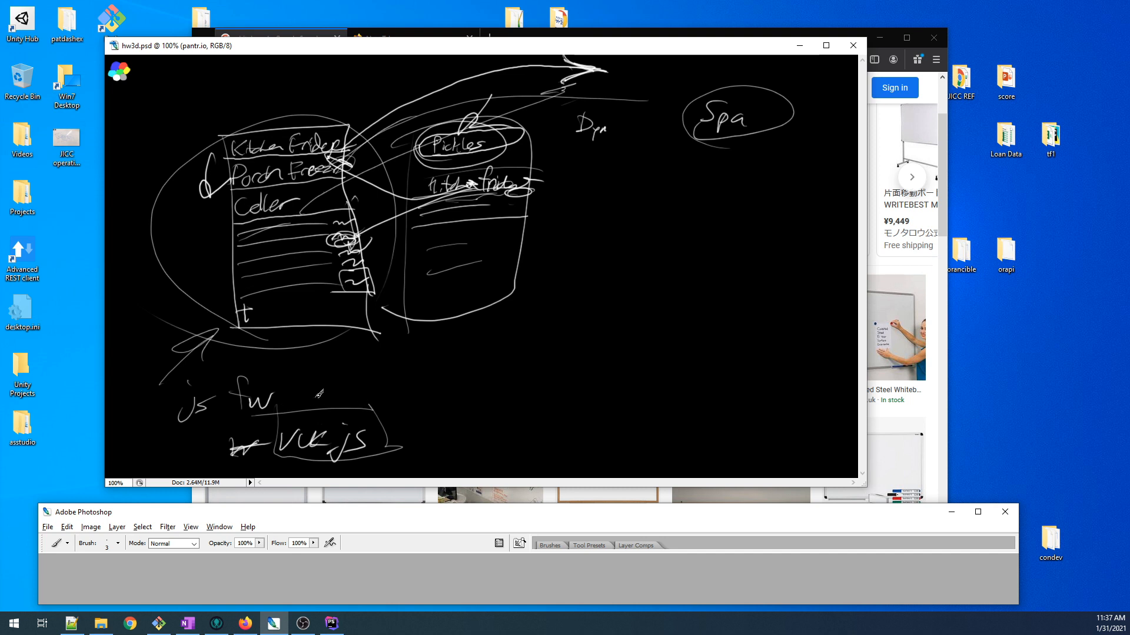
mouse_move(287, 346)
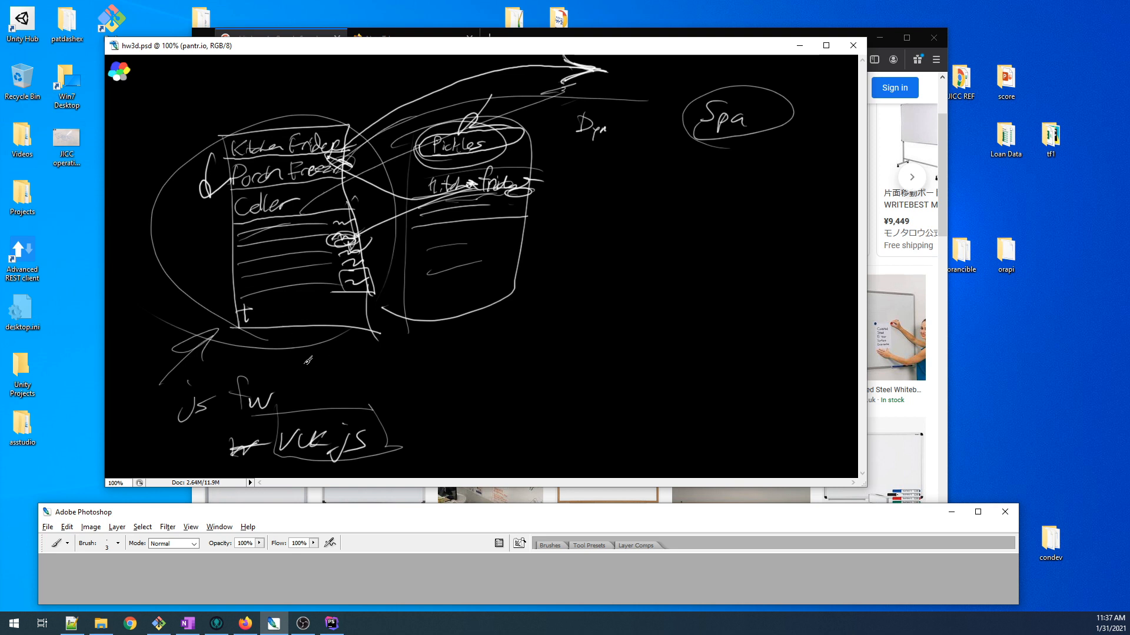
mouse_move(298, 322)
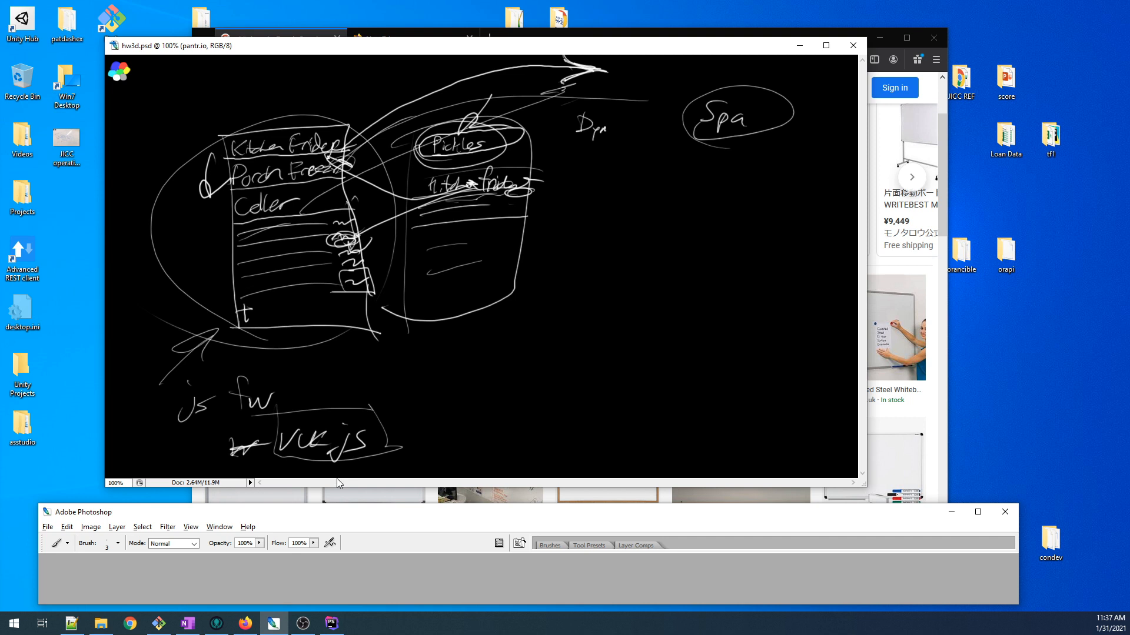
mouse_move(466, 336)
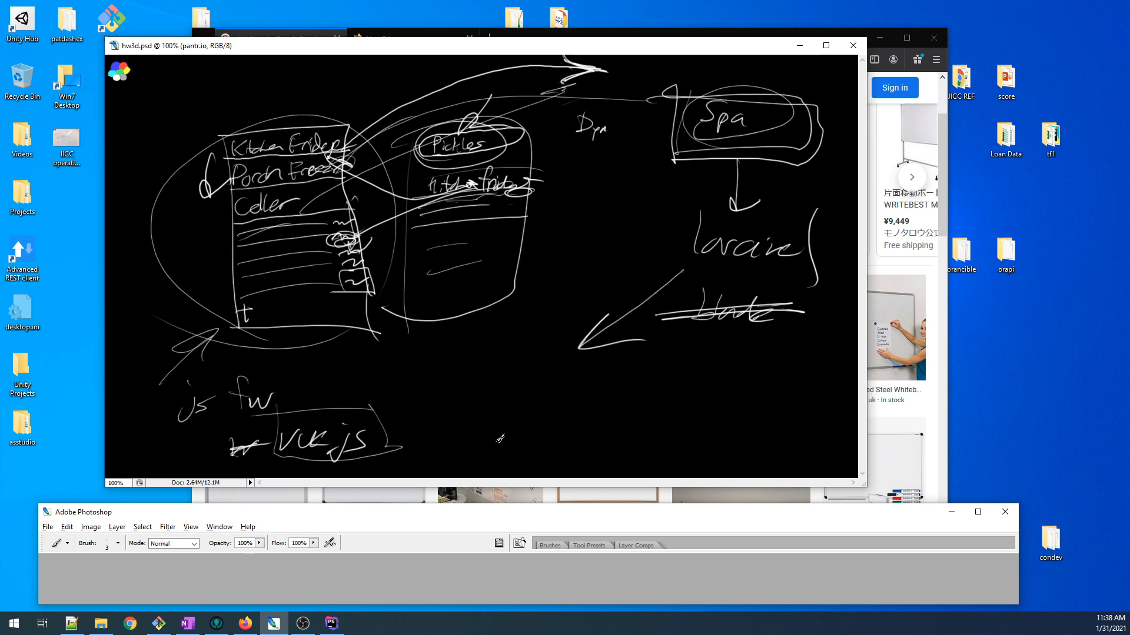
mouse_move(551, 362)
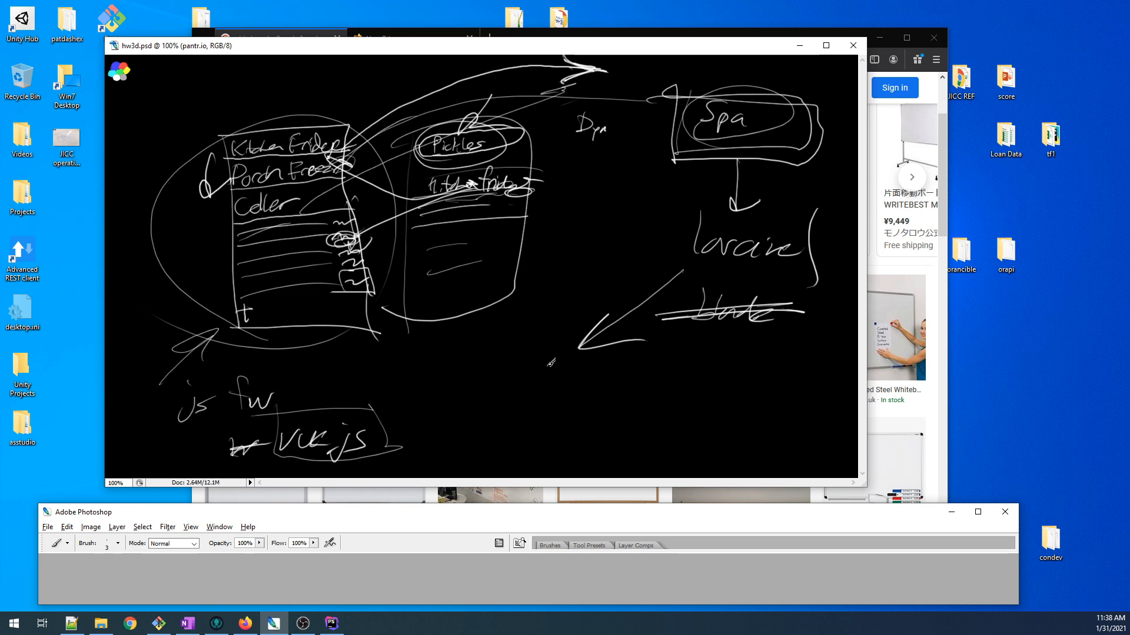
mouse_move(520, 378)
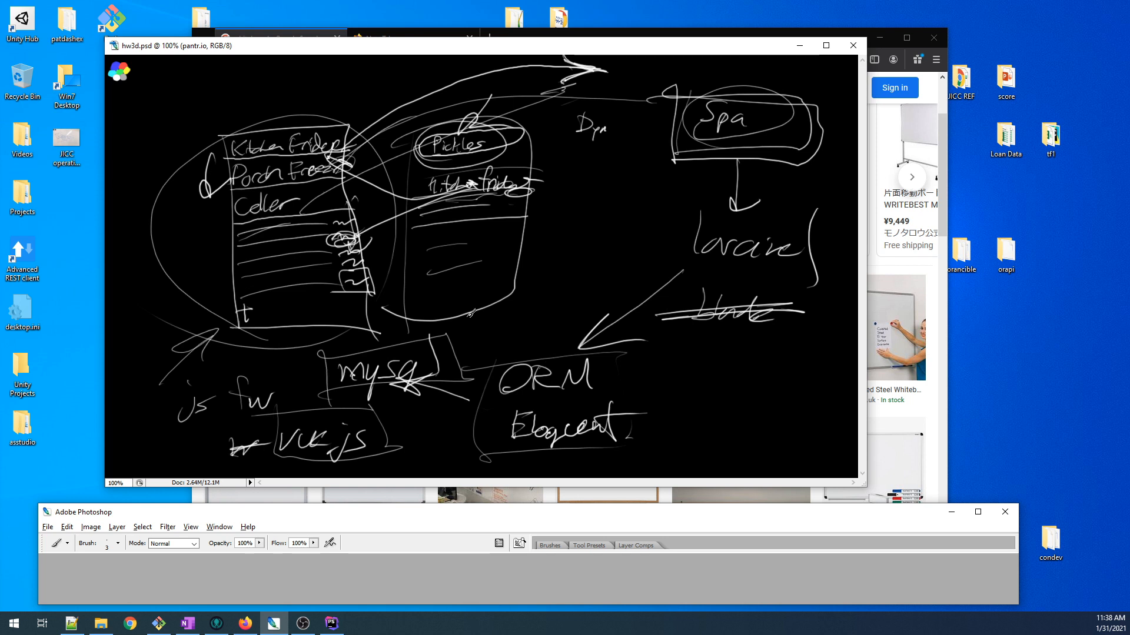
mouse_move(377, 422)
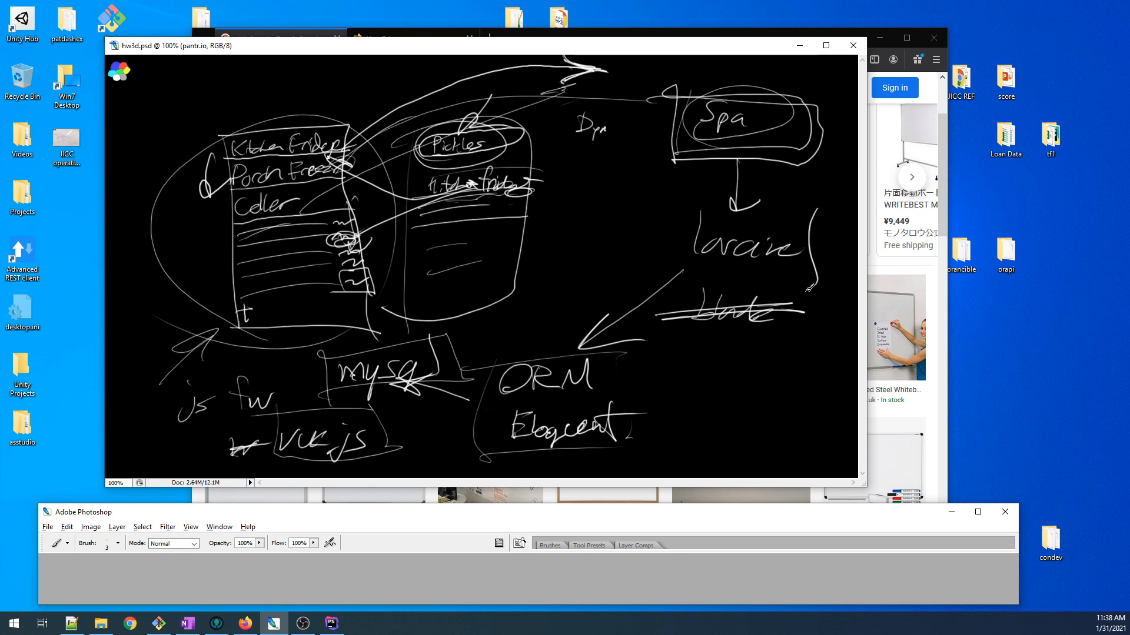
mouse_move(834, 280)
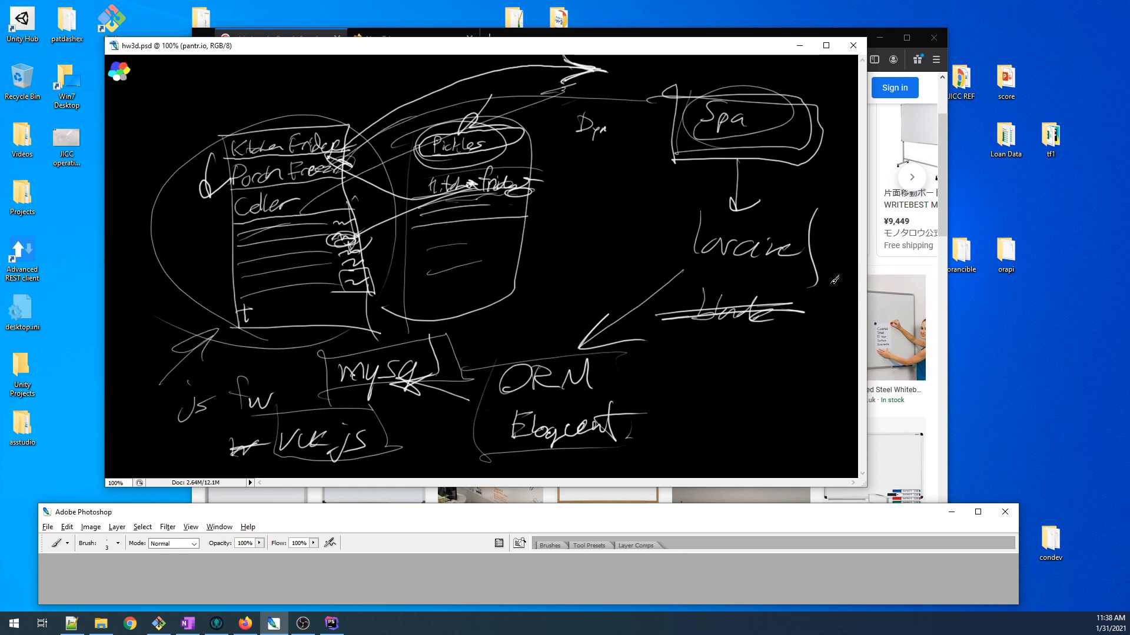
mouse_move(770, 268)
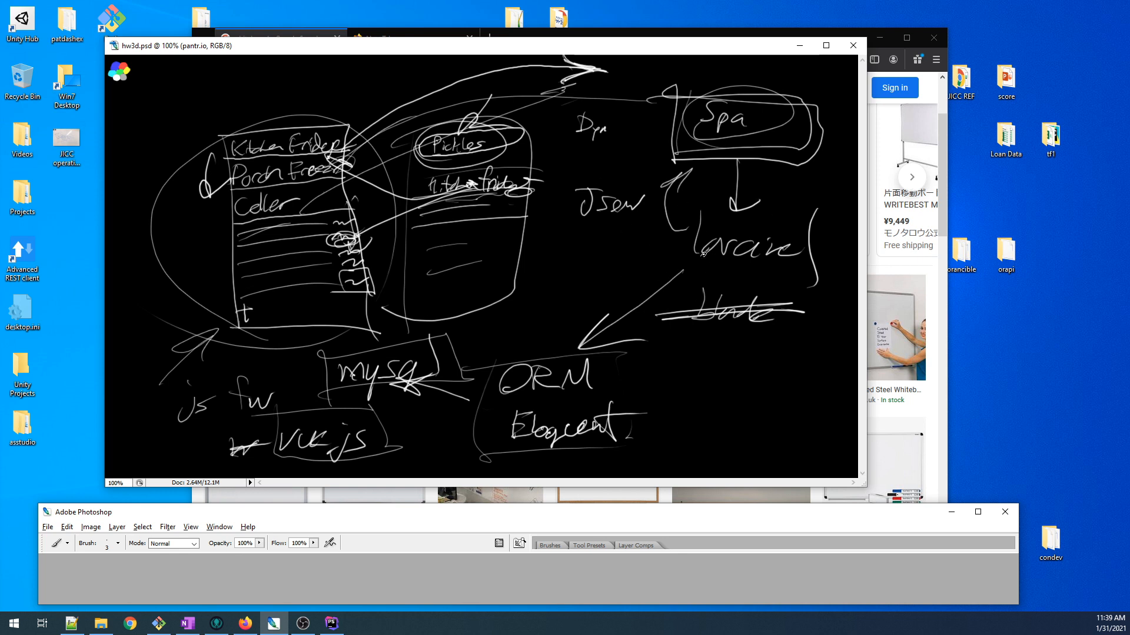
mouse_move(539, 330)
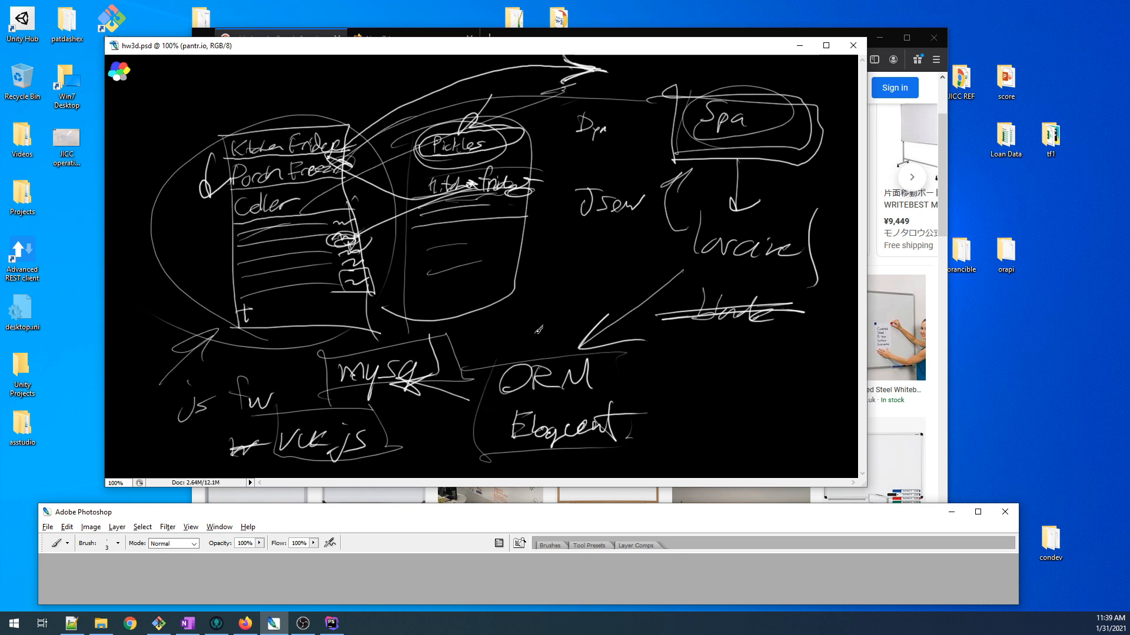
mouse_move(542, 257)
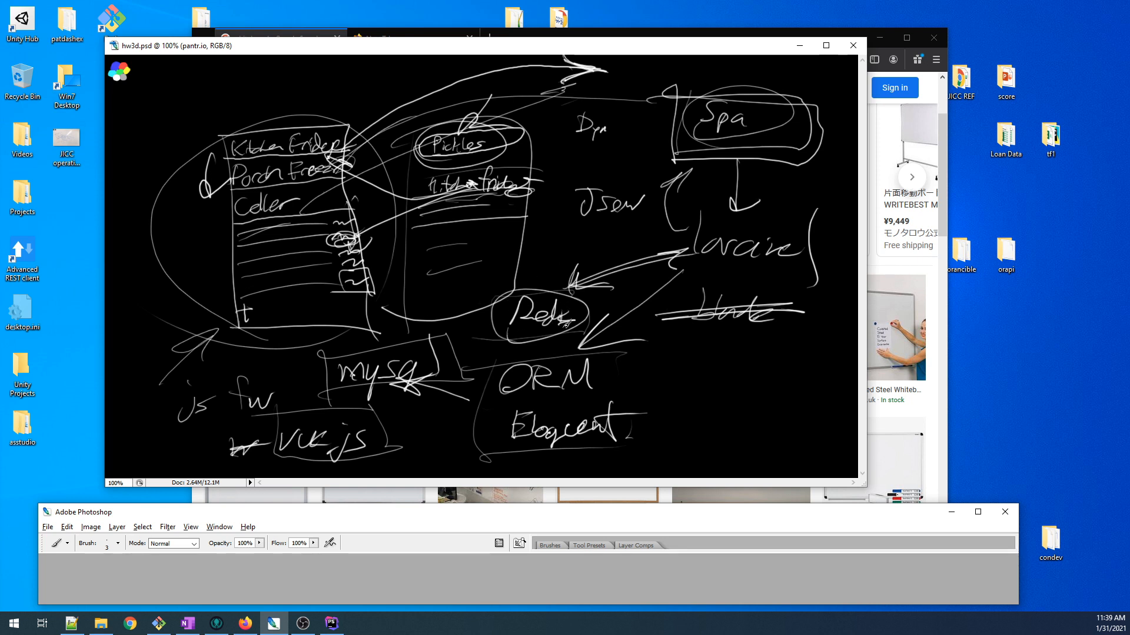
mouse_move(859, 257)
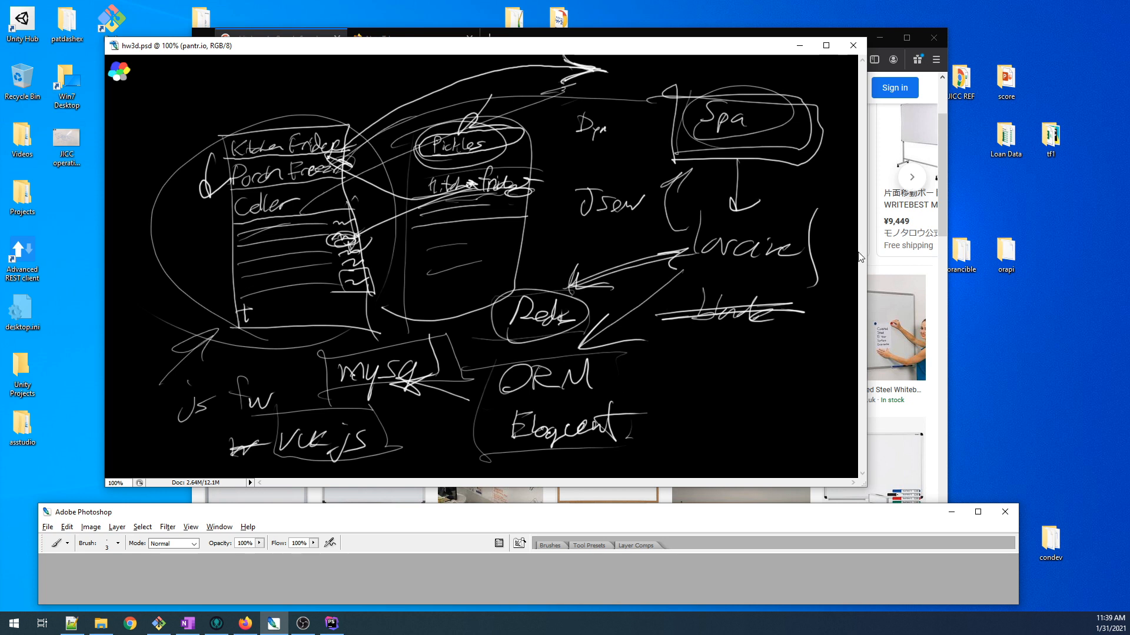
mouse_move(825, 297)
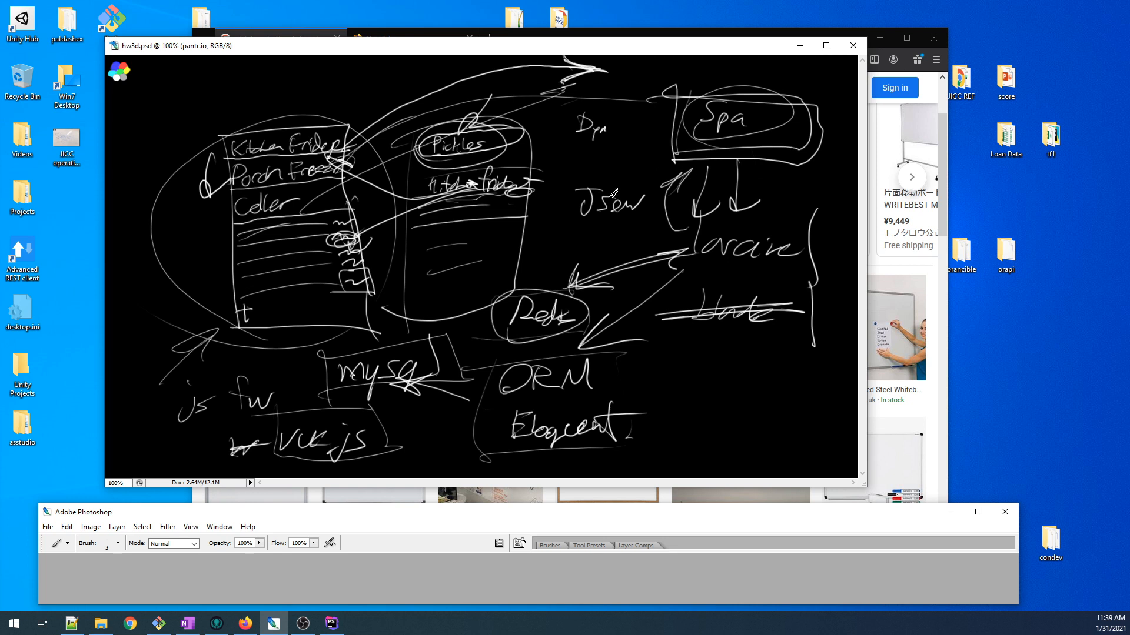
mouse_move(739, 293)
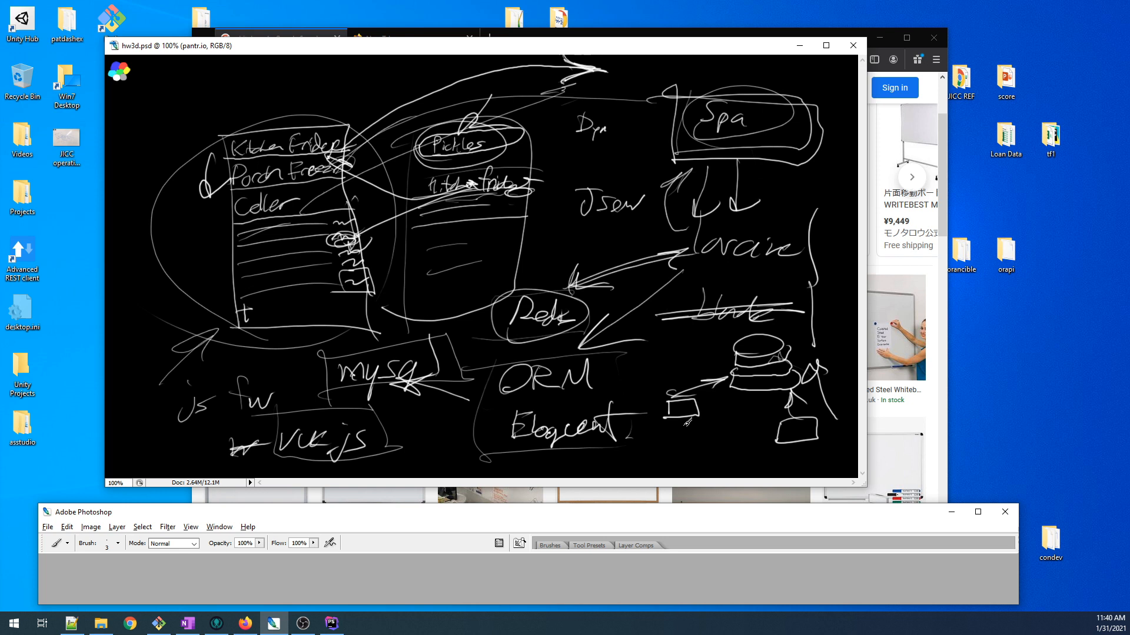
mouse_move(630, 374)
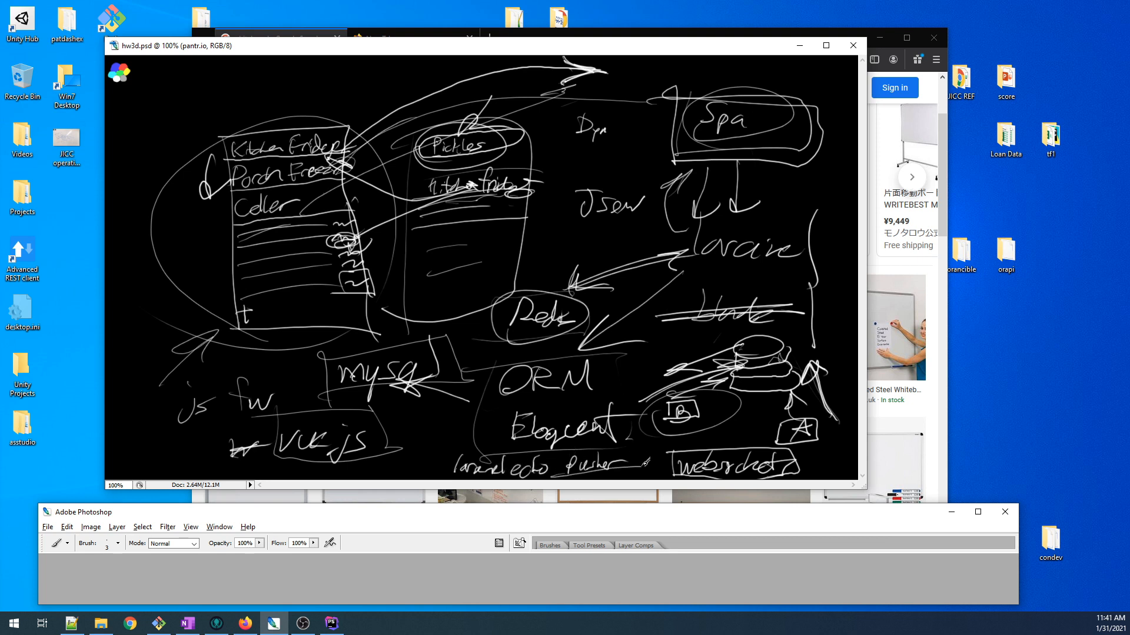
mouse_move(616, 490)
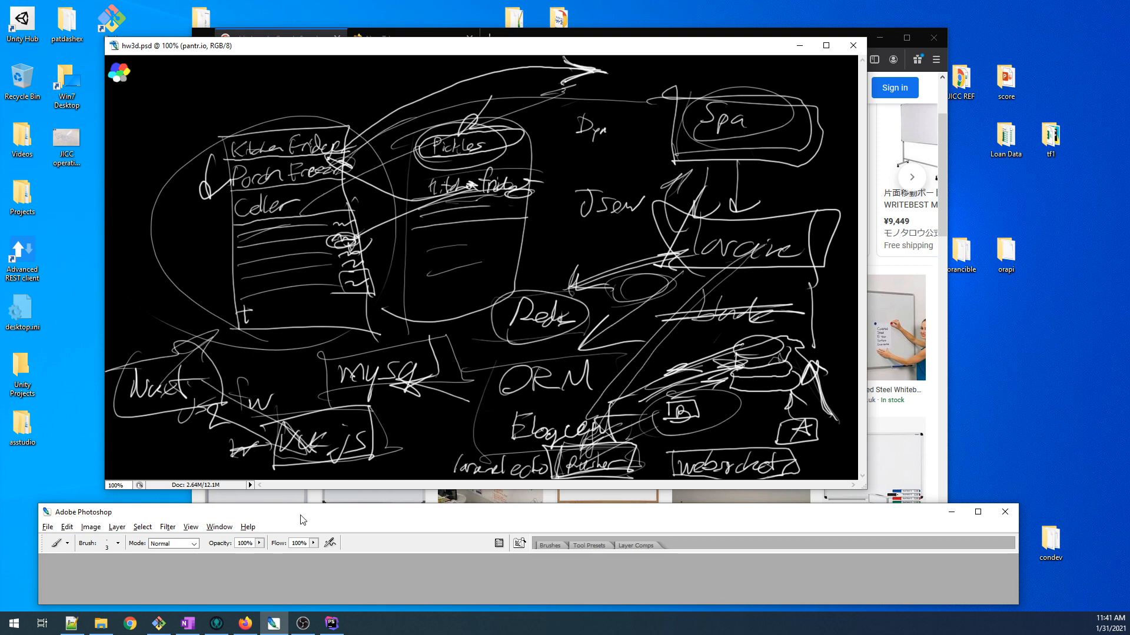
mouse_move(466, 314)
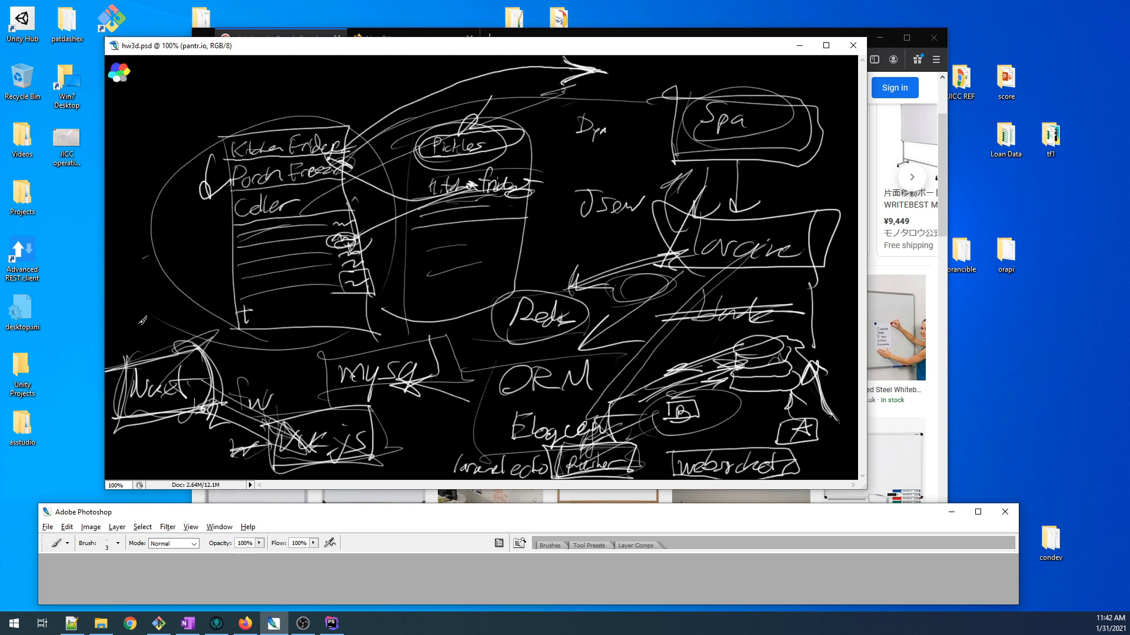
mouse_move(100, 309)
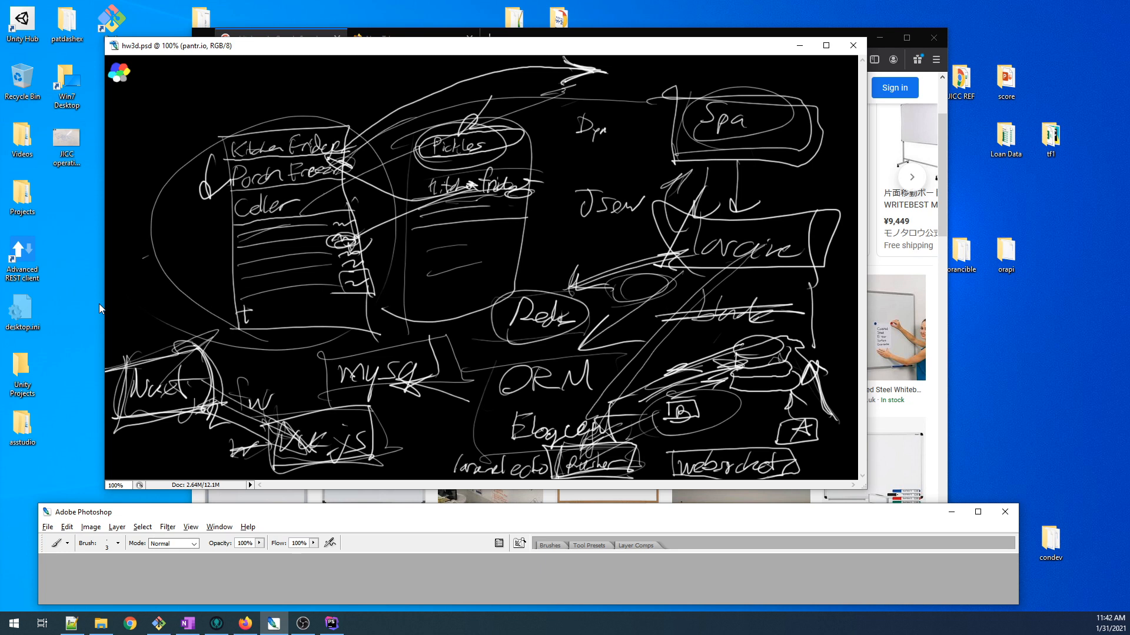
mouse_move(286, 435)
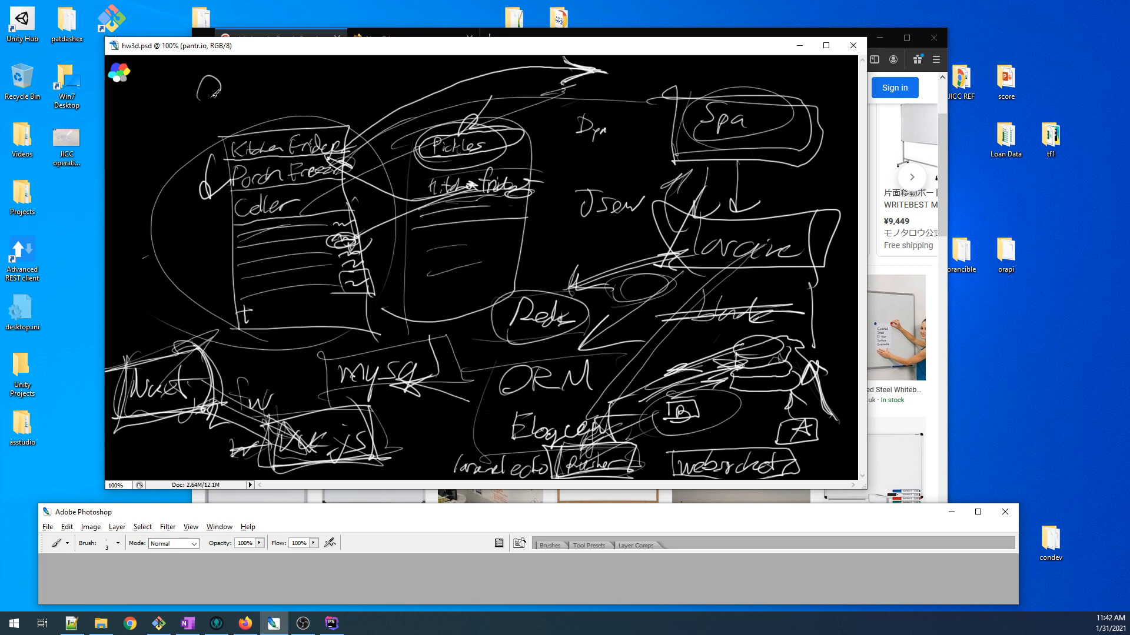
- Handwrite 'DevOps' at the top left with 'Ansible' written beside it
drag(199, 93, 260, 87)
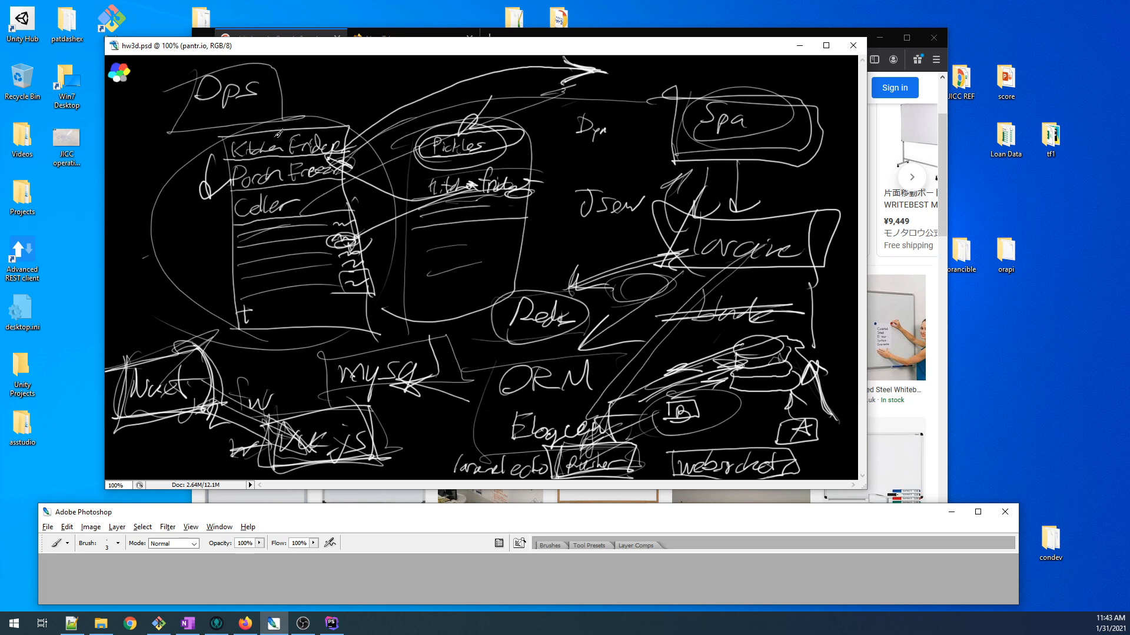
drag(306, 94, 343, 68)
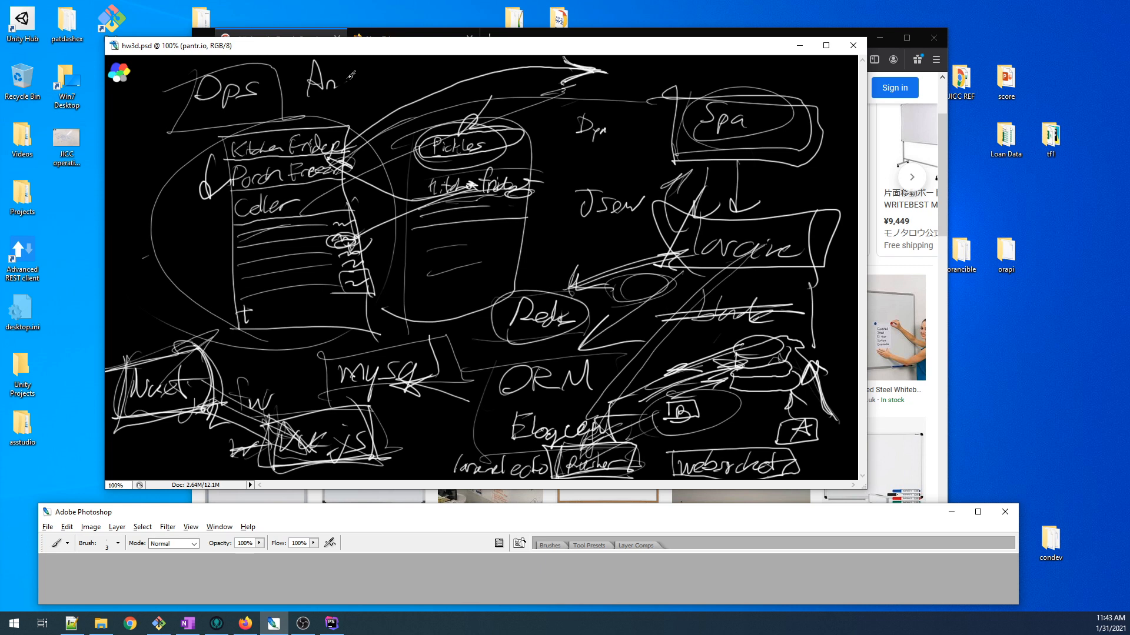
drag(339, 80, 389, 79)
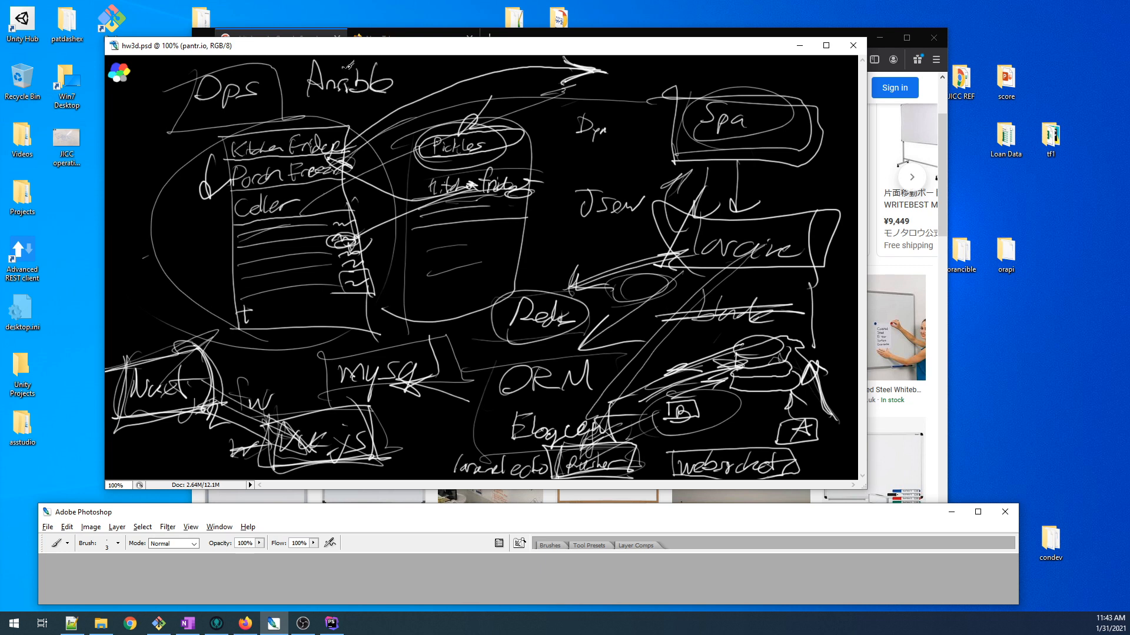
mouse_move(151, 104)
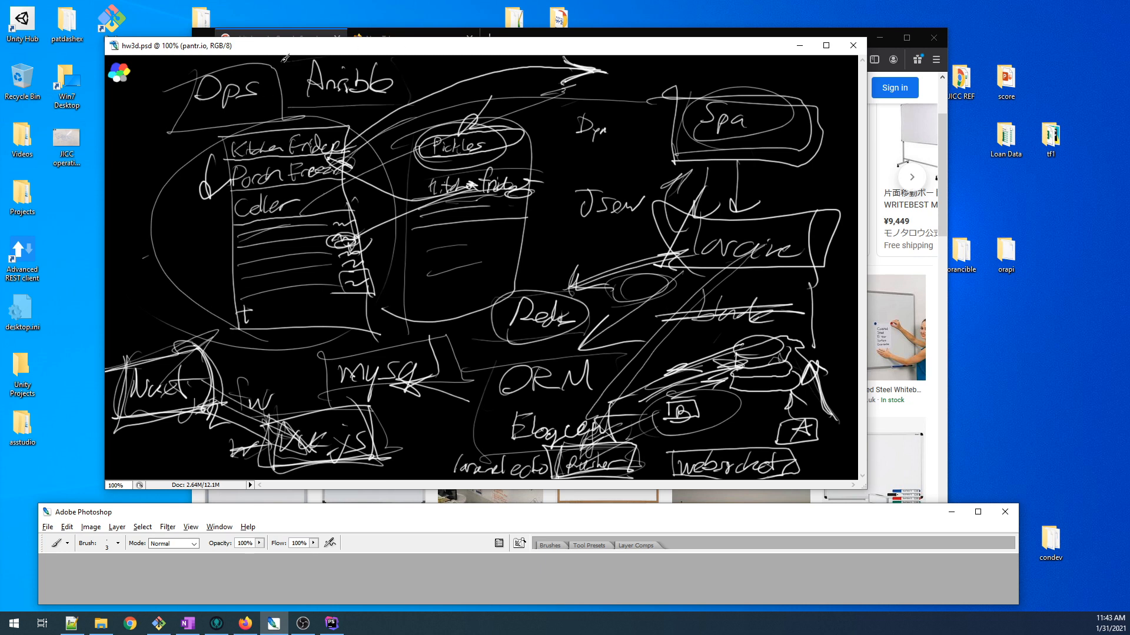
mouse_move(302, 189)
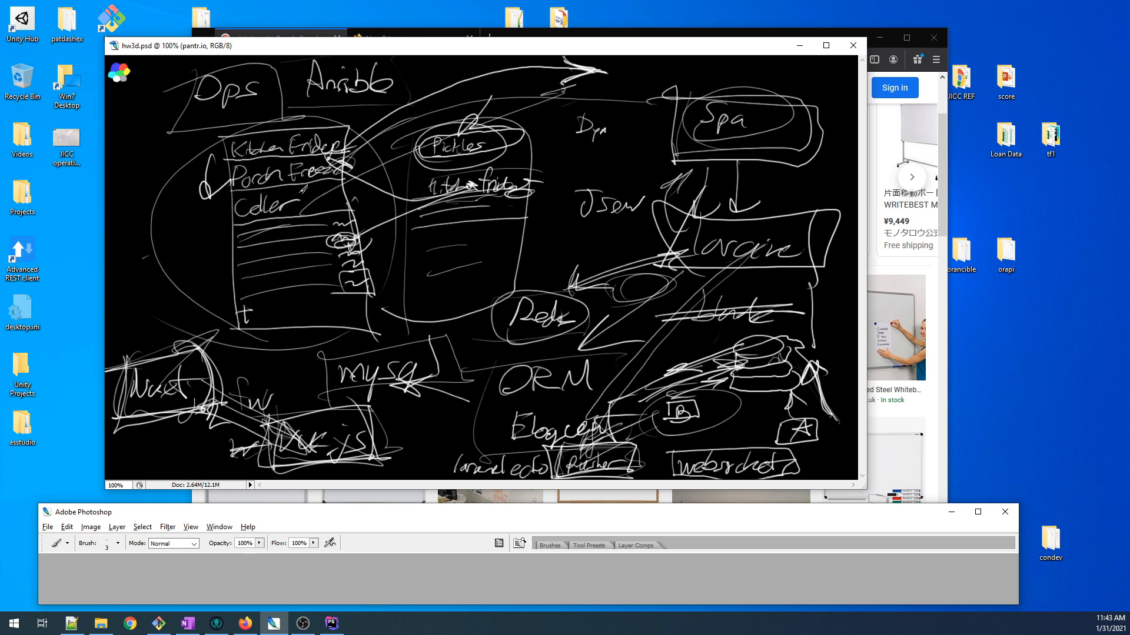
mouse_move(346, 115)
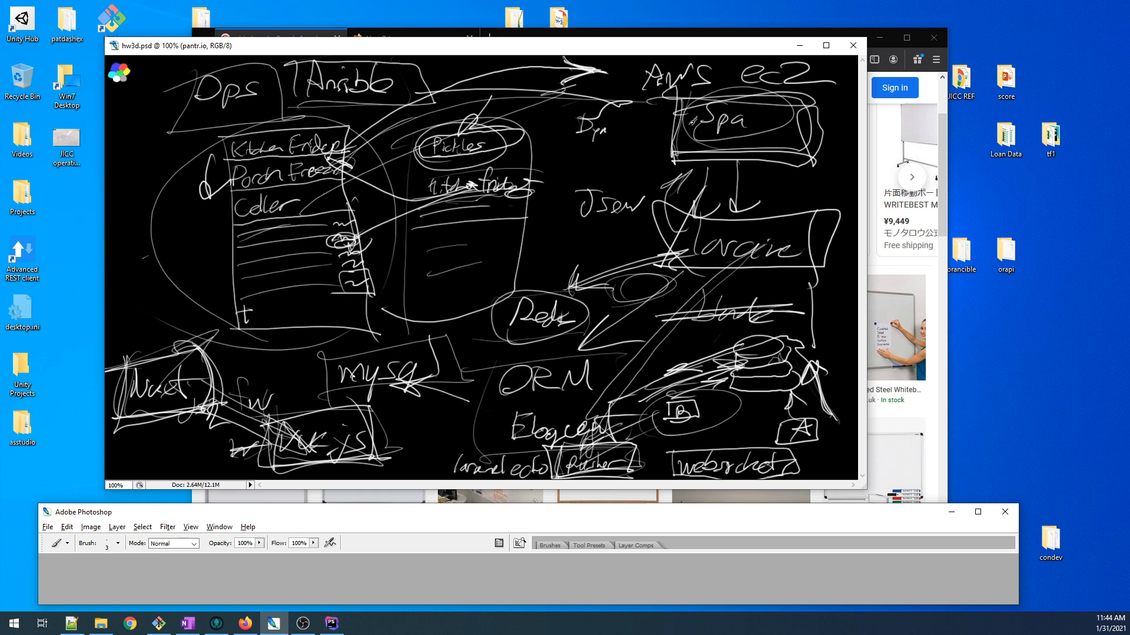
- Write 'SPA' with an arrow down to PWA, then box the PWA label
drag(129, 187, 155, 205)
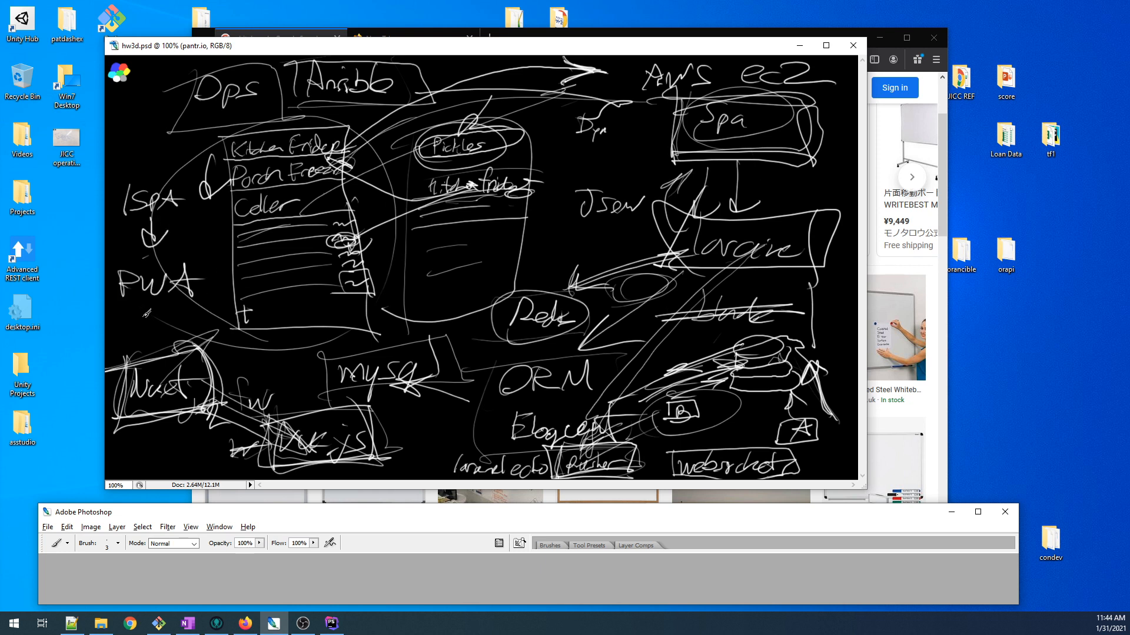
drag(112, 299, 236, 284)
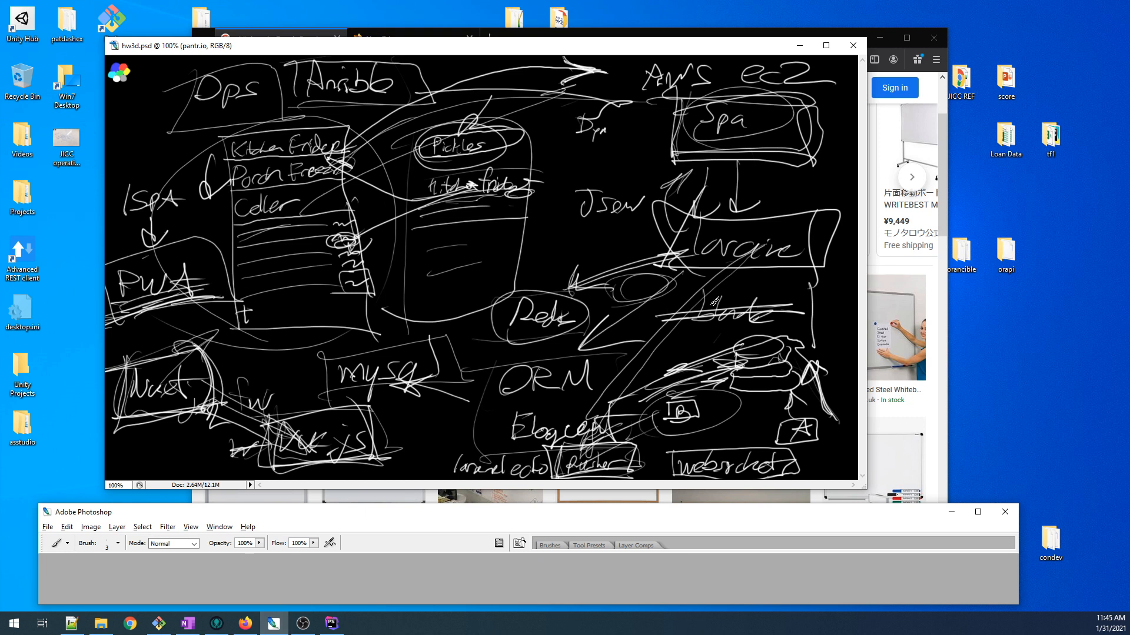
mouse_move(758, 413)
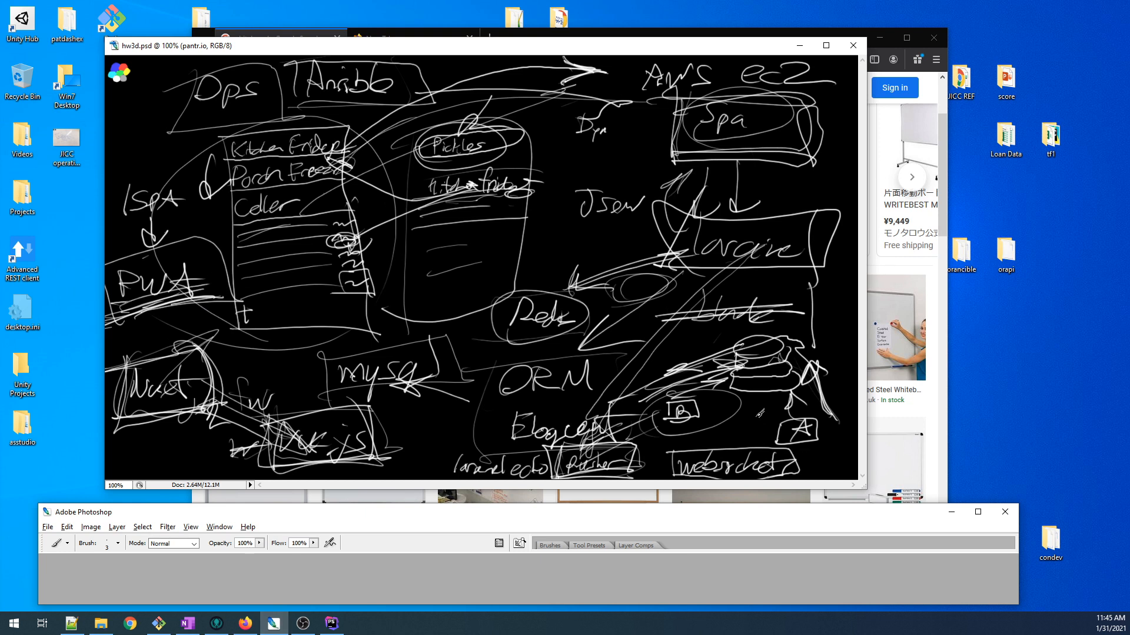